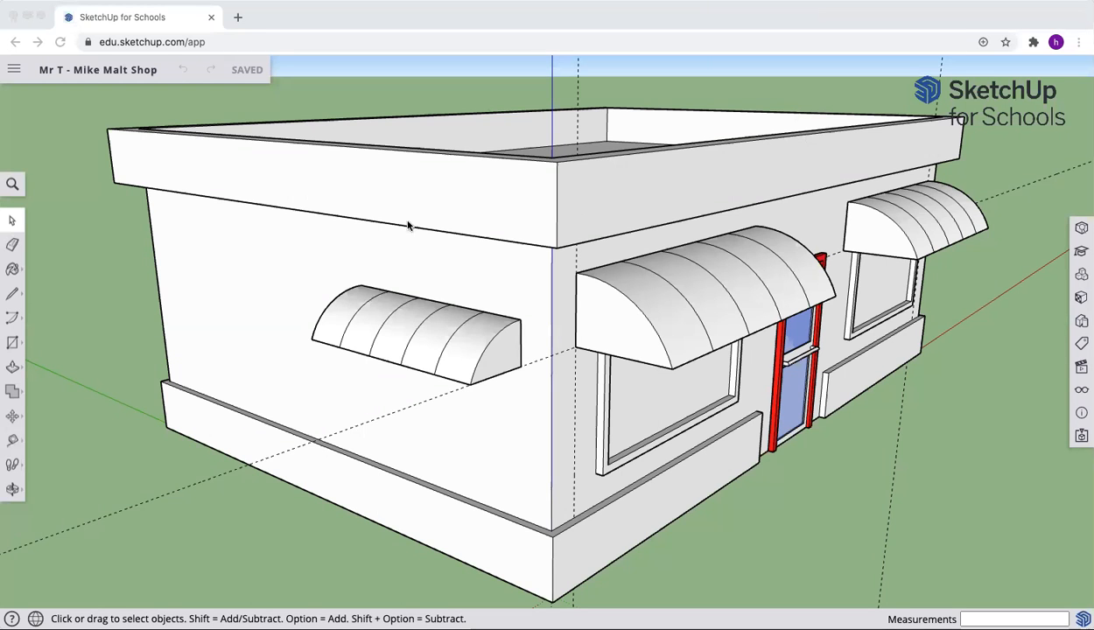
{"action": "mouse_move", "coordinate": [423, 245]}
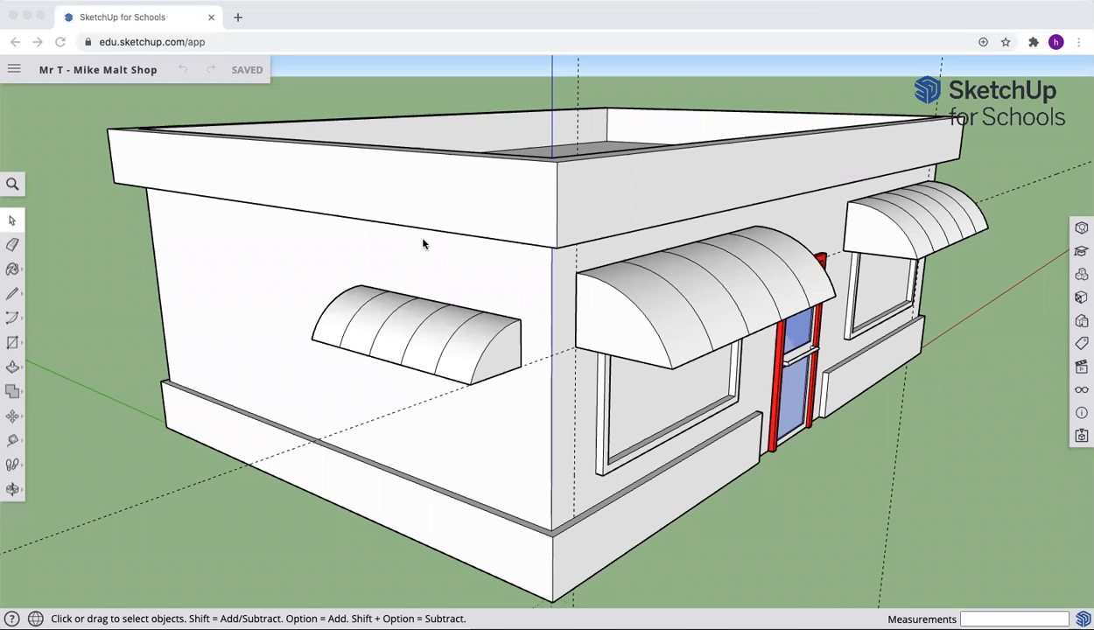
{"action": "mouse_move", "coordinate": [665, 239]}
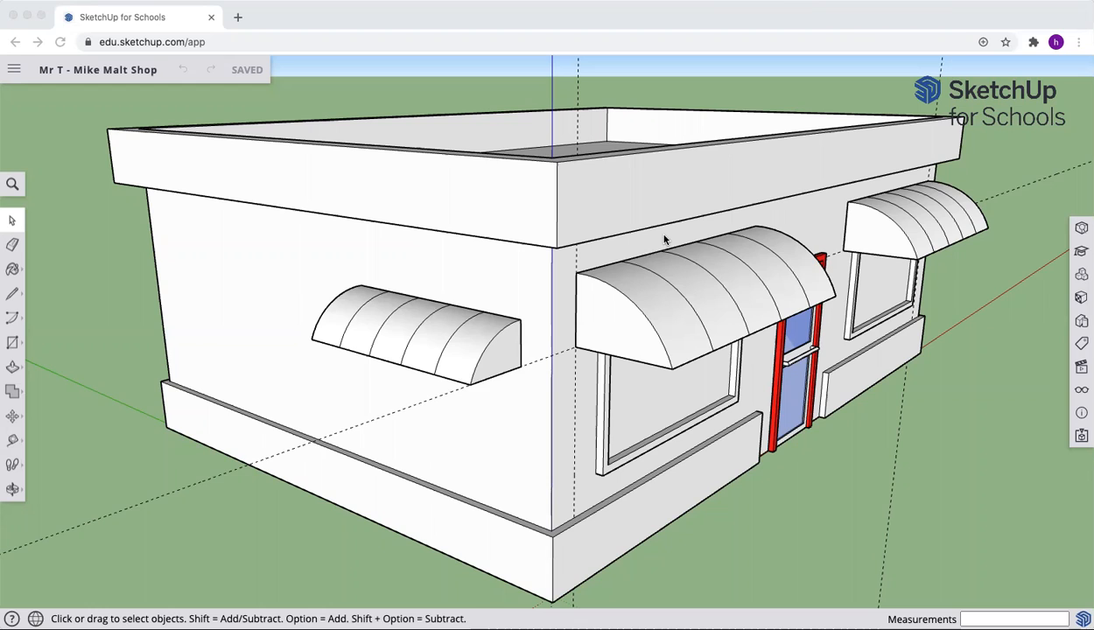
{"action": "mouse_move", "coordinate": [602, 228]}
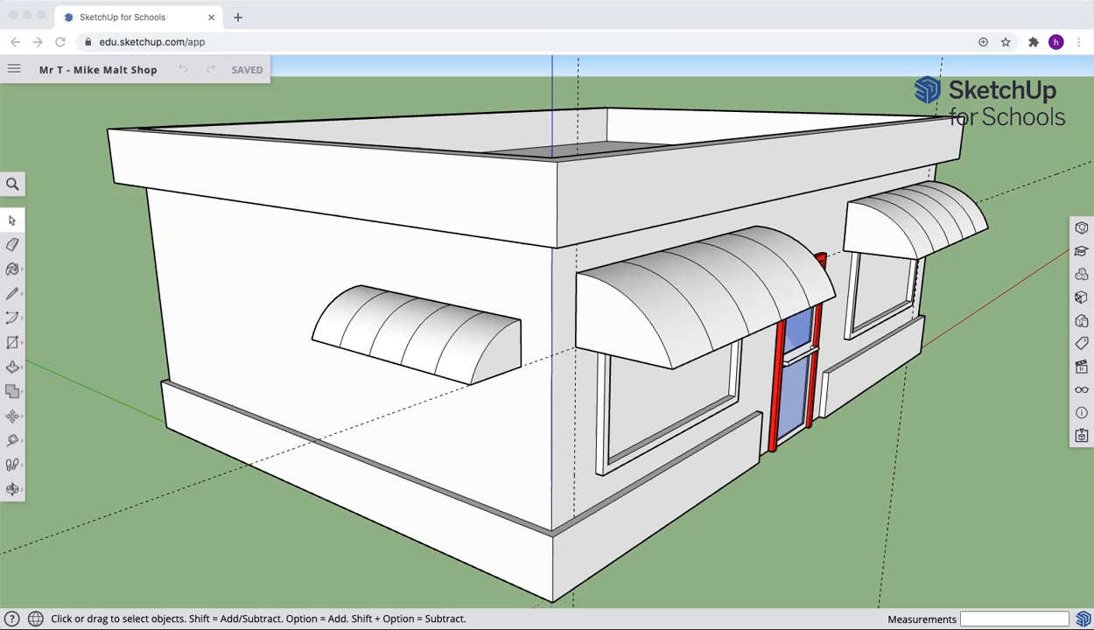
{"action": "mouse_move", "coordinate": [660, 304]}
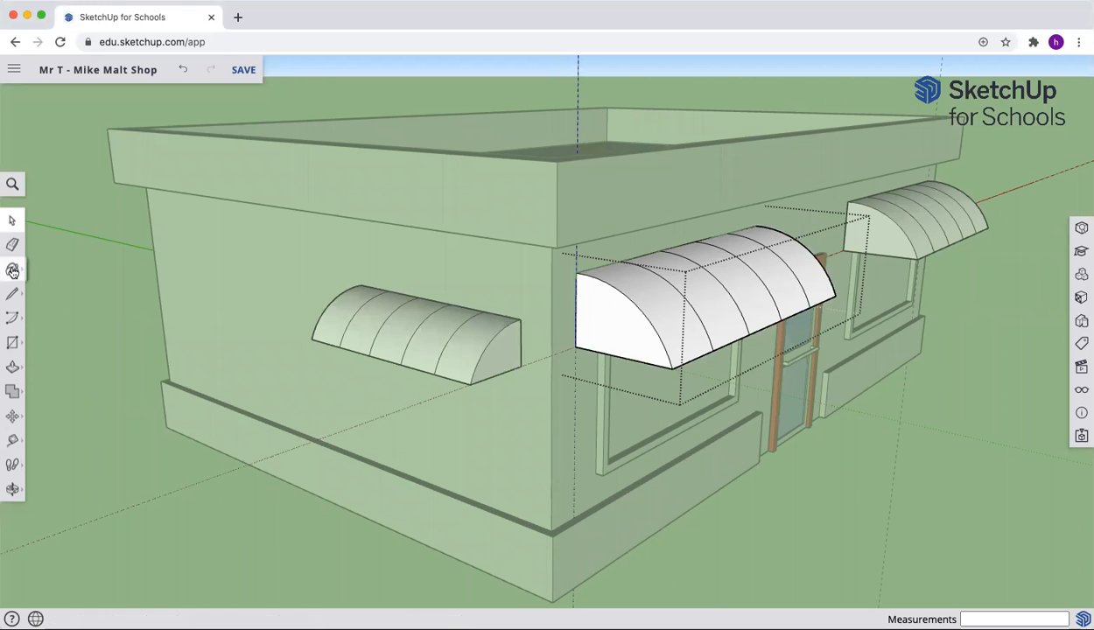
- Paint alternating segments of the front and side awnings with the red material
{"action": "left_click", "coordinate": [16, 268]}
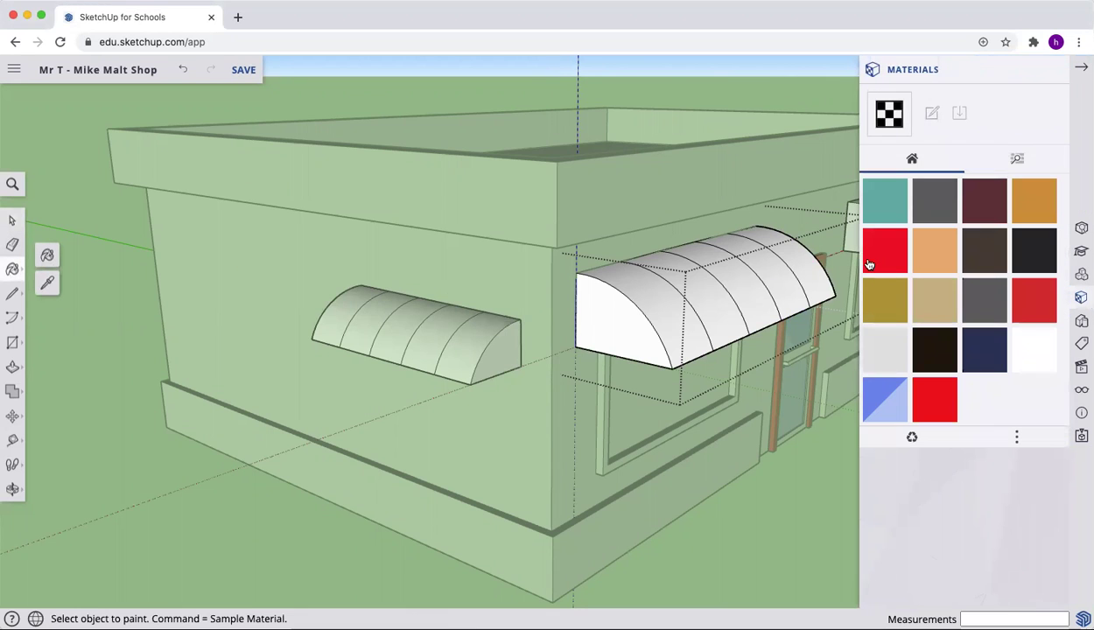
{"action": "left_click", "coordinate": [885, 253]}
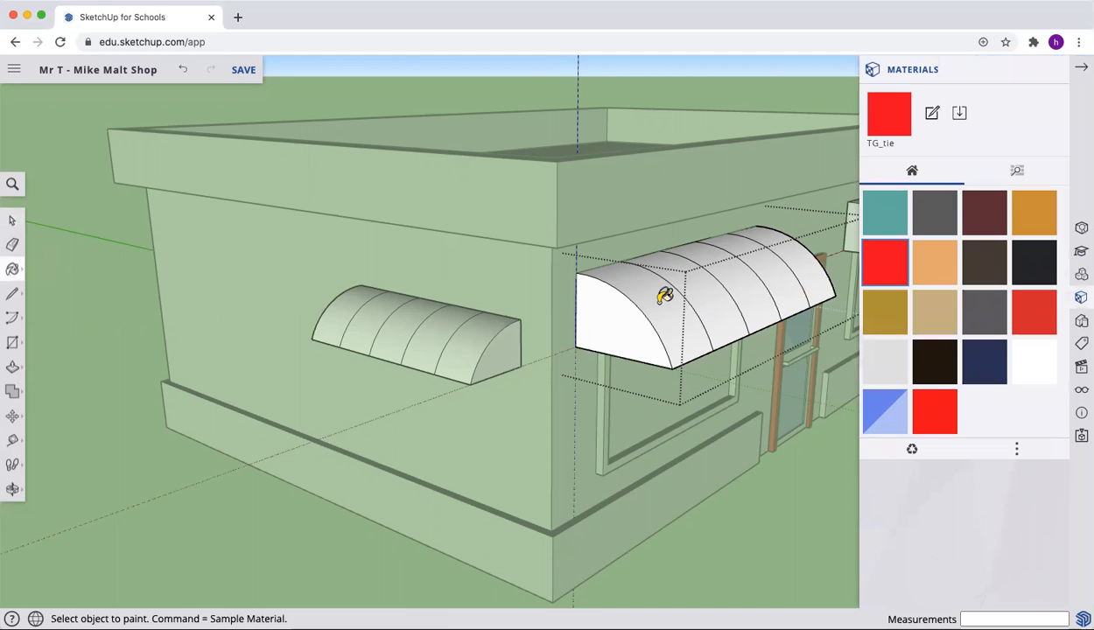
{"action": "left_click", "coordinate": [656, 297]}
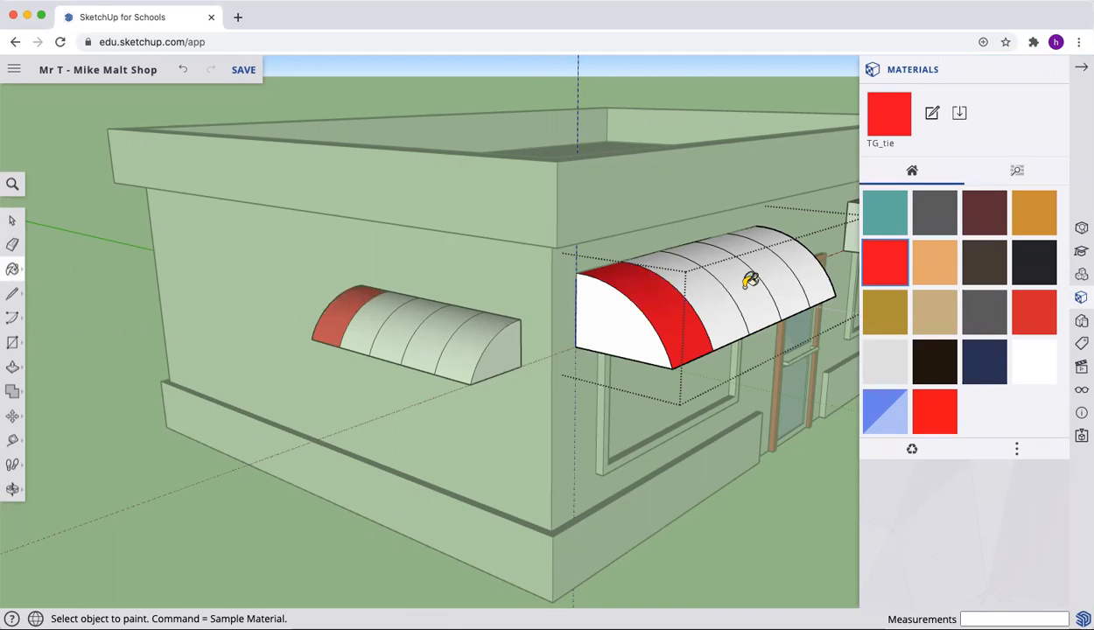
{"action": "left_click", "coordinate": [744, 280]}
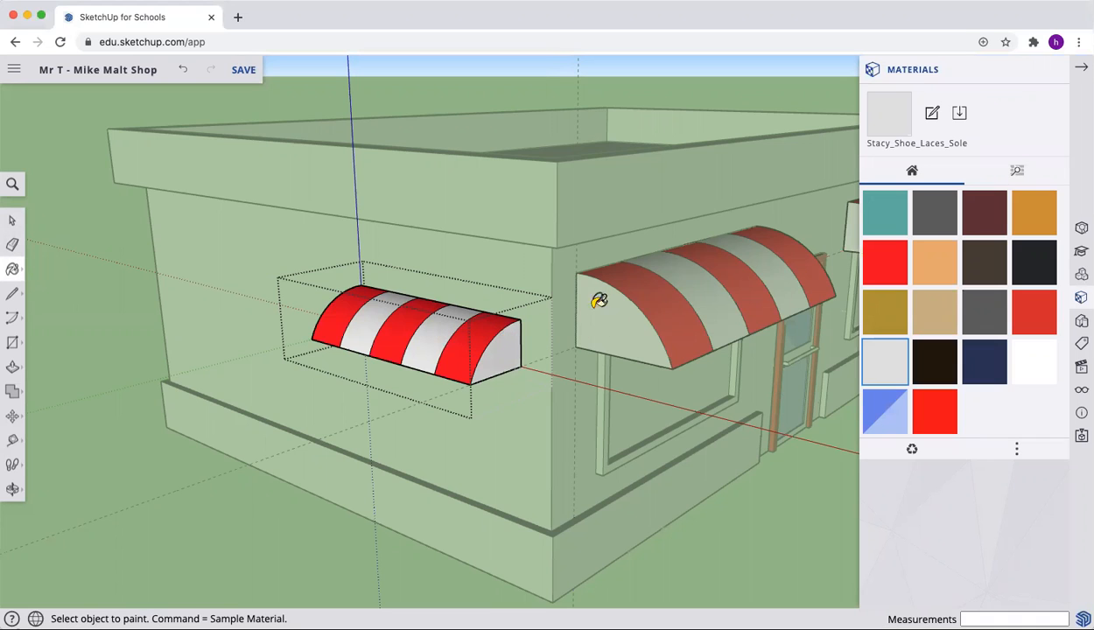
{"action": "mouse_move", "coordinate": [452, 262]}
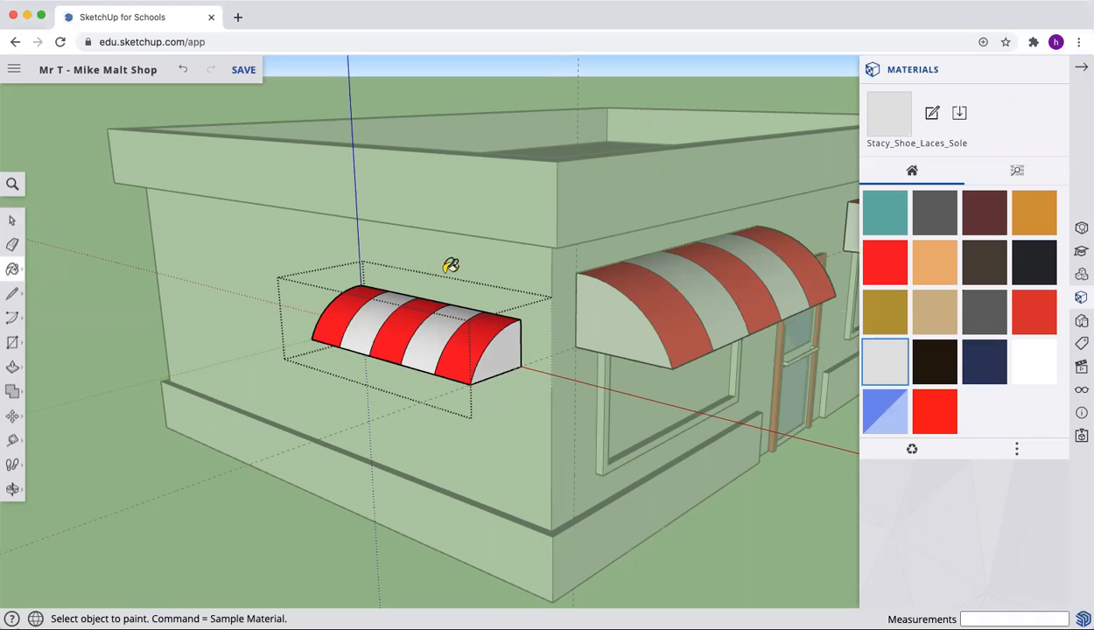
{"action": "mouse_move", "coordinate": [179, 313]}
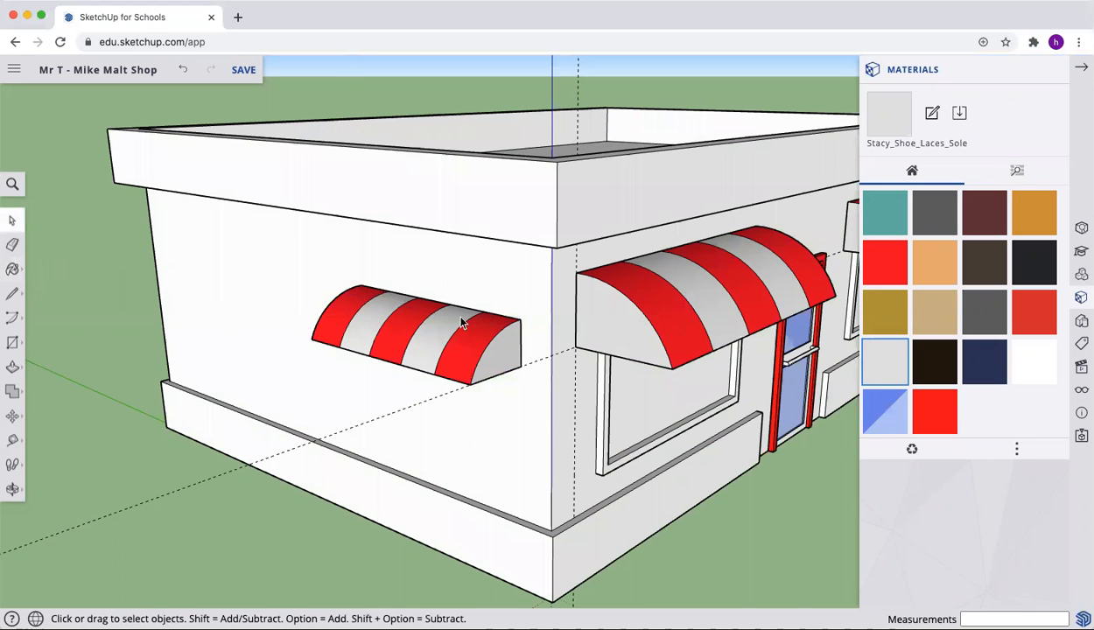
- Browse the material categories and pick the teal material
{"action": "left_click", "coordinate": [885, 214]}
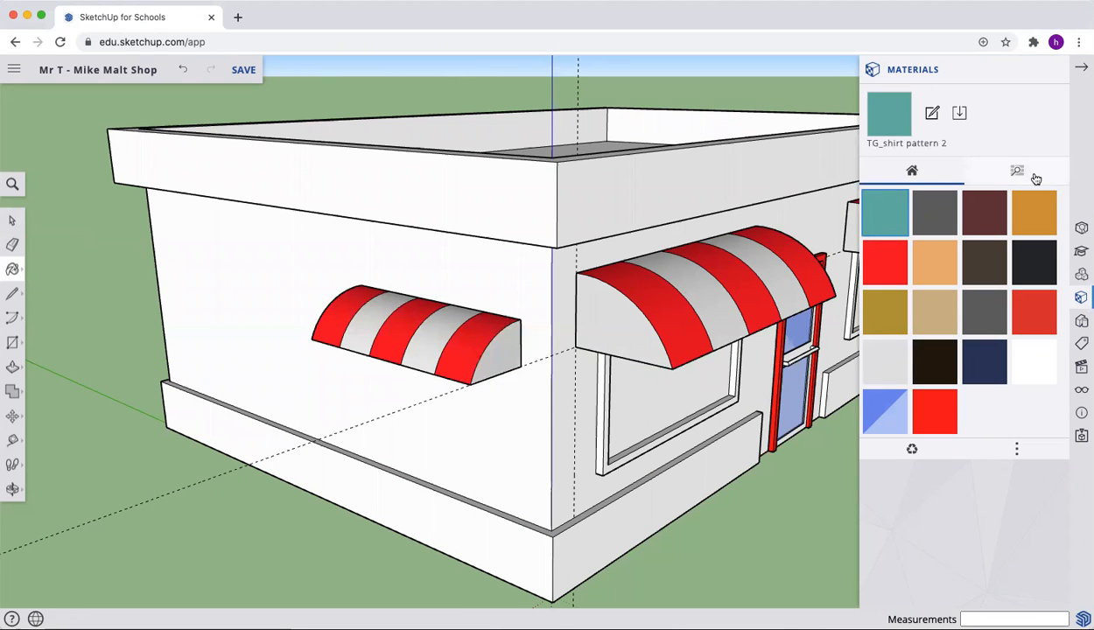
{"action": "left_click", "coordinate": [1017, 170]}
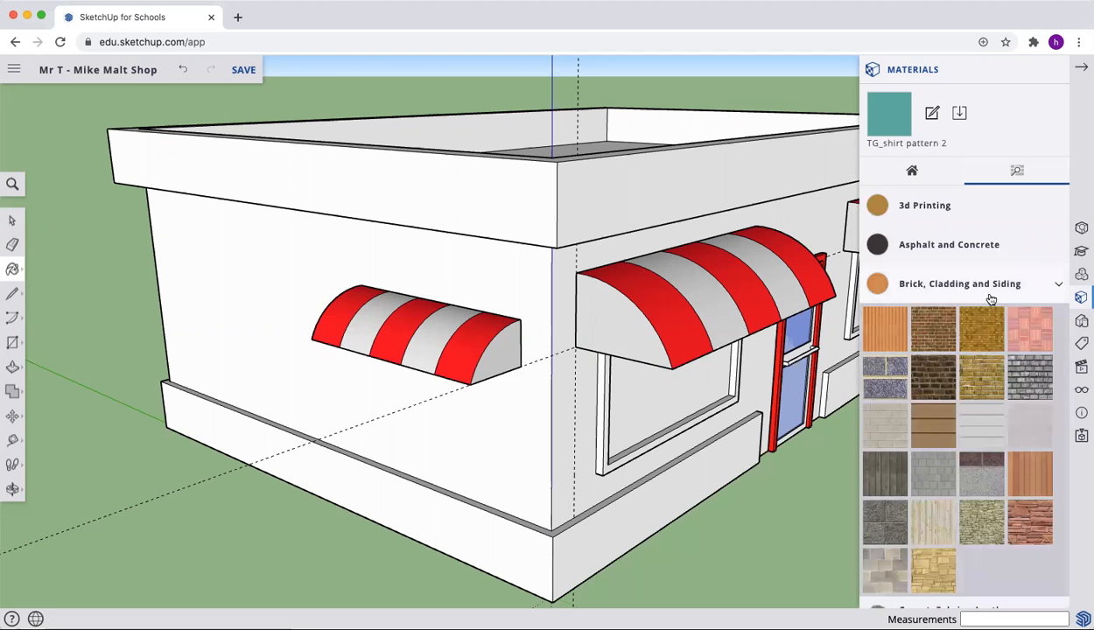
{"action": "scroll", "scroll_direction": "down", "scroll_amount": 3}
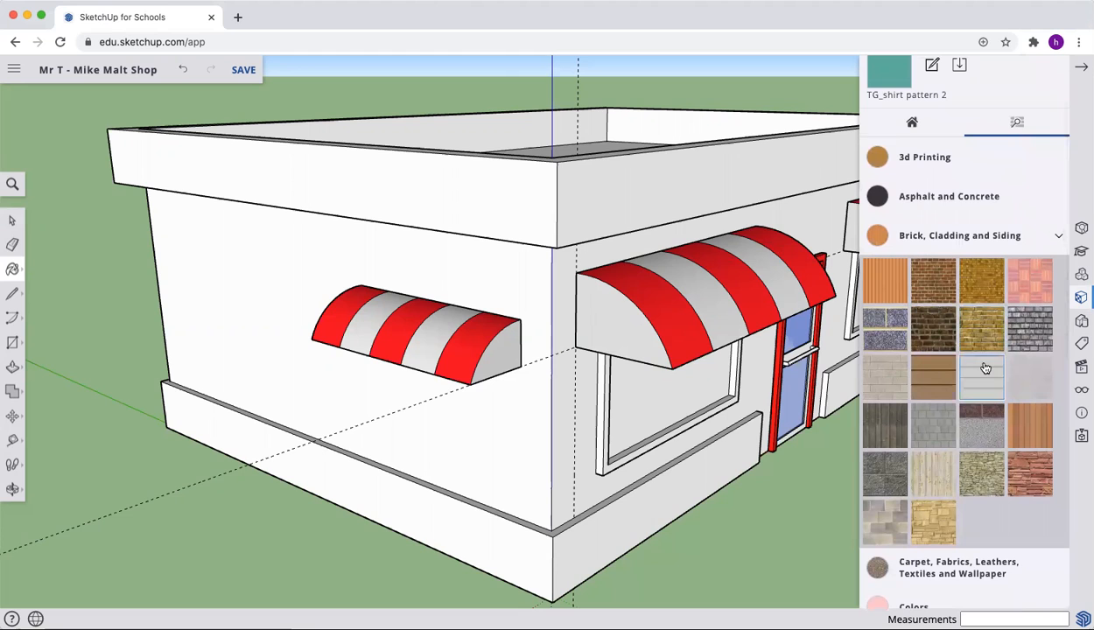
{"action": "mouse_move", "coordinate": [951, 203]}
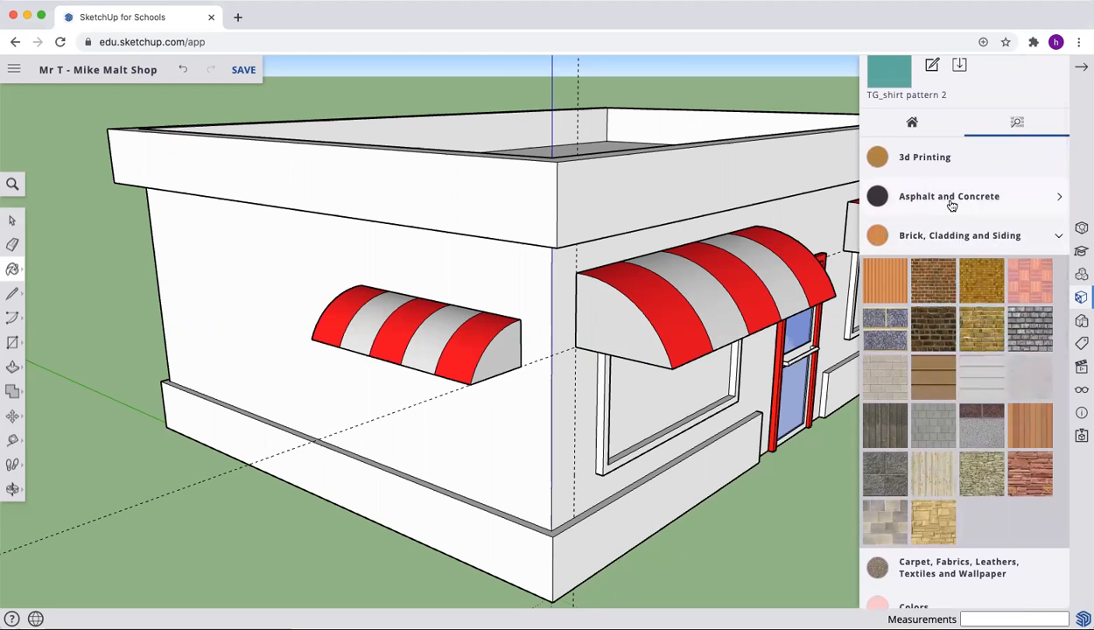
{"action": "left_click", "coordinate": [959, 235]}
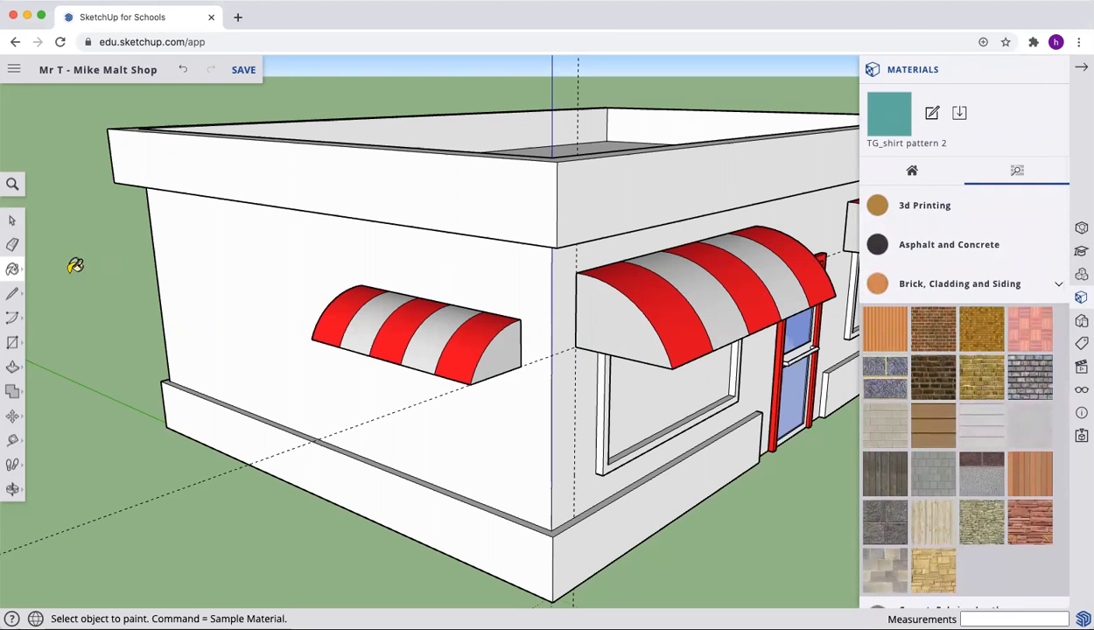
{"action": "left_click", "coordinate": [195, 261]}
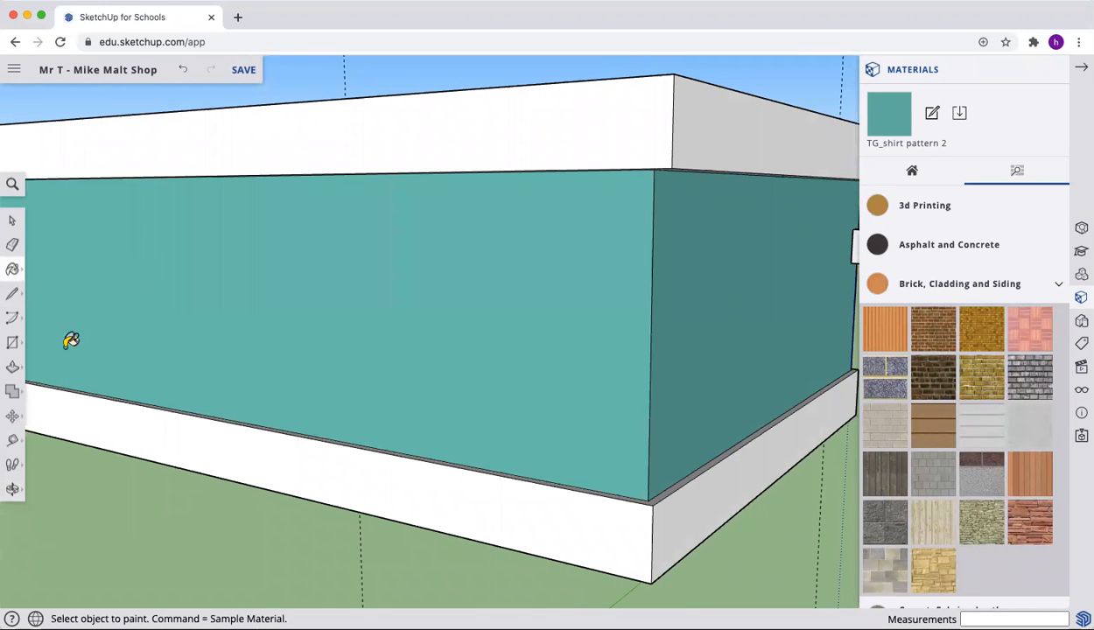
- Paint the shop's exterior walls teal, orbiting to reach each wall
{"action": "left_click", "coordinate": [12, 487]}
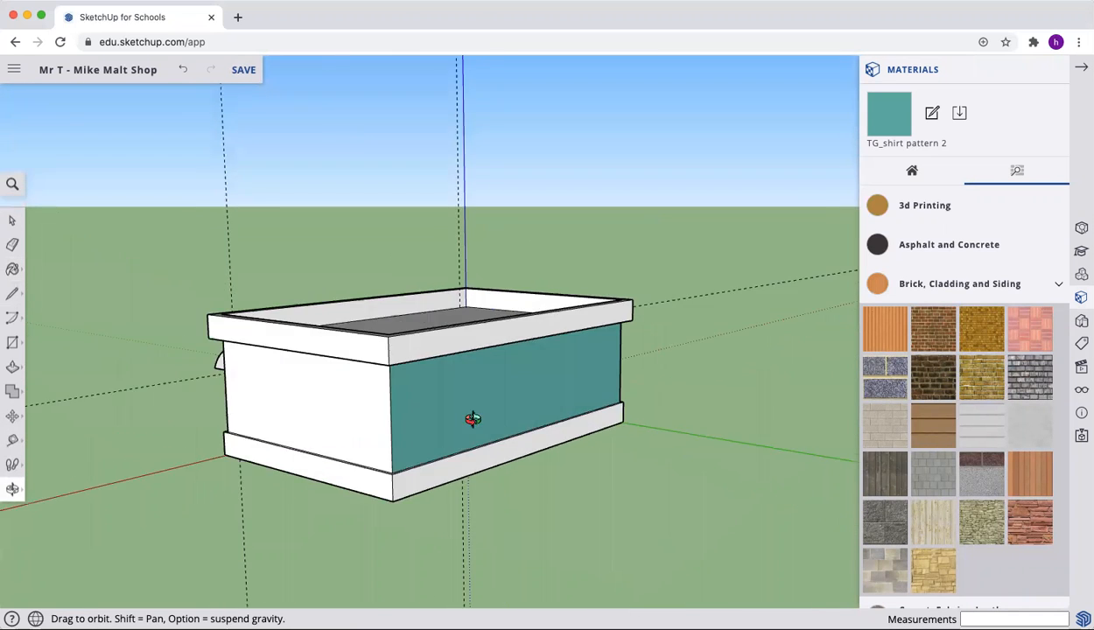
{"action": "left_click_drag", "start_coordinate": [473, 420], "coordinate": [38, 357]}
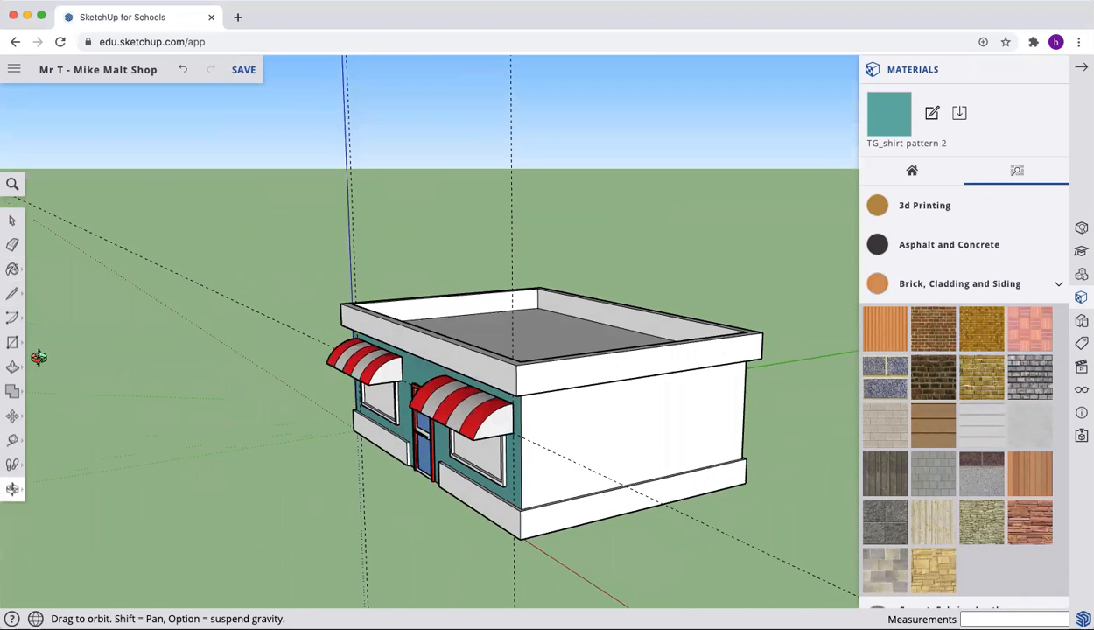
{"action": "left_click", "coordinate": [14, 266]}
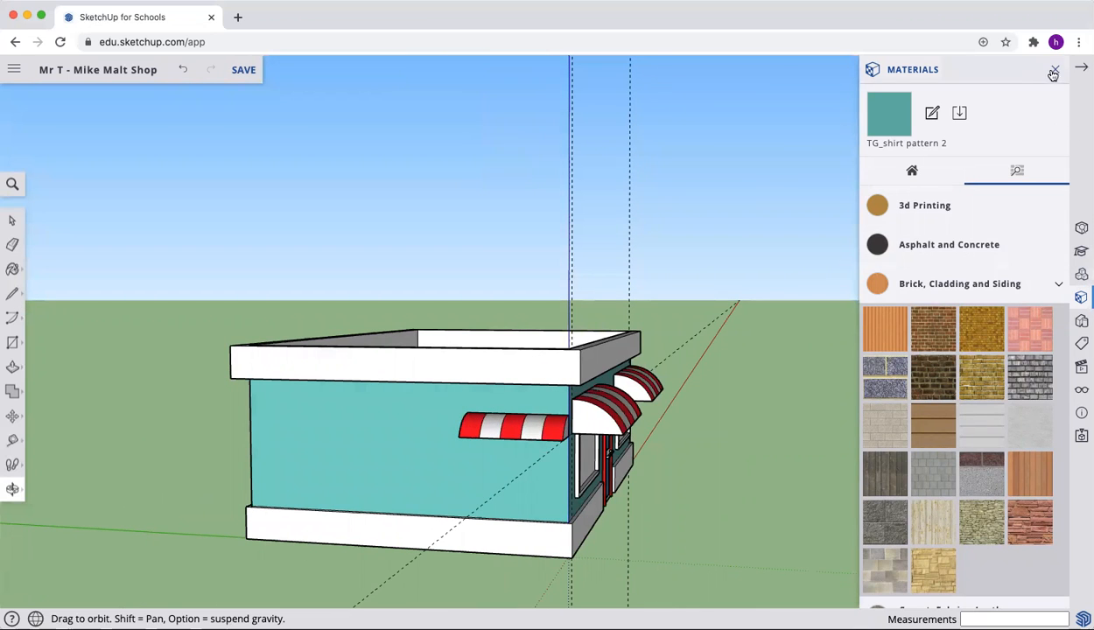
- Search the 3D Warehouse components for 'sketchup for schools drive thru'
{"action": "left_click", "coordinate": [1050, 73]}
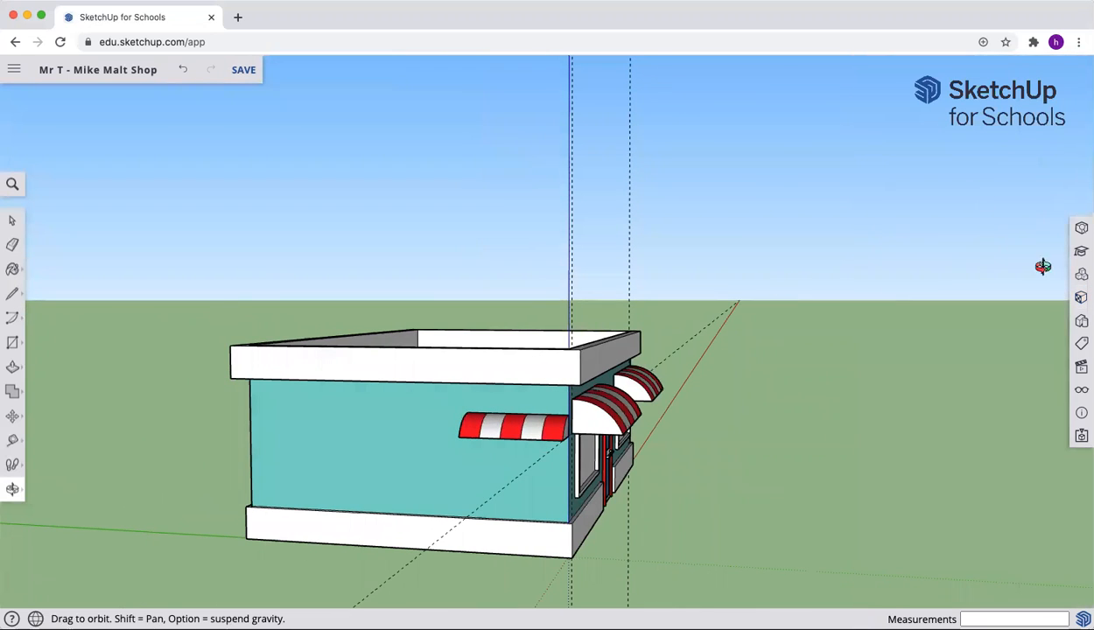
{"action": "left_click", "coordinate": [1081, 274]}
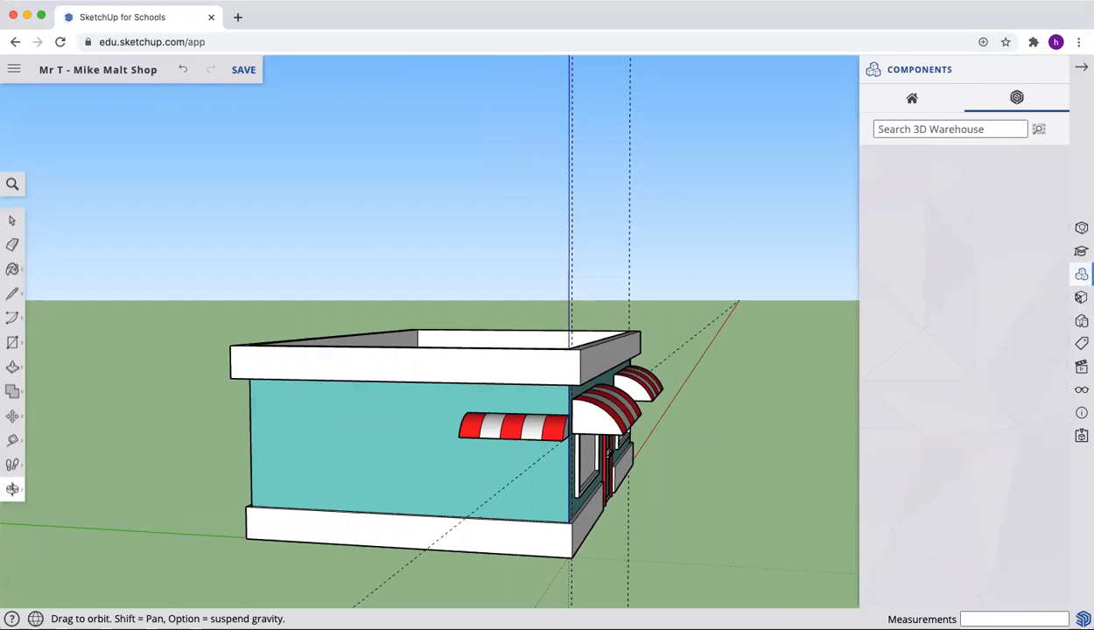
{"action": "type", "text": "sketchip"}
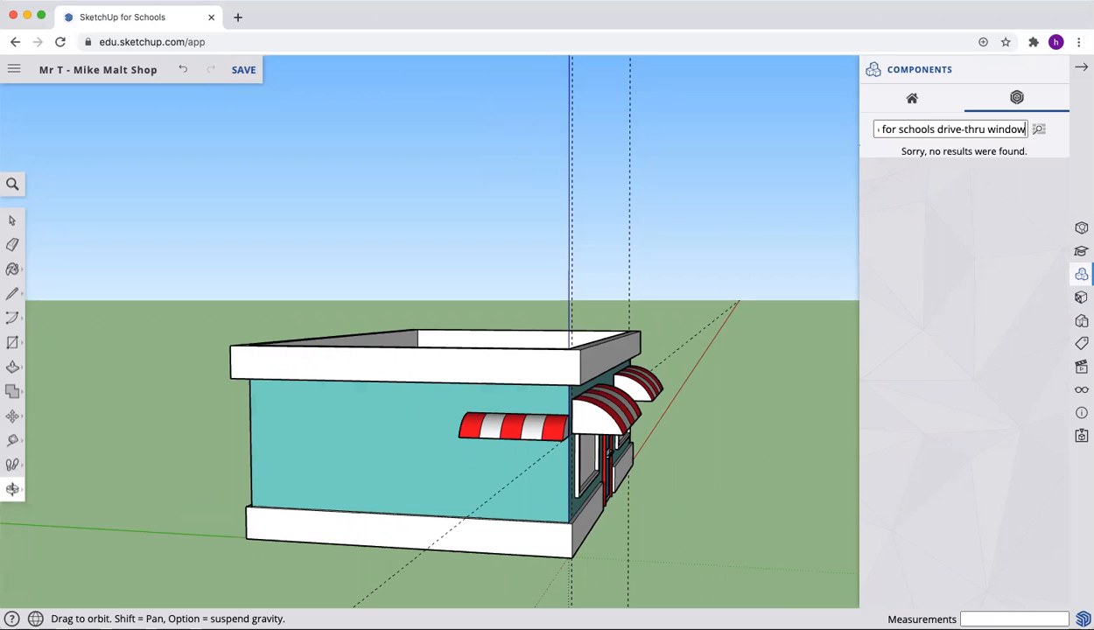
{"action": "type", "text": "sketchip for schools drive"}
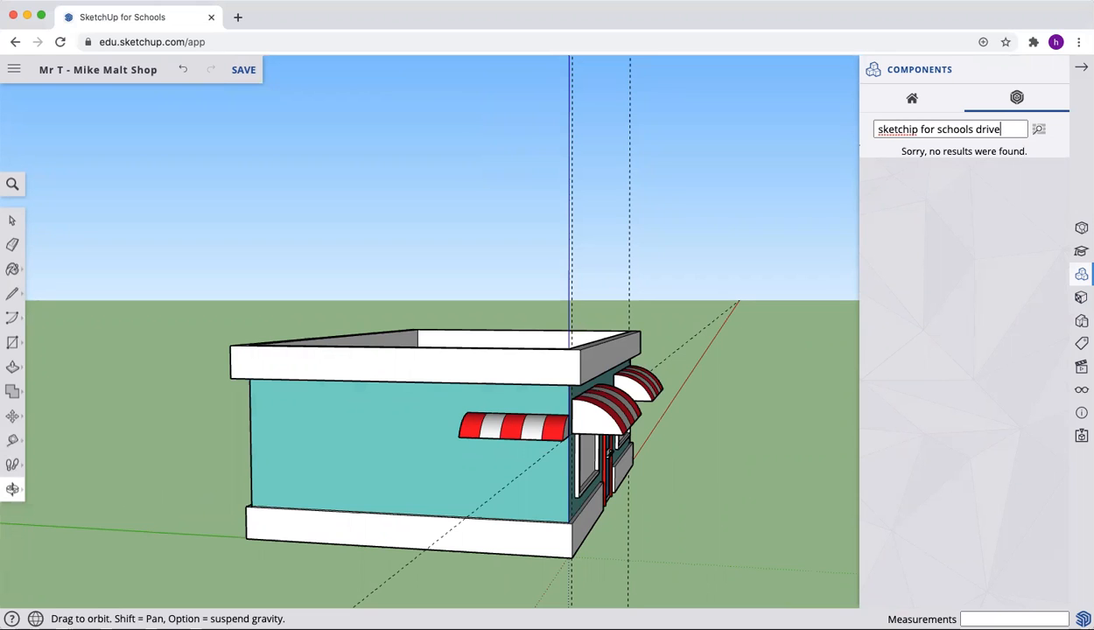
{"action": "type", "text": "thru"}
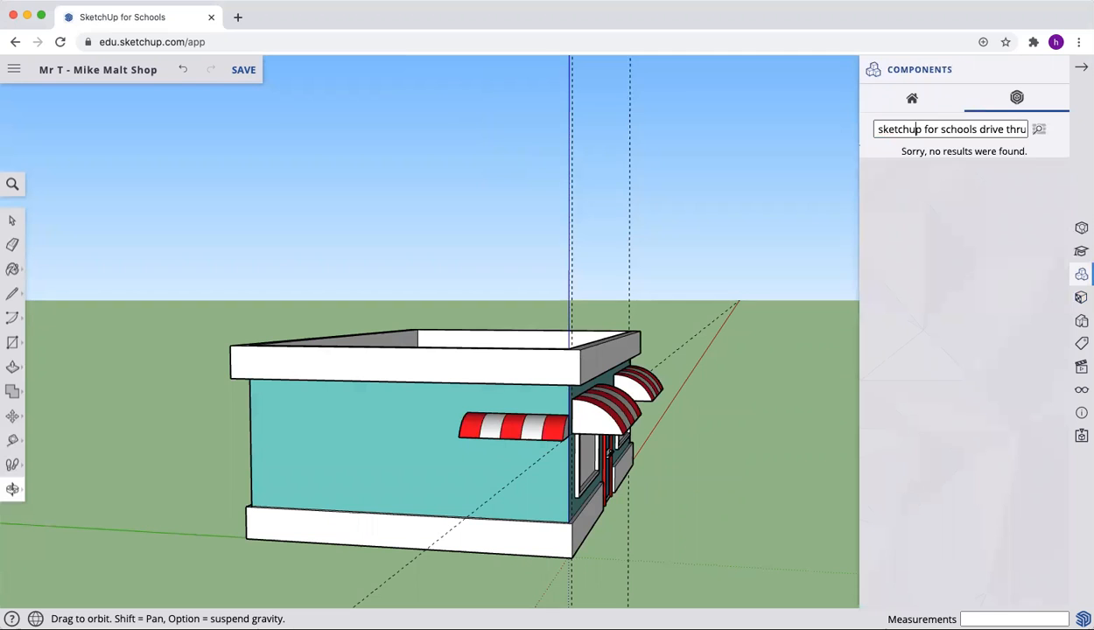
{"action": "left_click", "coordinate": [913, 175]}
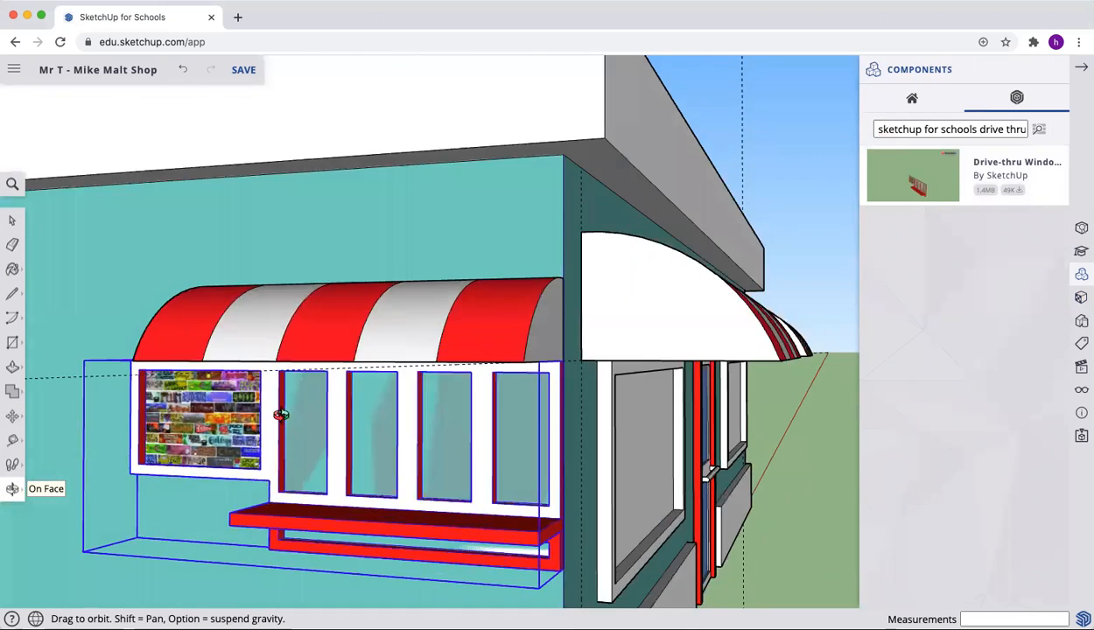
- Place the drive-thru window component on the teal side wall and view the whole shop
{"action": "left_click_drag", "start_coordinate": [282, 413], "coordinate": [350, 406]}
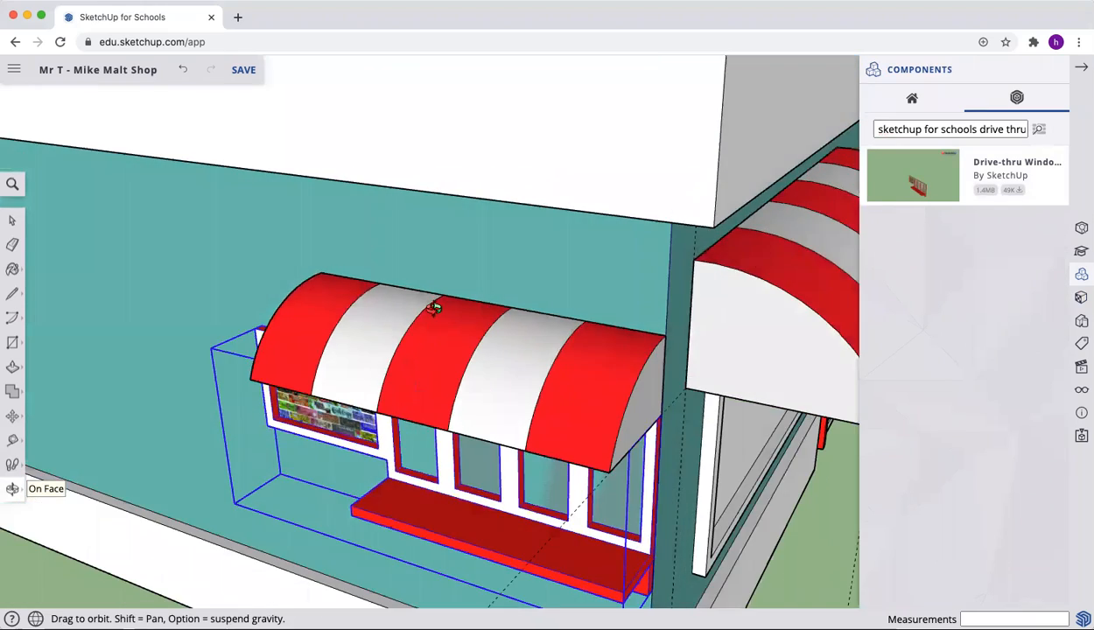
{"action": "left_click_drag", "start_coordinate": [434, 308], "coordinate": [315, 381]}
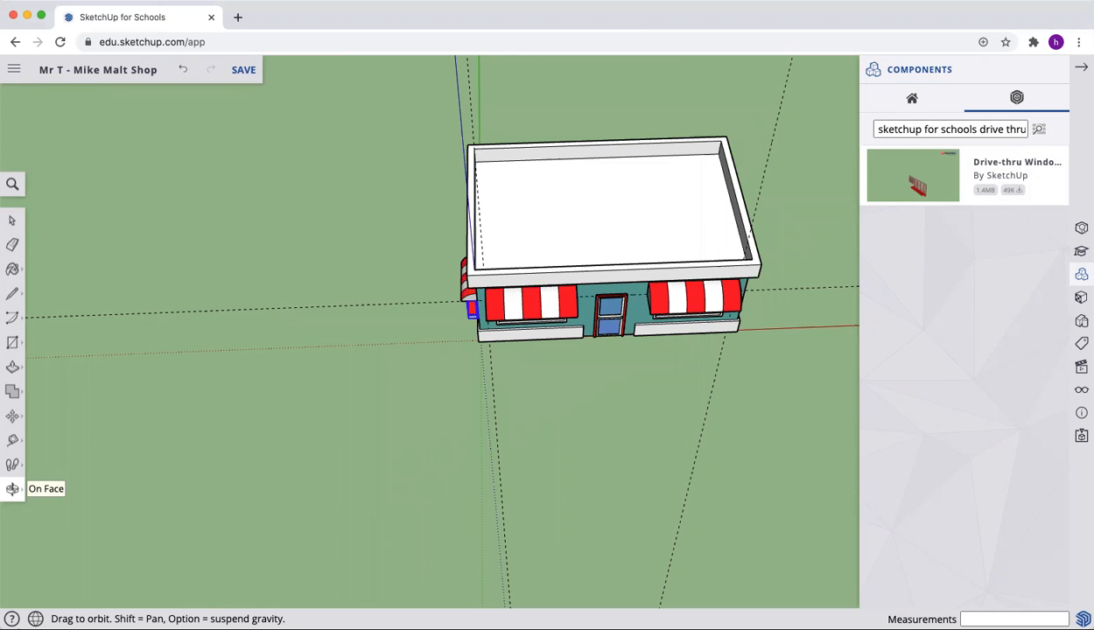
- Draw a 30' by 2' rectangle along the roof's front edge
{"action": "left_click", "coordinate": [14, 343]}
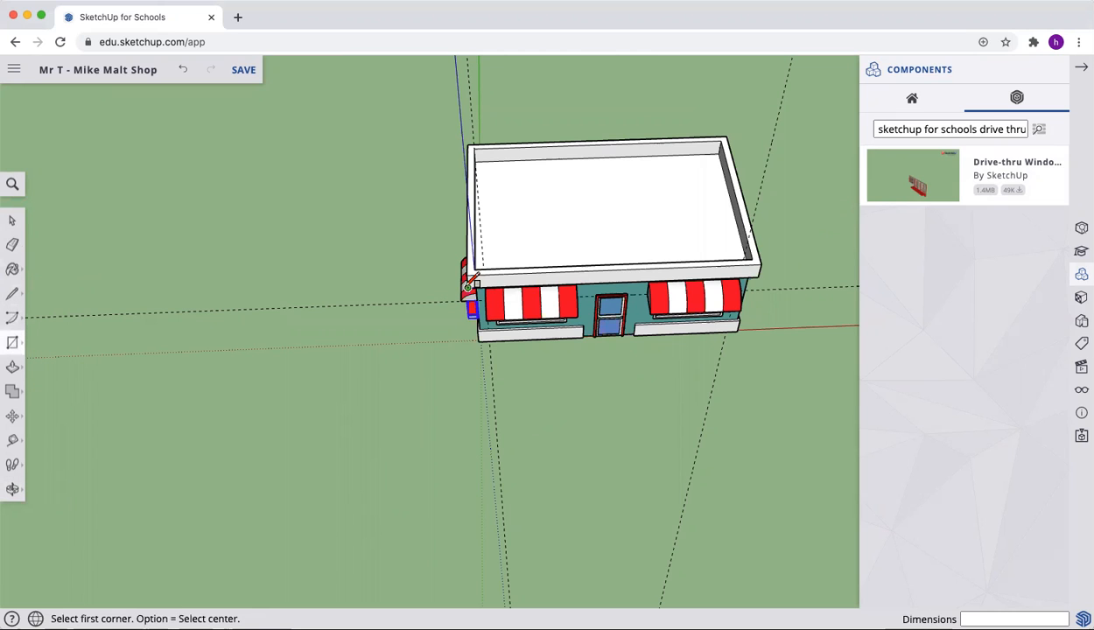
{"action": "mouse_move", "coordinate": [465, 270]}
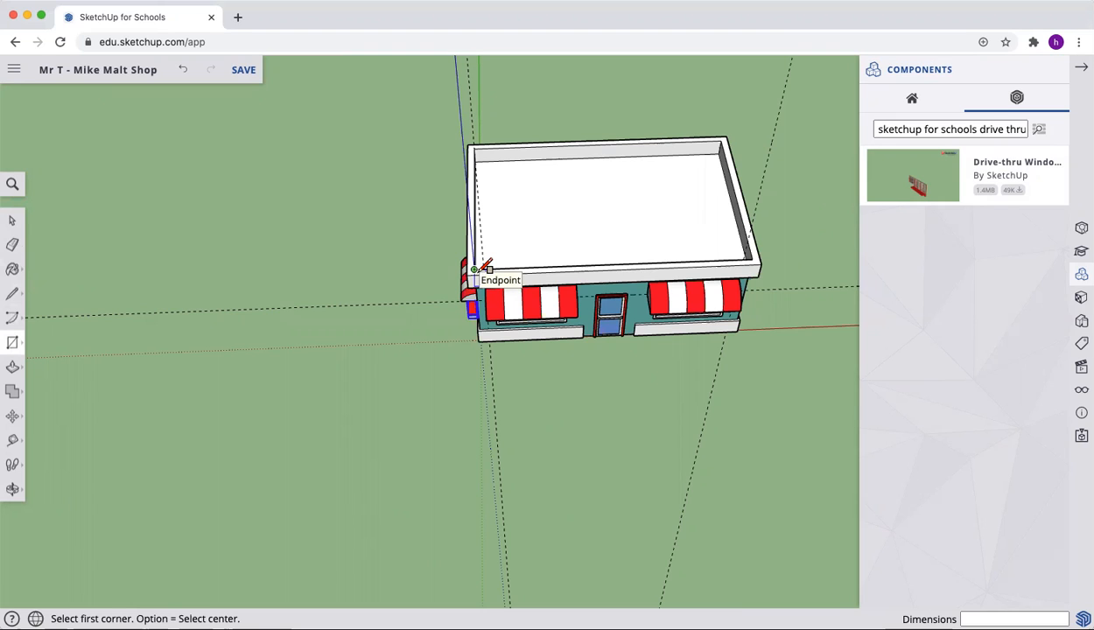
{"action": "left_click", "coordinate": [470, 270]}
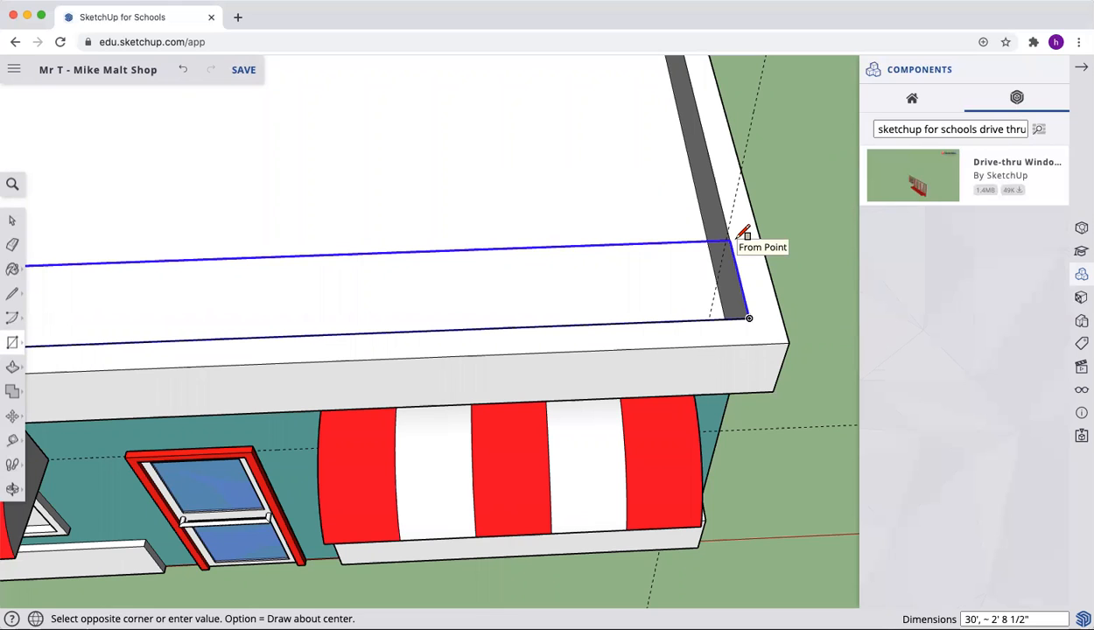
{"action": "type", "text": "30"}
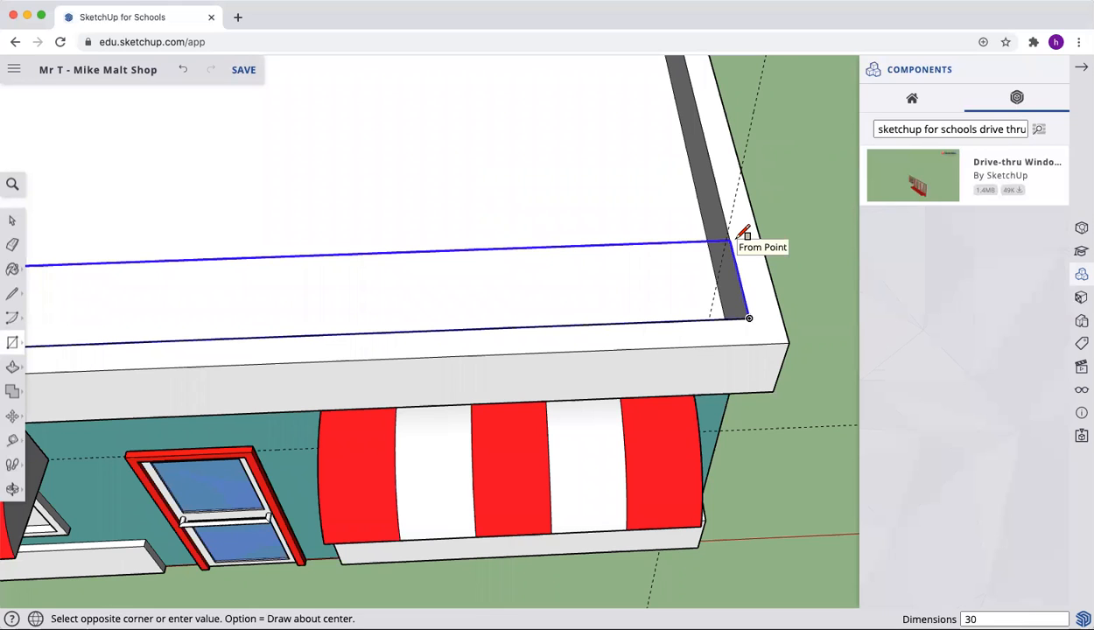
{"action": "type", "text": "30',"}
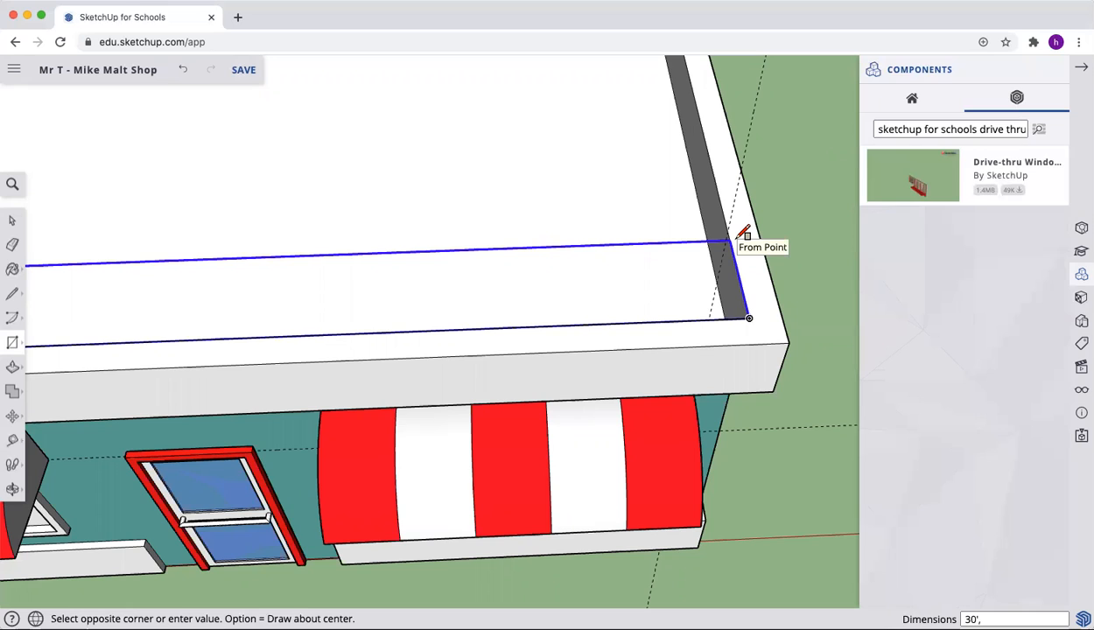
{"action": "type", "text": "2"}
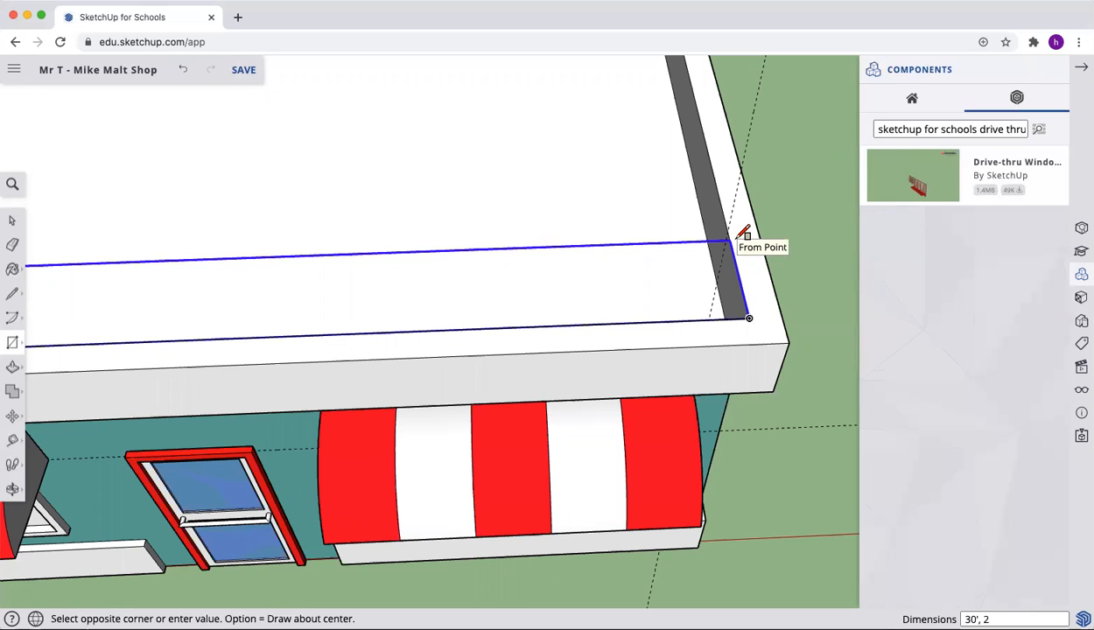
{"action": "type", "text": "'"}
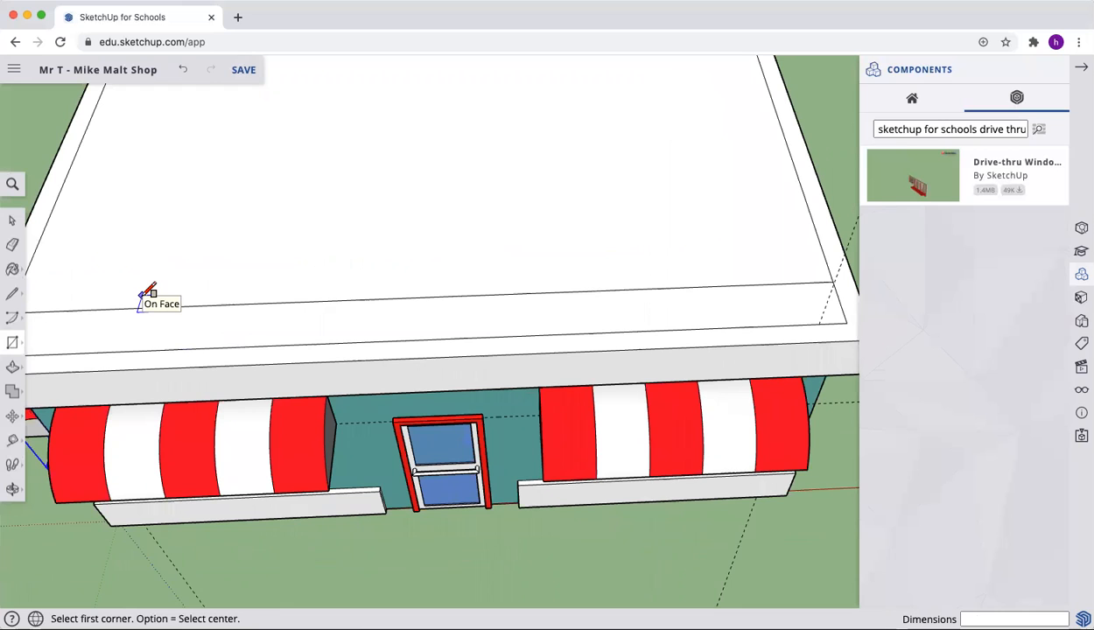
{"action": "mouse_move", "coordinate": [710, 147]}
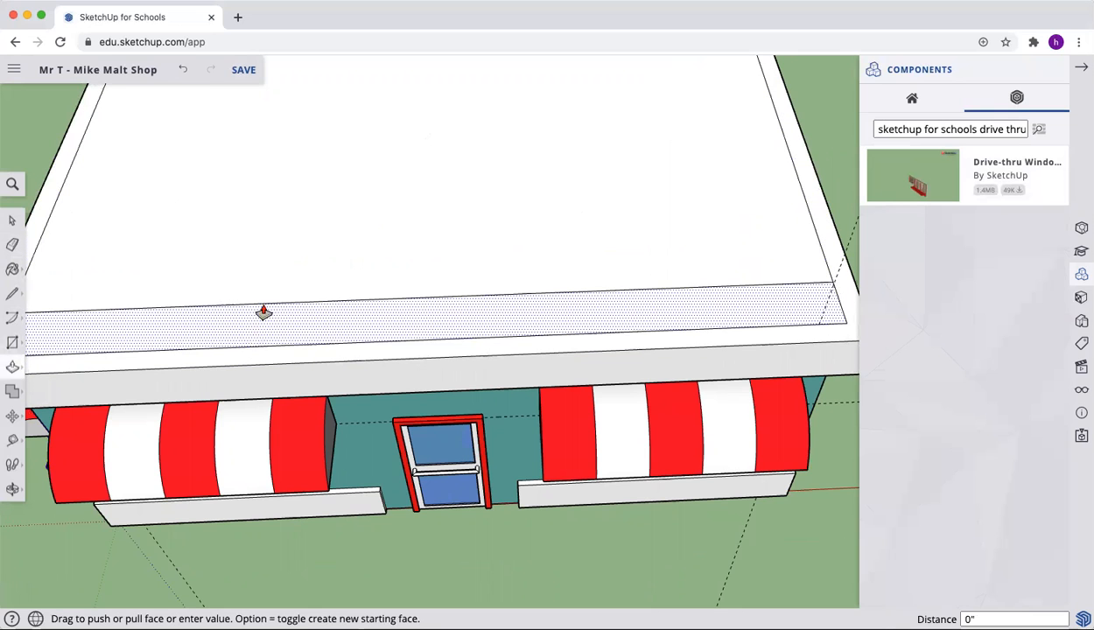
- Pull the strip up into a tall sign wall and sink the roof surface 3'
{"action": "left_click_drag", "start_coordinate": [263, 311], "coordinate": [269, 252]}
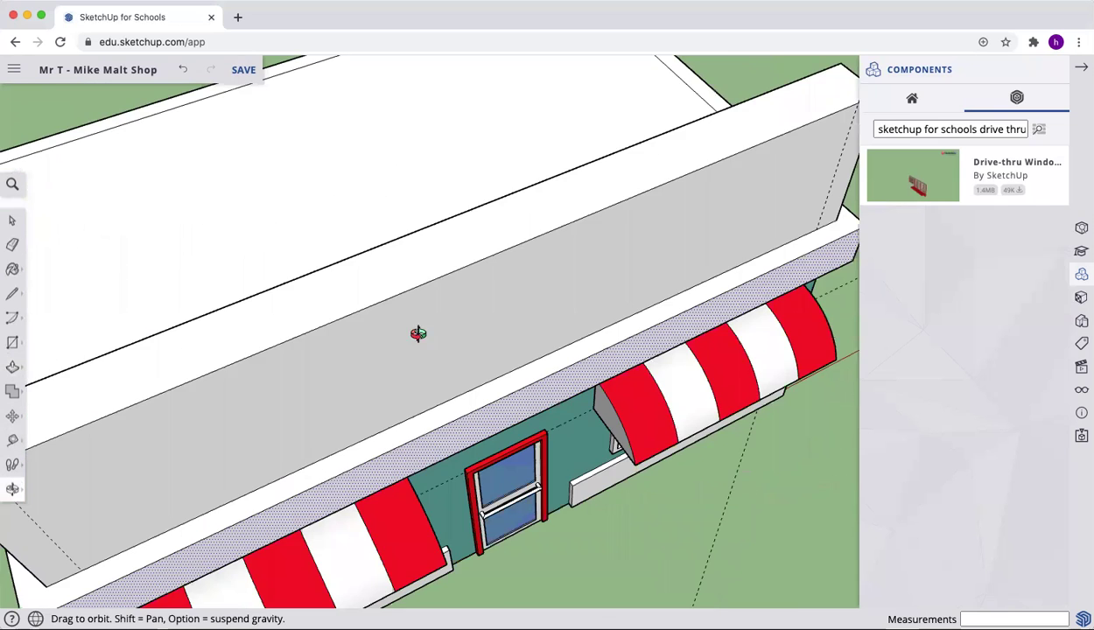
{"action": "left_click_drag", "start_coordinate": [418, 333], "coordinate": [630, 311]}
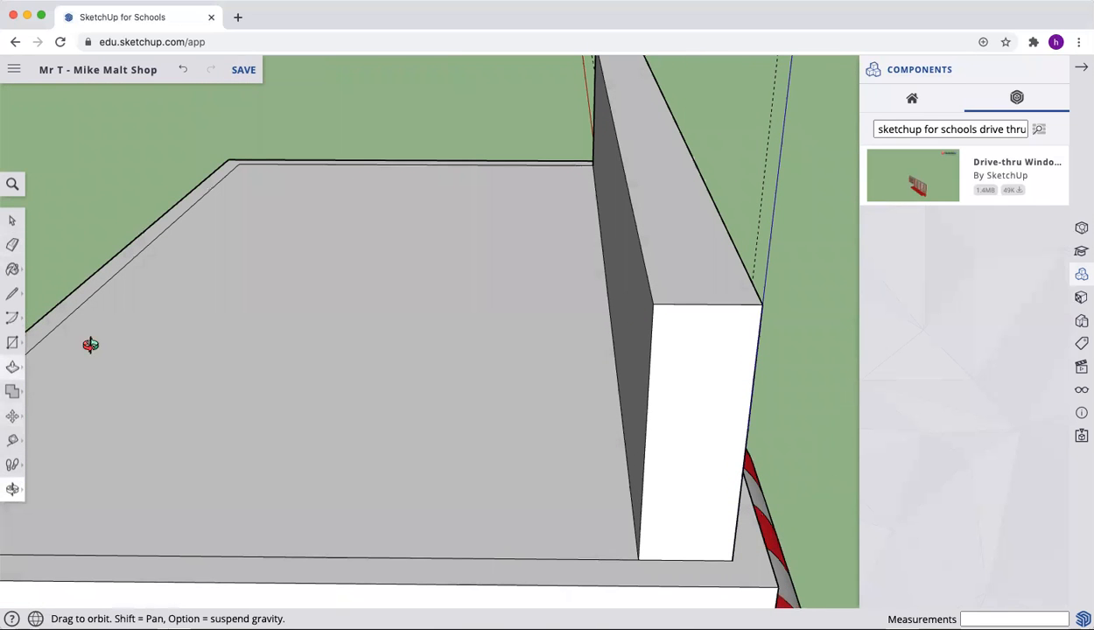
{"action": "left_click_drag", "start_coordinate": [91, 343], "coordinate": [187, 324]}
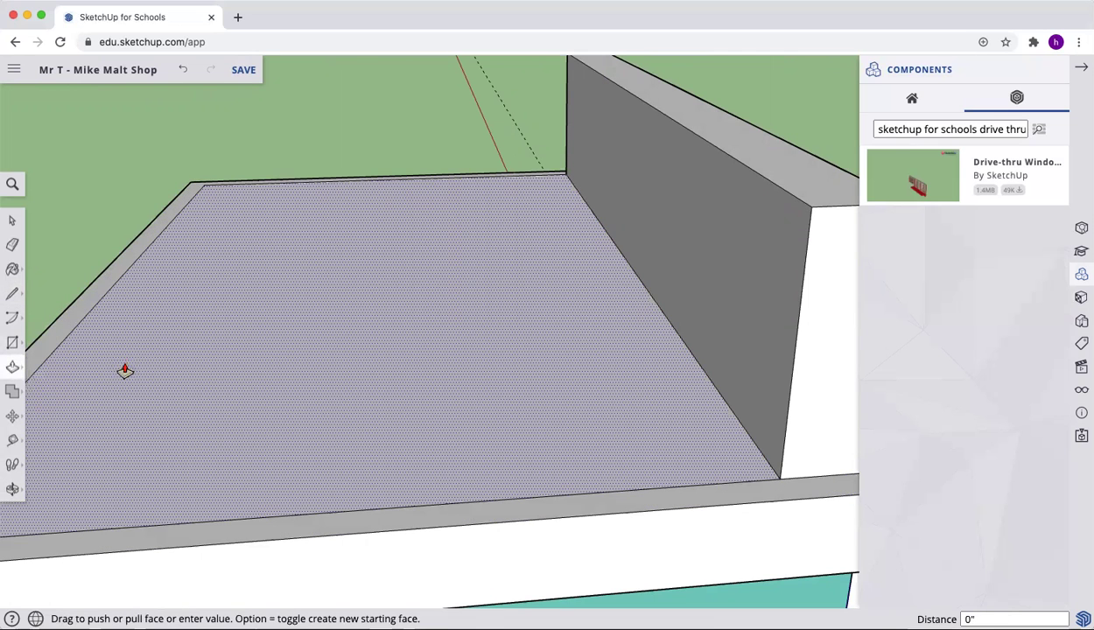
{"action": "left_click_drag", "start_coordinate": [124, 369], "coordinate": [123, 399]}
{"action": "type", "text": "3'"}
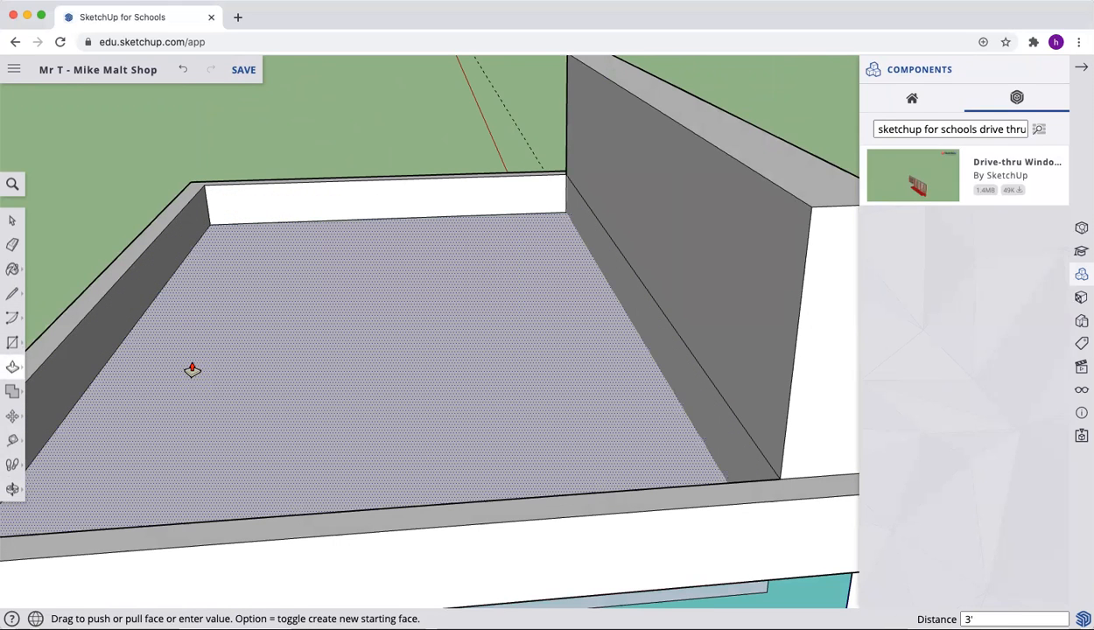
{"action": "mouse_move", "coordinate": [352, 248]}
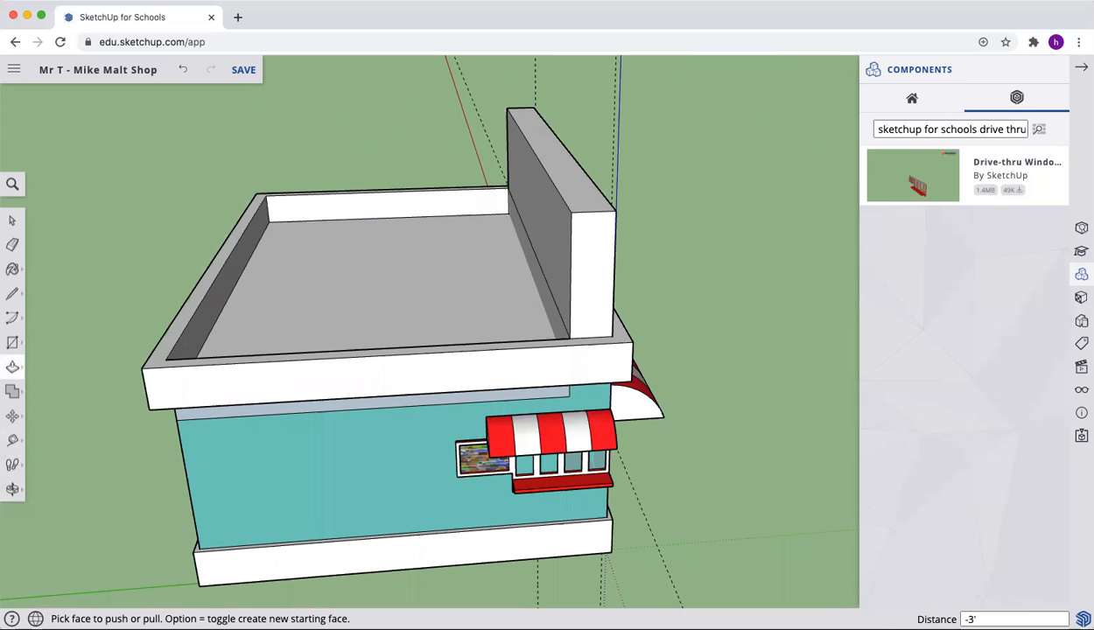
{"action": "left_click", "coordinate": [11, 486]}
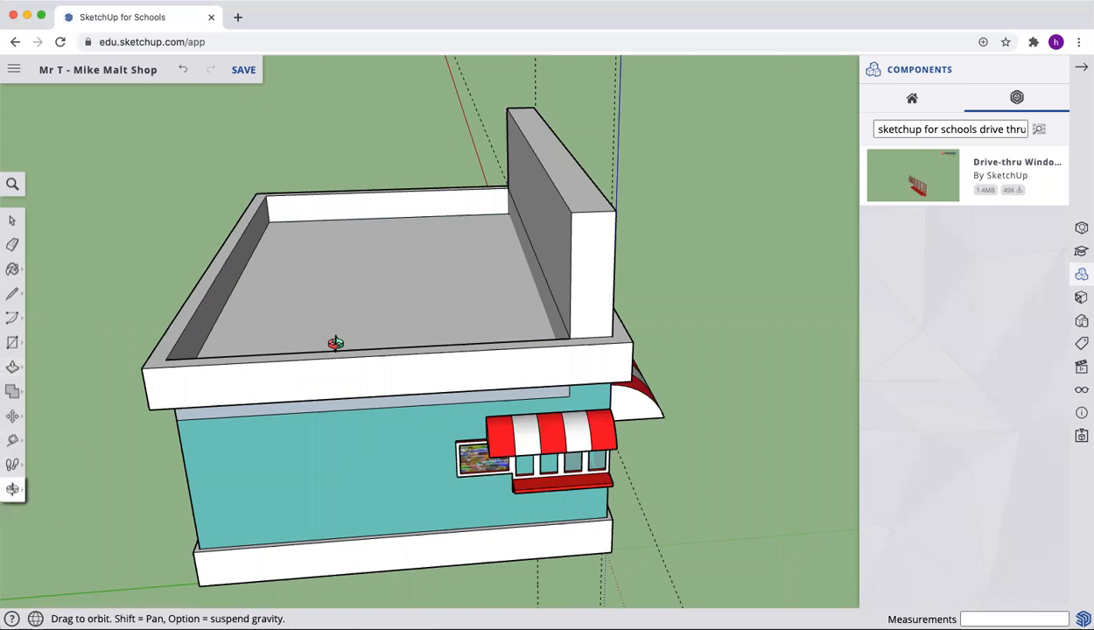
{"action": "left_click_drag", "start_coordinate": [336, 341], "coordinate": [226, 291]}
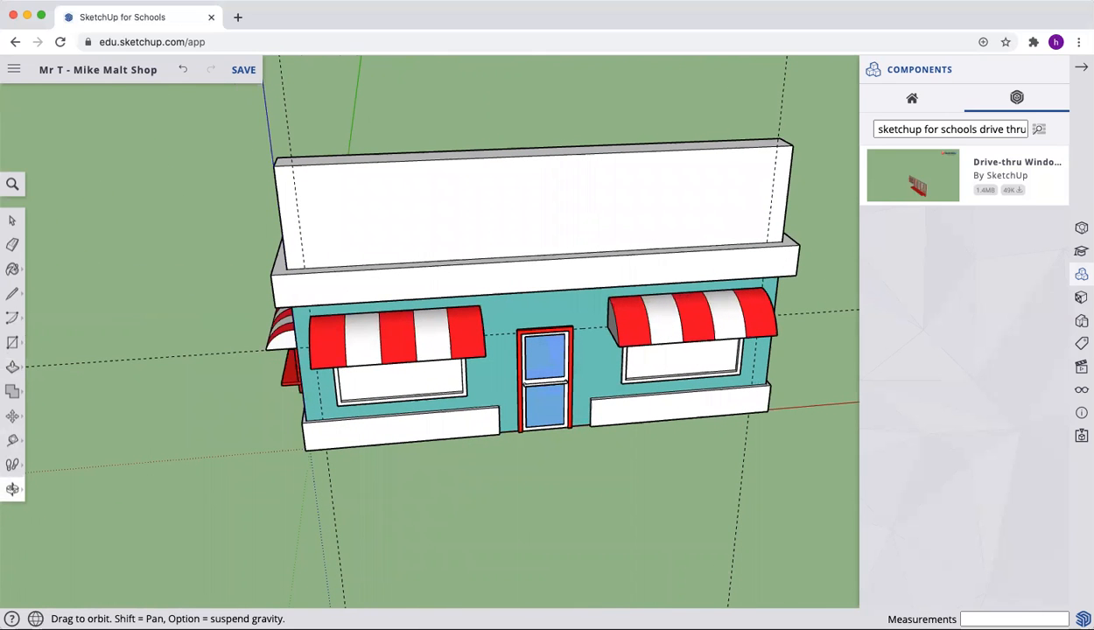
{"action": "mouse_move", "coordinate": [312, 241]}
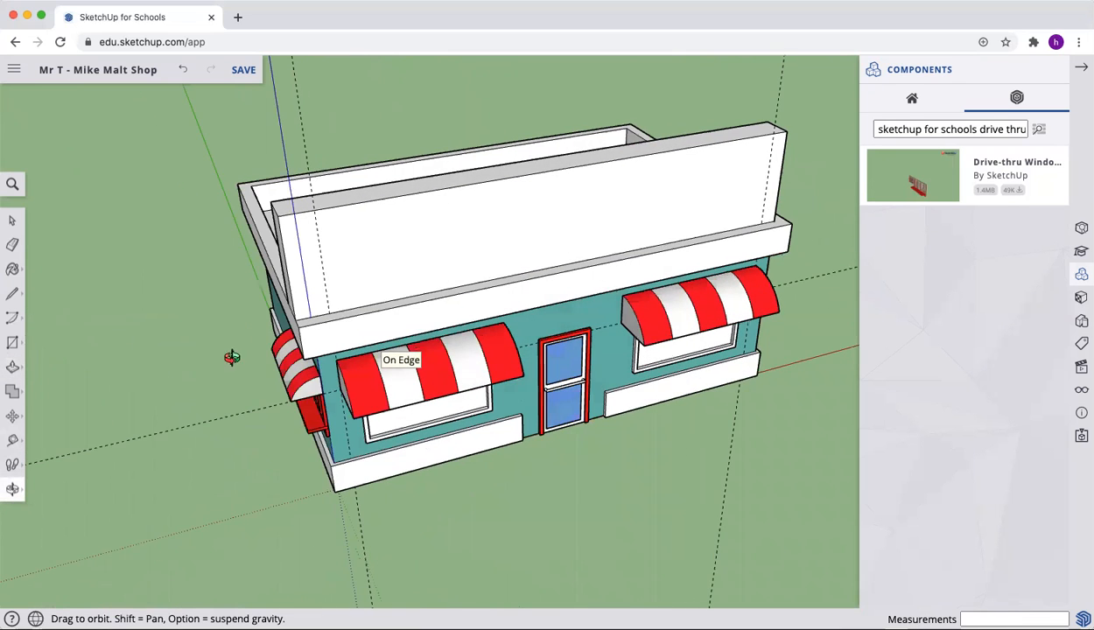
{"action": "left_click_drag", "start_coordinate": [231, 357], "coordinate": [252, 303]}
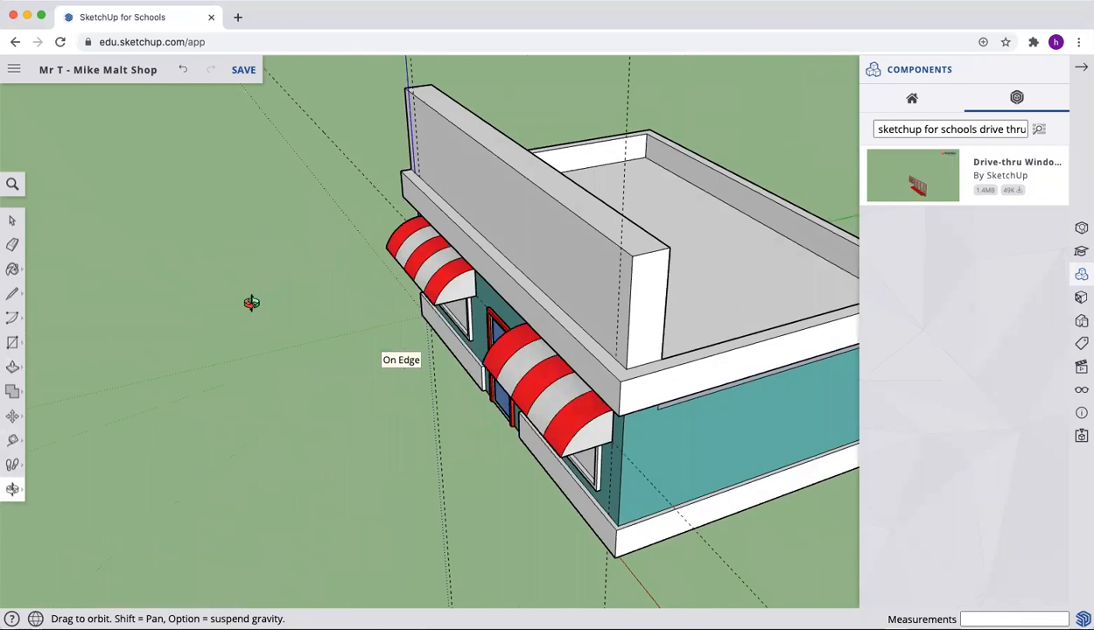
{"action": "left_click", "coordinate": [14, 366]}
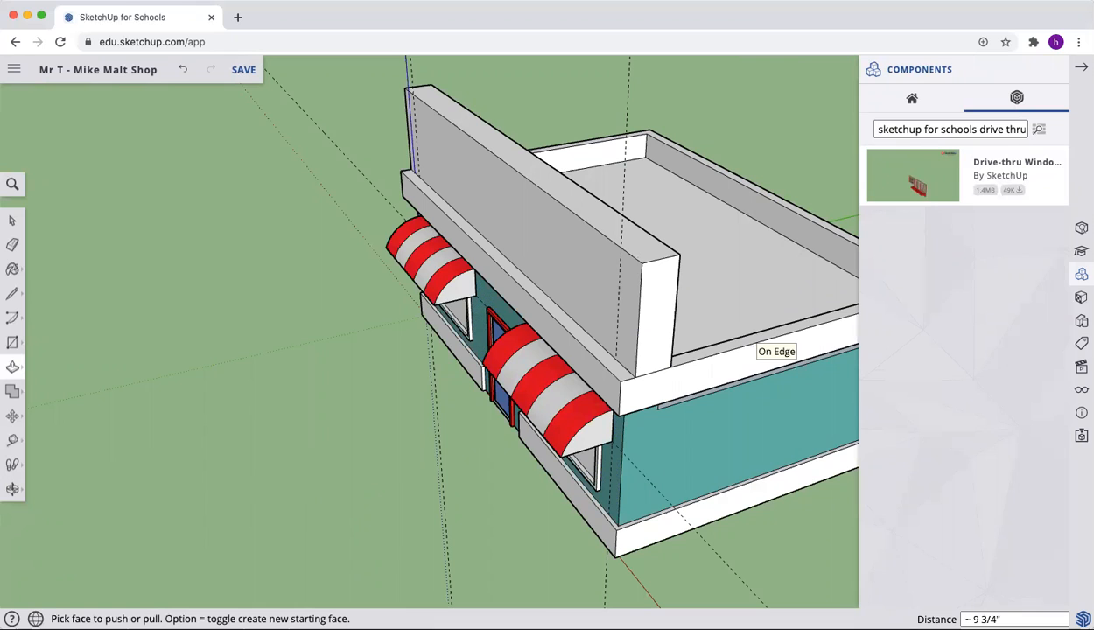
{"action": "mouse_move", "coordinate": [598, 315]}
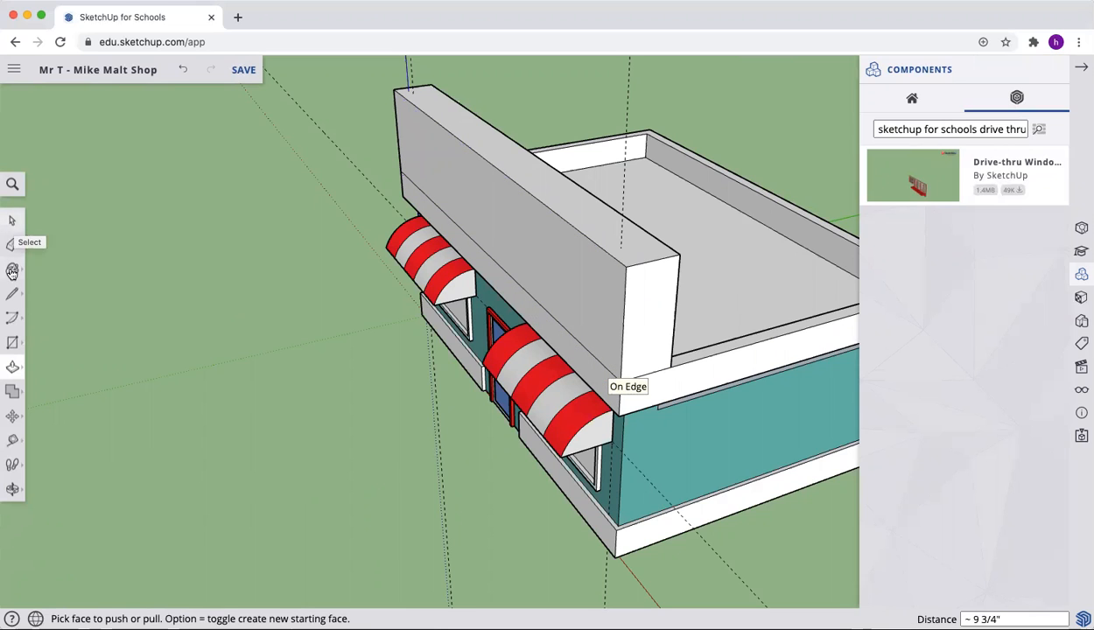
{"action": "left_click", "coordinate": [12, 245]}
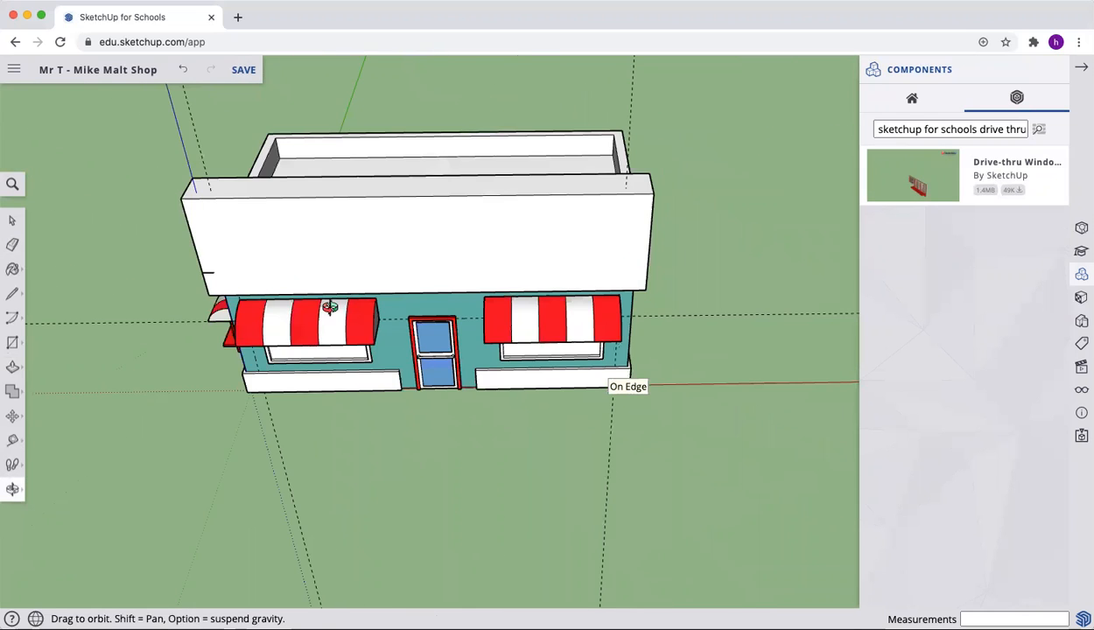
{"action": "left_click_drag", "start_coordinate": [329, 307], "coordinate": [297, 294]}
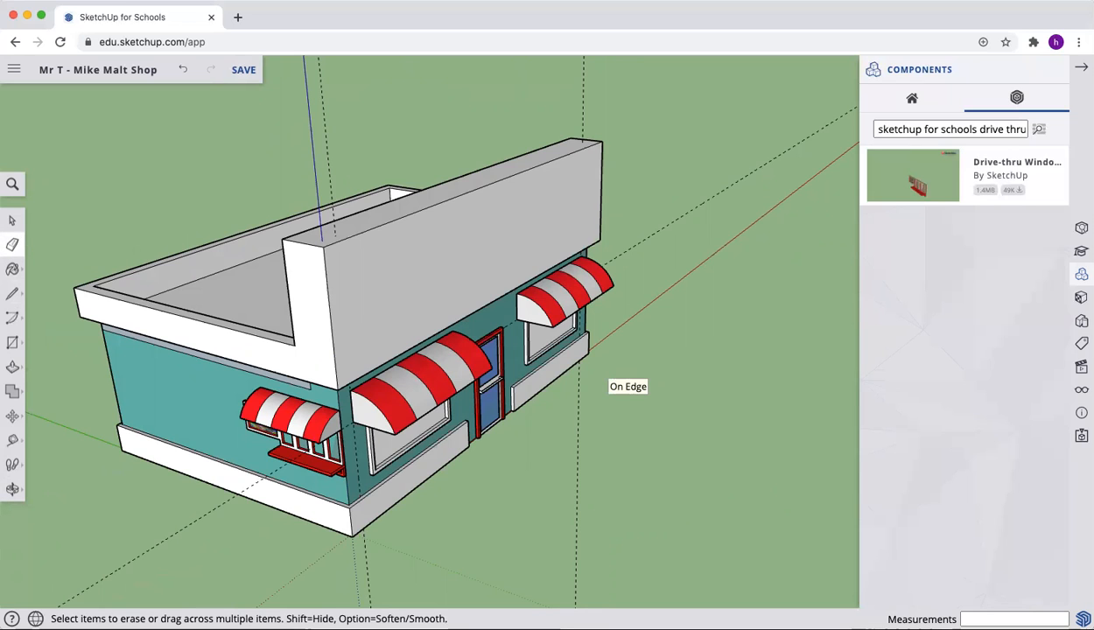
{"action": "mouse_move", "coordinate": [775, 84]}
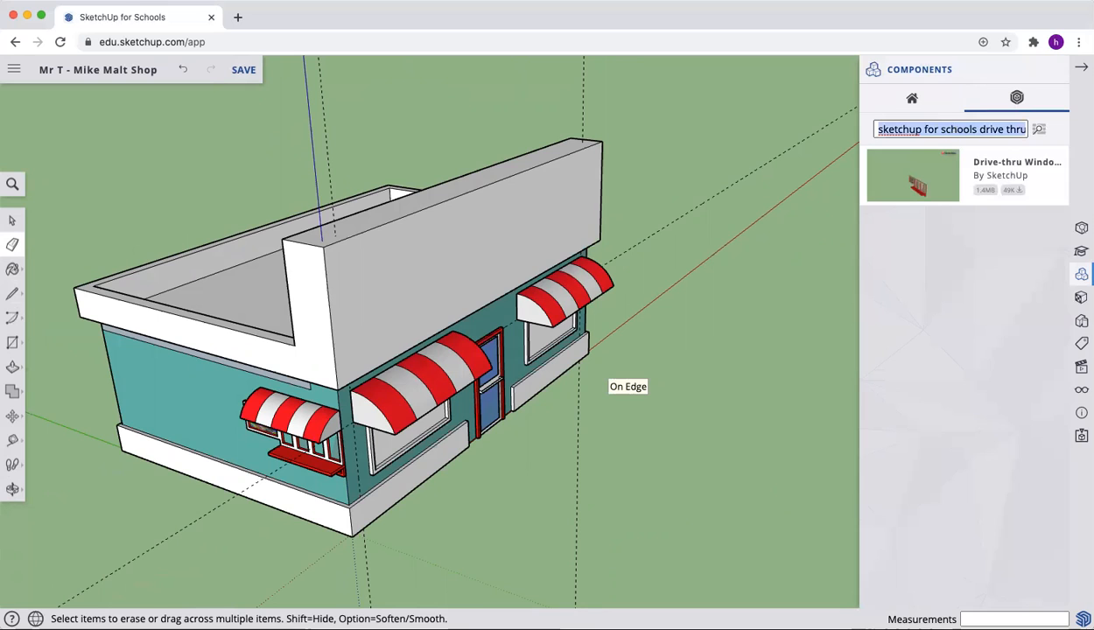
- Insert the 'malt shop sign' component by SketchUp onto the upper front wall
{"action": "type", "text": "malt shop sign"}
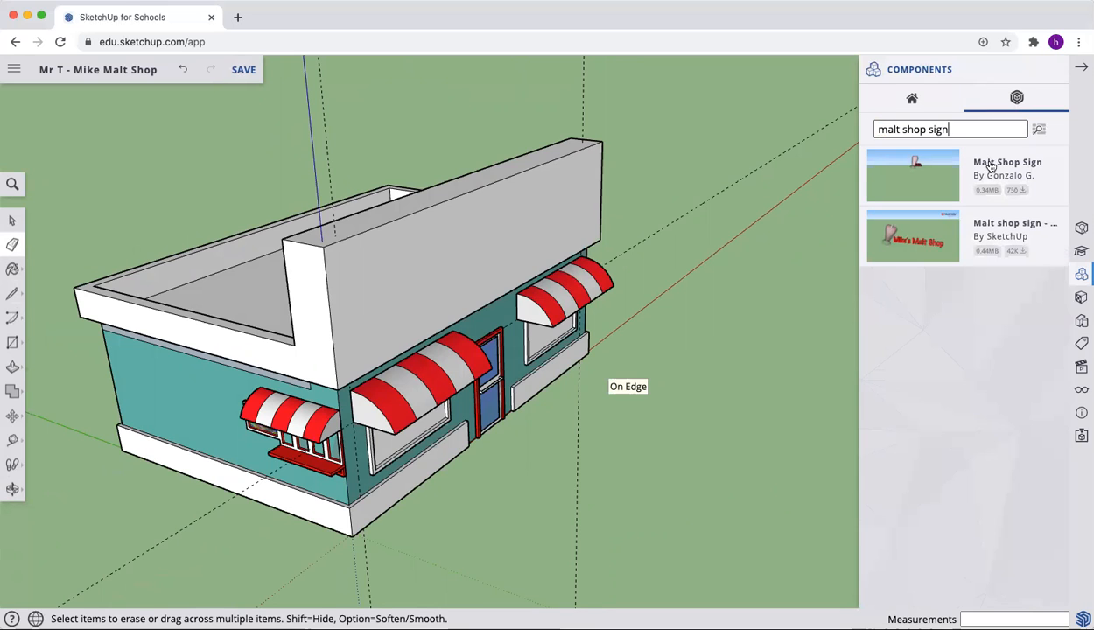
{"action": "mouse_move", "coordinate": [1001, 237]}
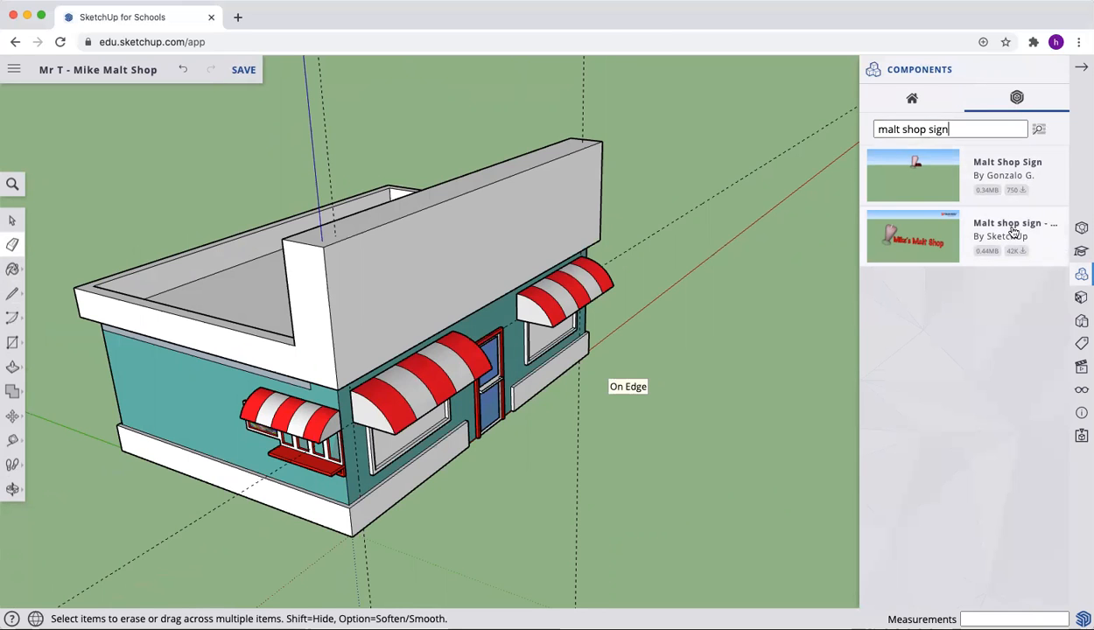
{"action": "left_click", "coordinate": [913, 237]}
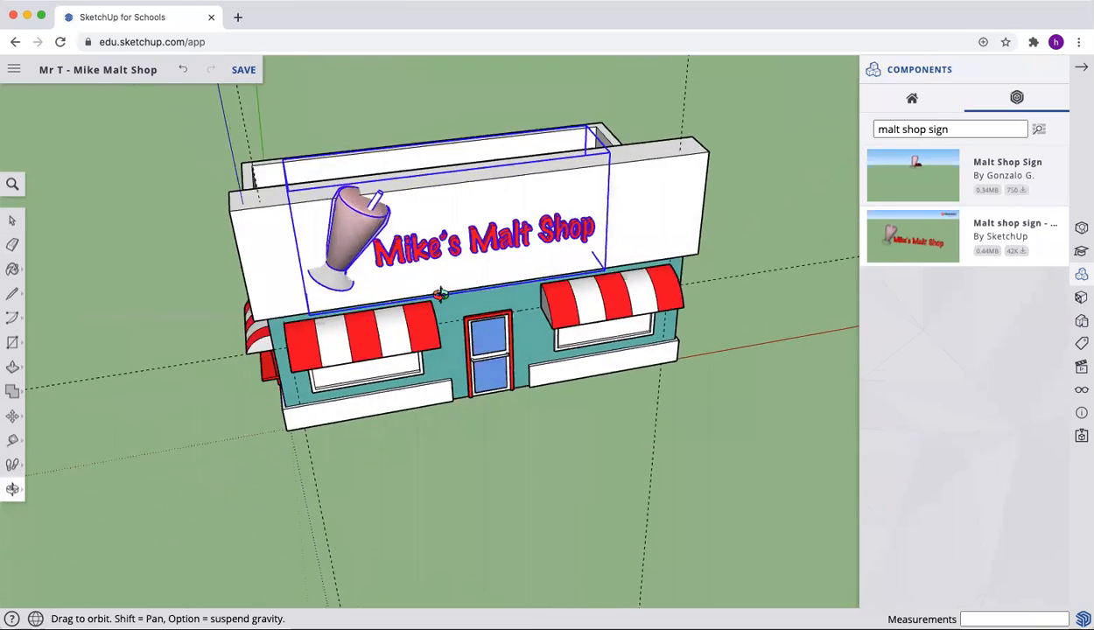
{"action": "left_click_drag", "start_coordinate": [437, 294], "coordinate": [490, 263]}
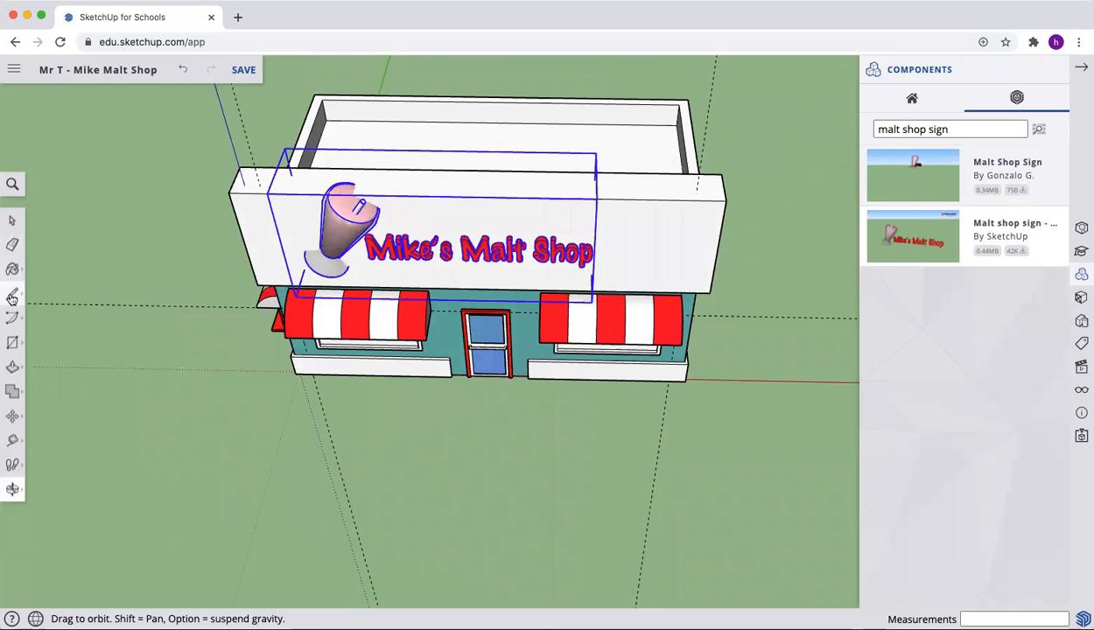
- Start an edge at the midpoint of the front wall's top edge and try a rectangle at its corner
{"action": "left_click", "coordinate": [14, 294]}
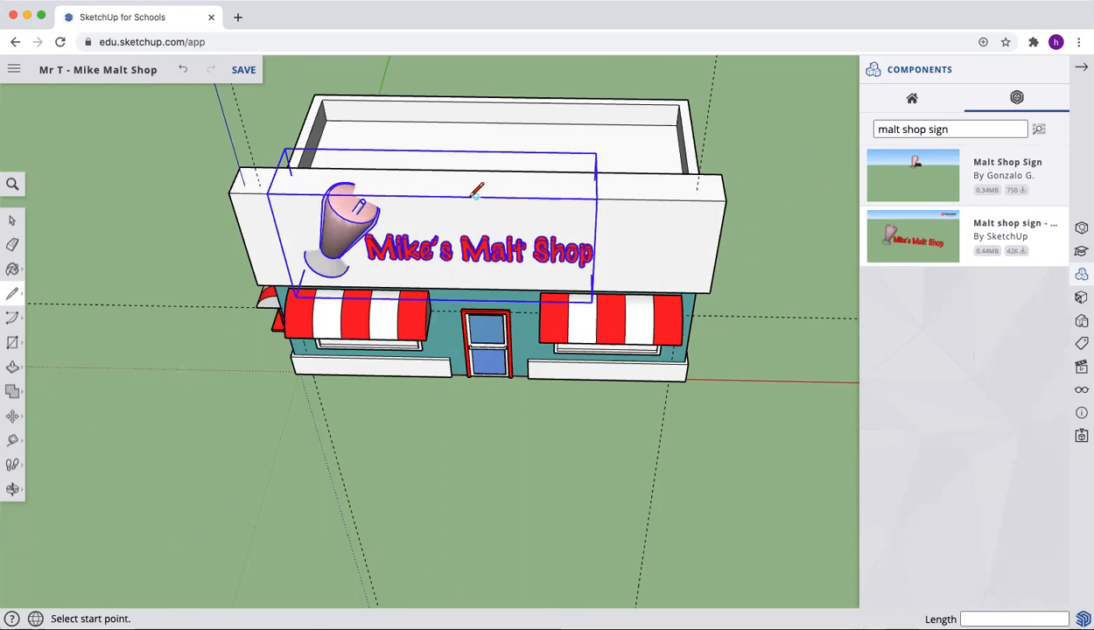
{"action": "left_click", "coordinate": [475, 200]}
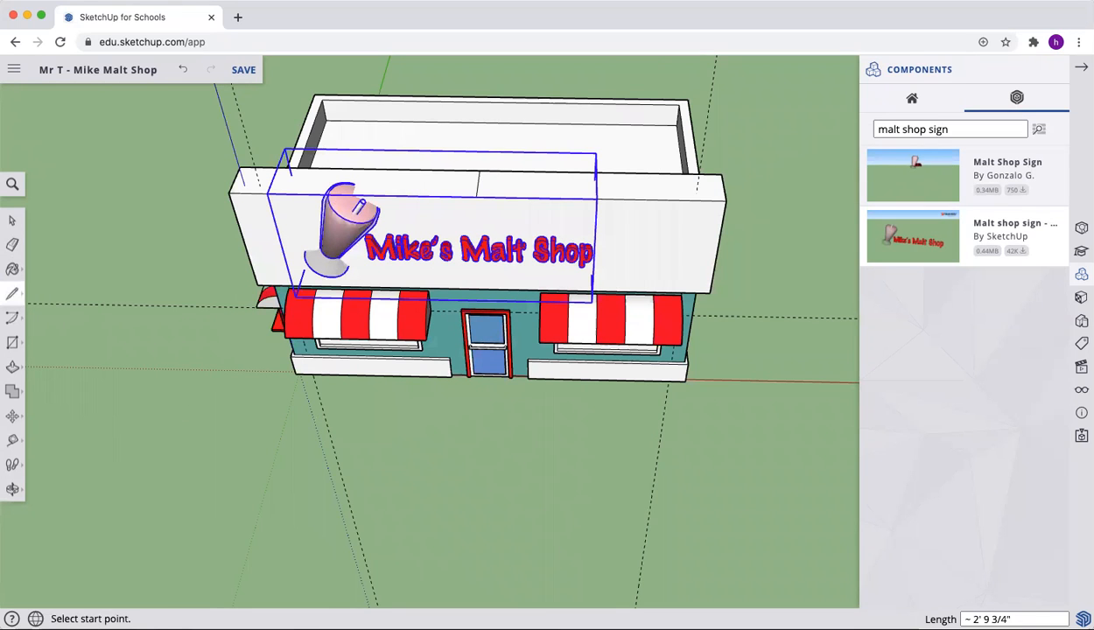
{"action": "mouse_move", "coordinate": [231, 191]}
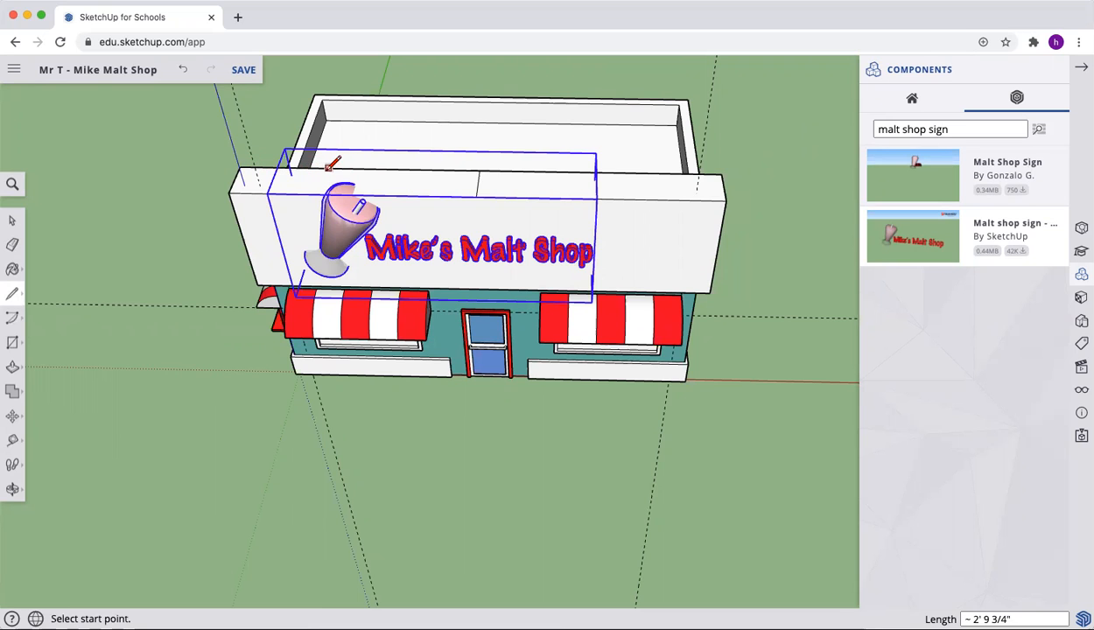
{"action": "mouse_move", "coordinate": [198, 218]}
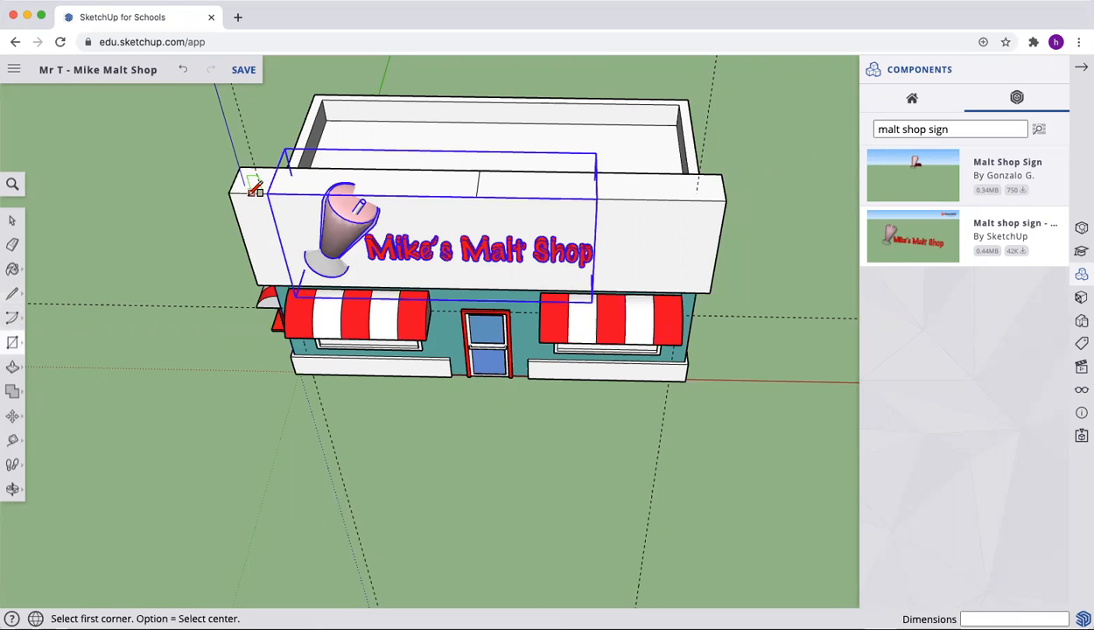
{"action": "left_click", "coordinate": [227, 192]}
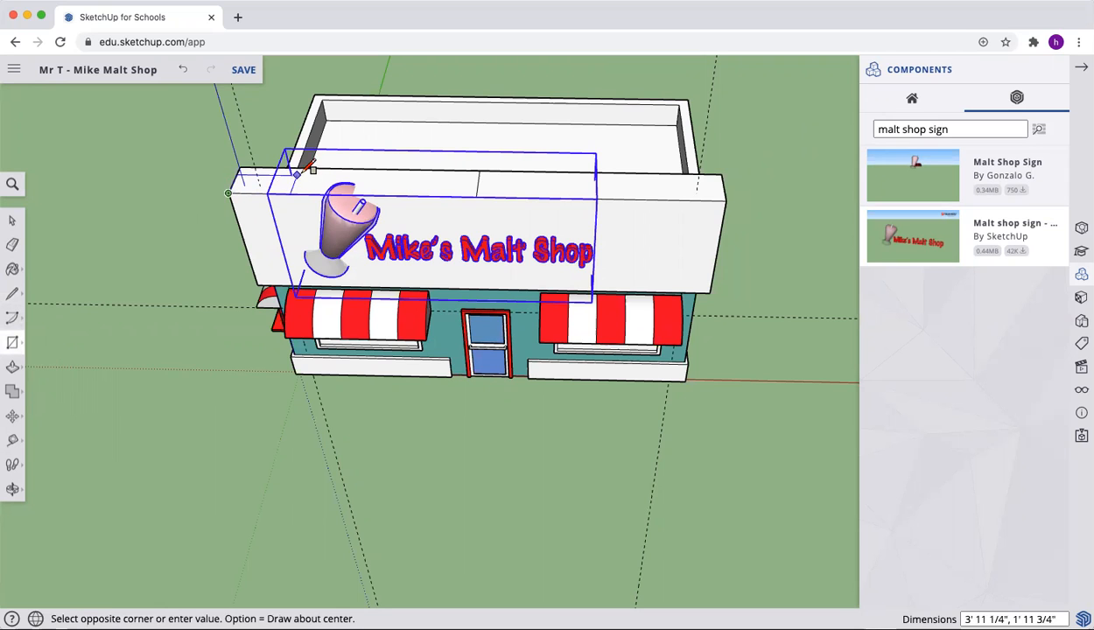
{"action": "mouse_move", "coordinate": [315, 168]}
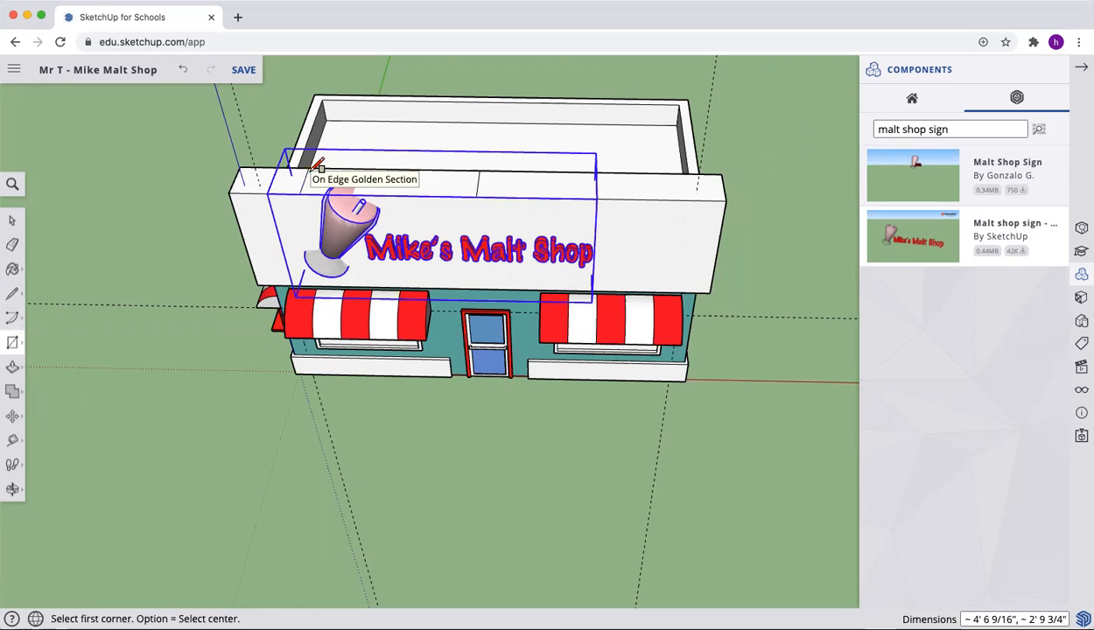
{"action": "left_click", "coordinate": [313, 164]}
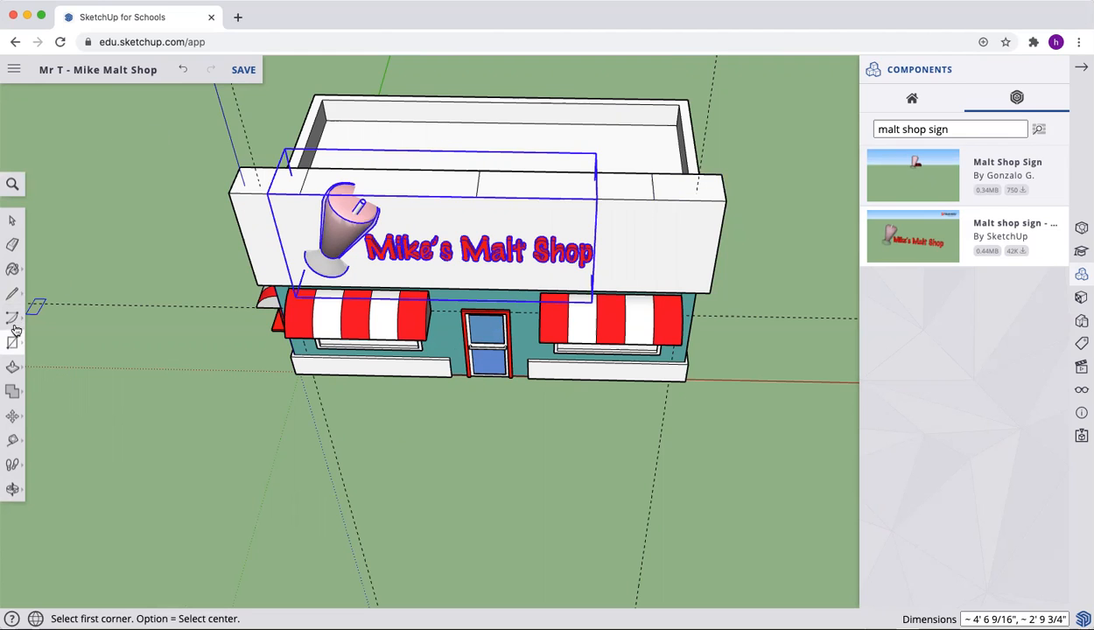
{"action": "mouse_move", "coordinate": [11, 416]}
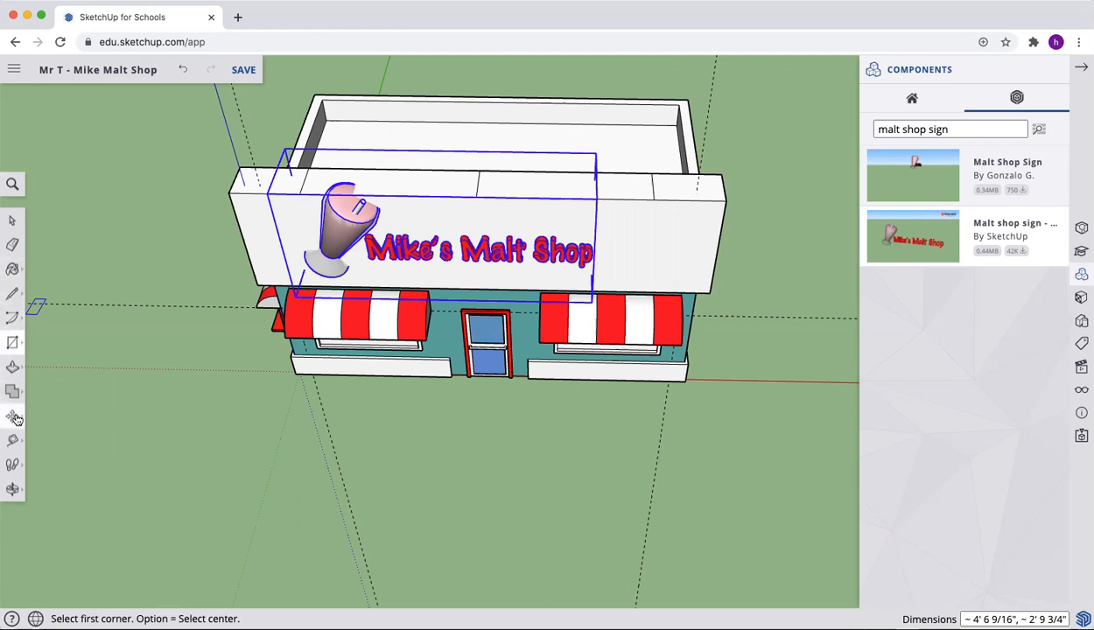
- Move the midpoint of the sign wall's top edge straight up into a peak
{"action": "left_click", "coordinate": [12, 416]}
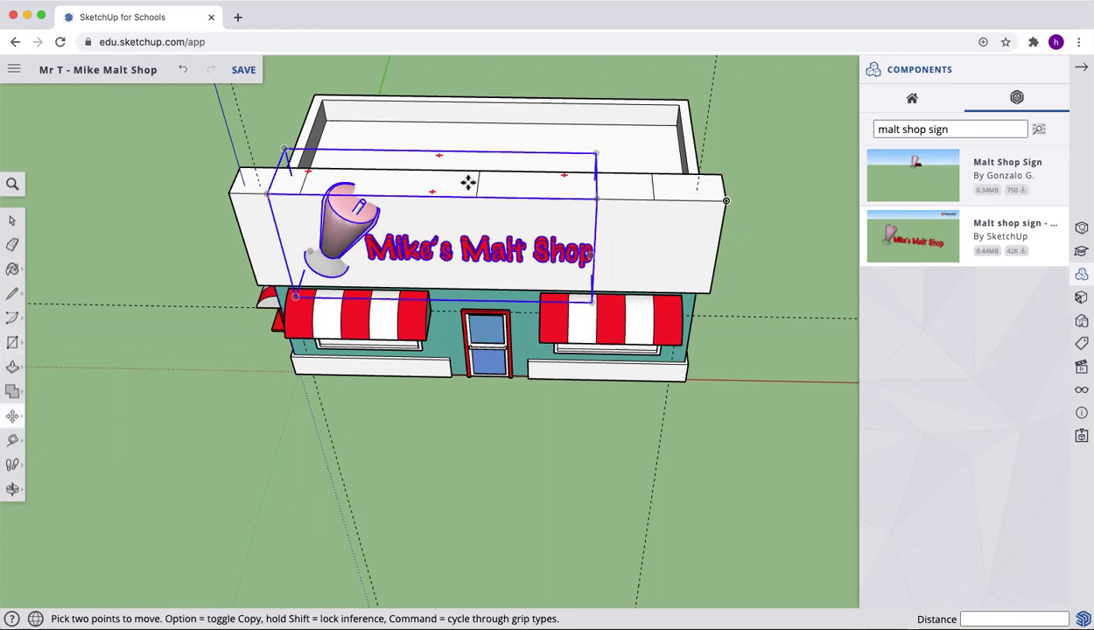
{"action": "scroll", "scroll_direction": "down", "scroll_amount": 3}
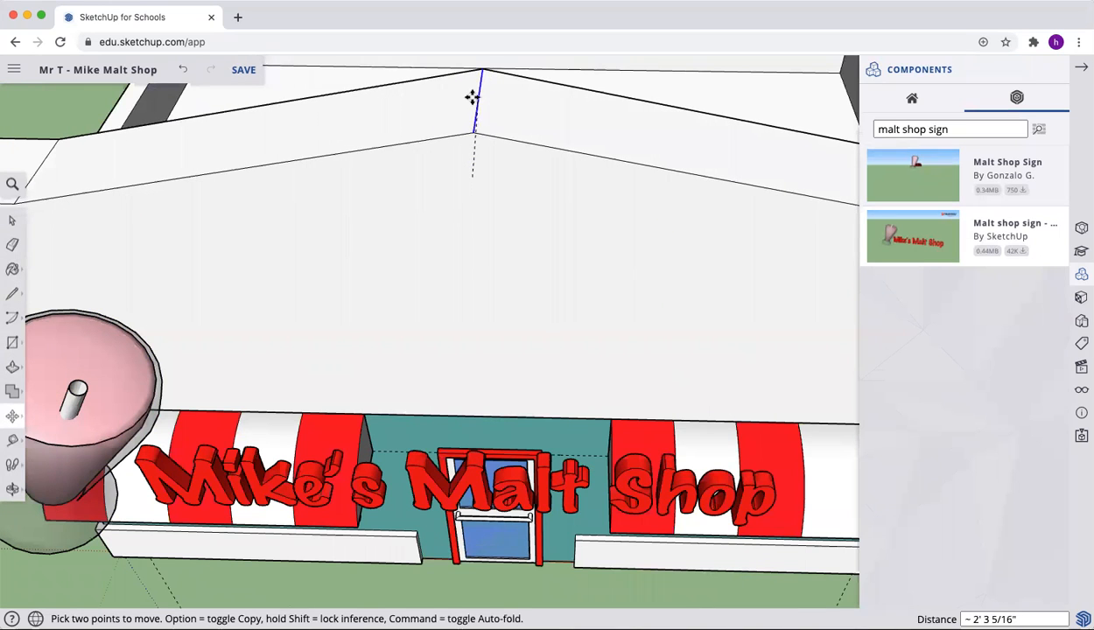
{"action": "mouse_move", "coordinate": [465, 98]}
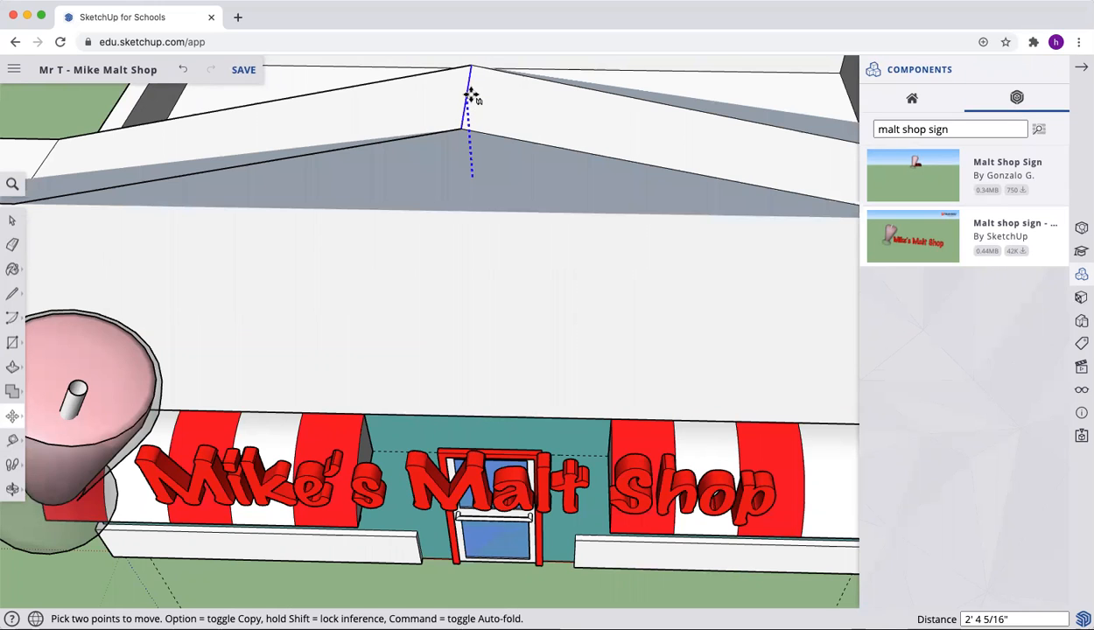
{"action": "mouse_move", "coordinate": [469, 94]}
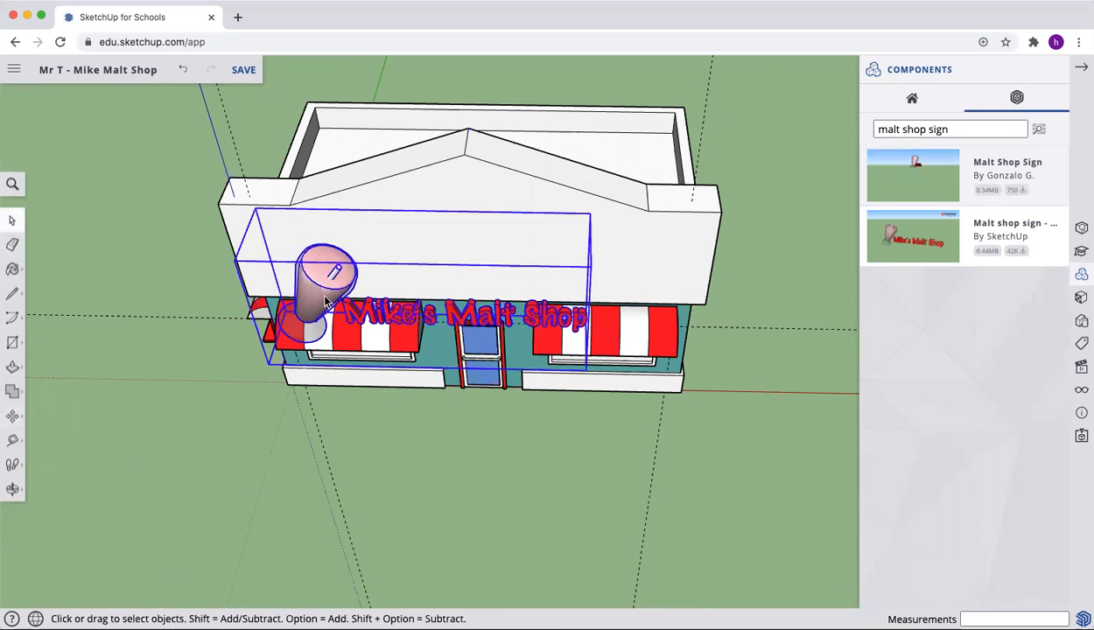
{"action": "mouse_move", "coordinate": [14, 388]}
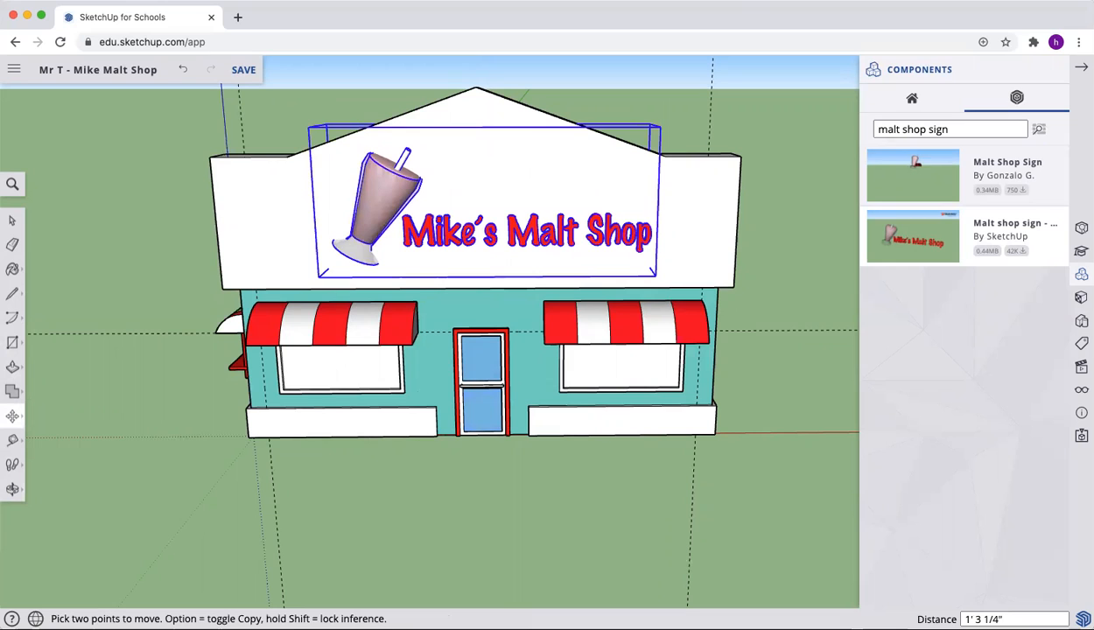
{"action": "mouse_move", "coordinate": [30, 354]}
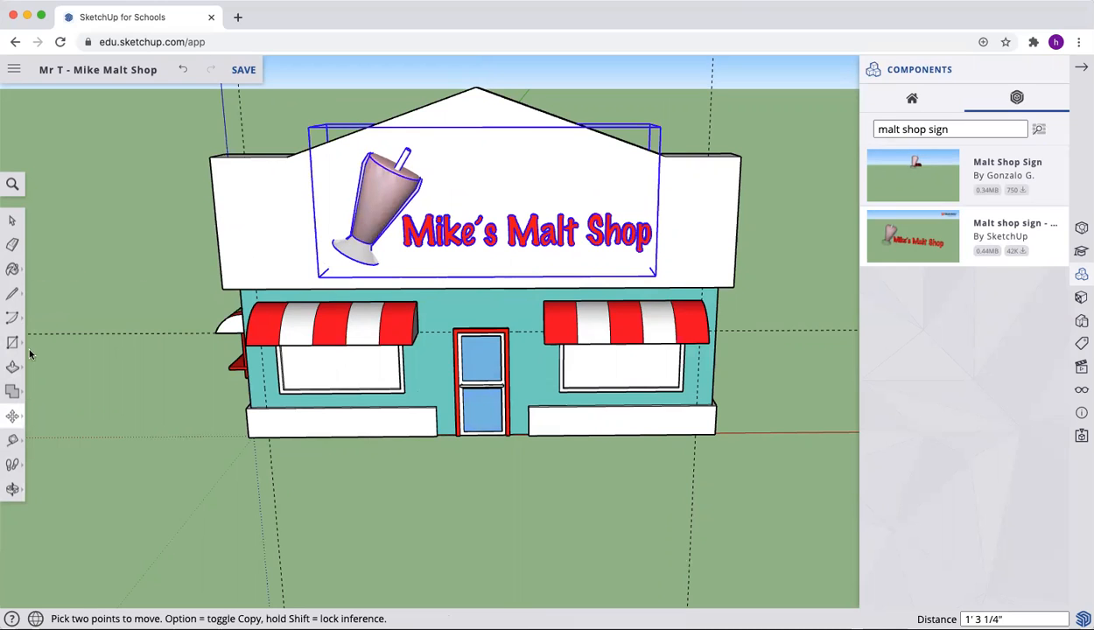
- Push/Pull the offset border strip outward to frame the sign
{"action": "left_click", "coordinate": [12, 368]}
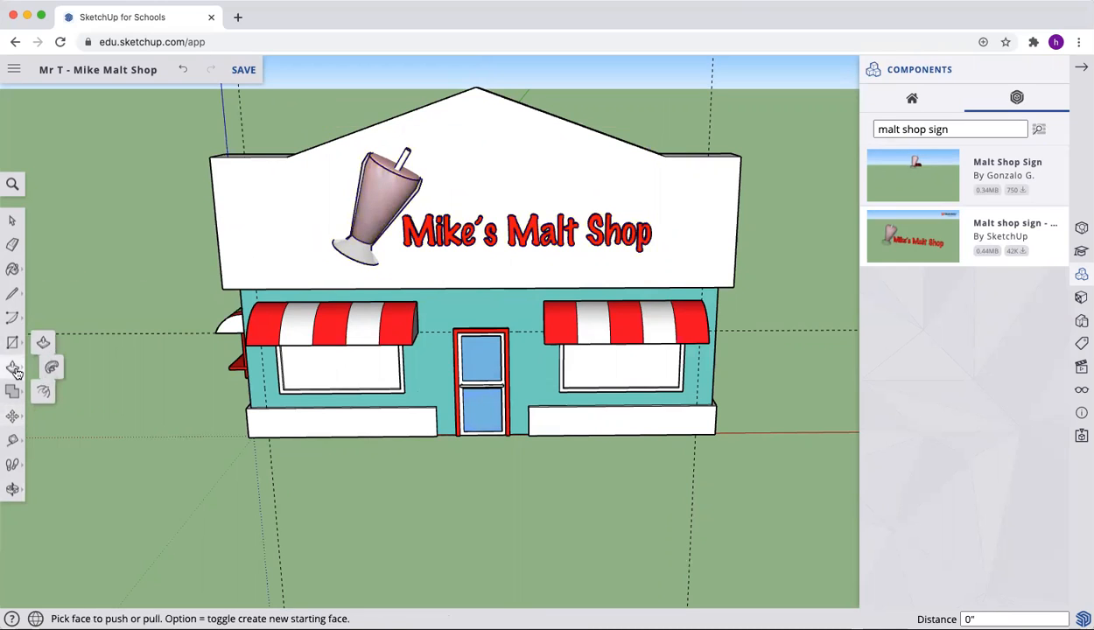
{"action": "mouse_move", "coordinate": [52, 392]}
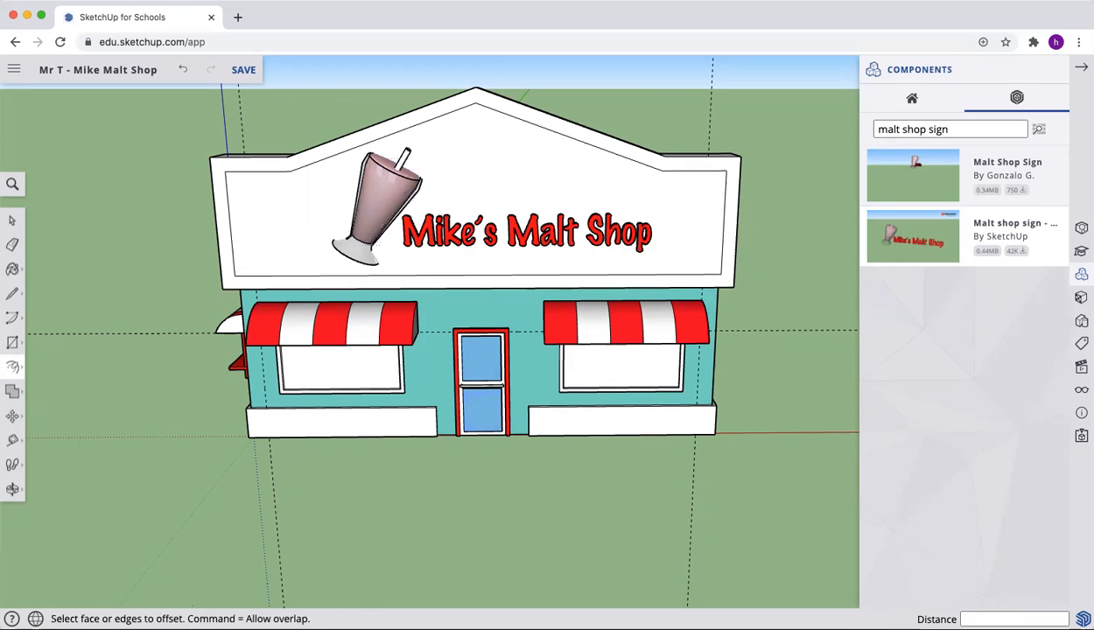
{"action": "mouse_move", "coordinate": [12, 319]}
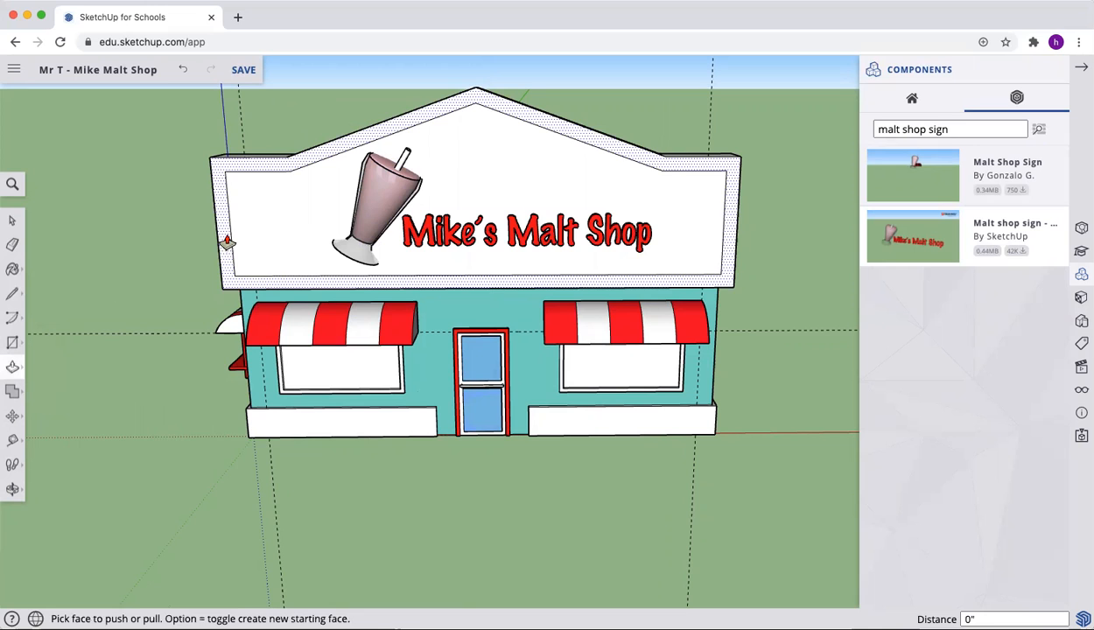
{"action": "left_click_drag", "start_coordinate": [226, 241], "coordinate": [226, 254]}
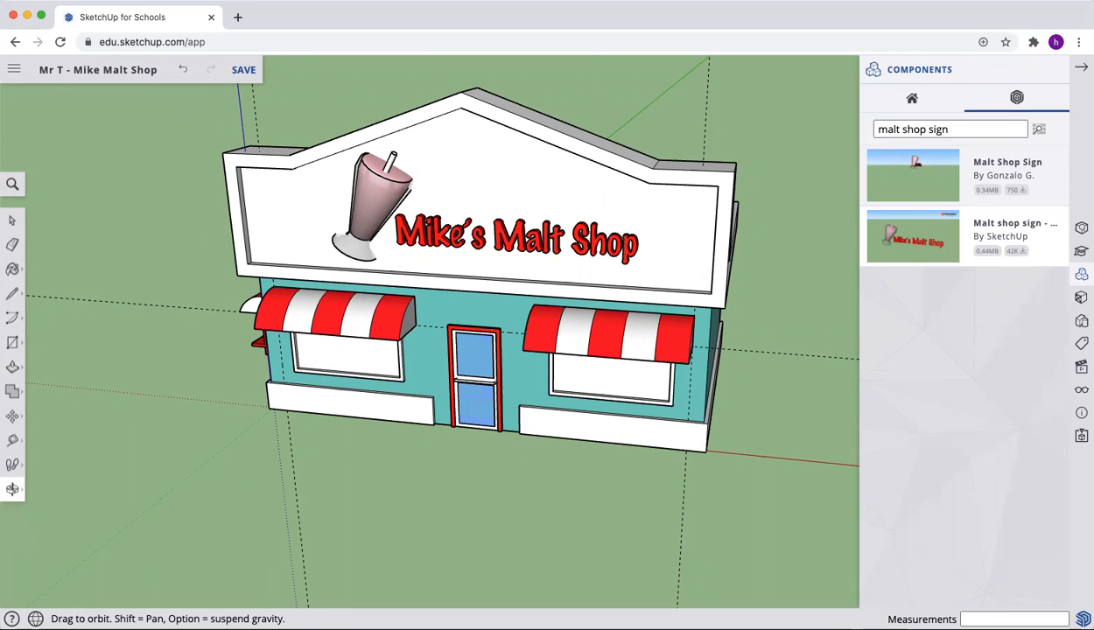
{"action": "mouse_move", "coordinate": [429, 434]}
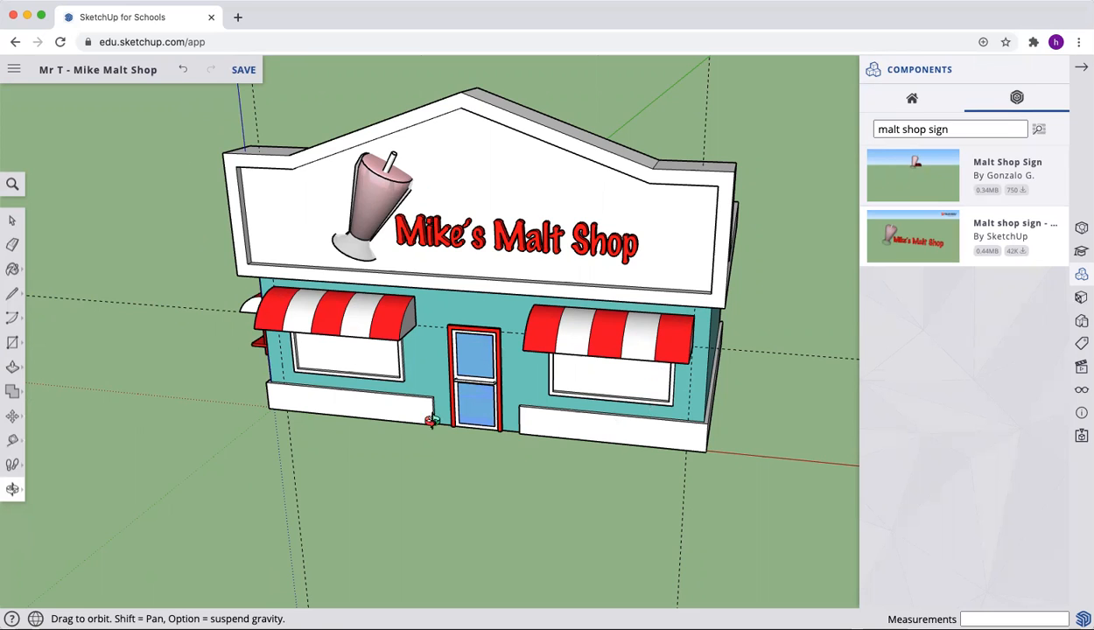
{"action": "mouse_move", "coordinate": [14, 430]}
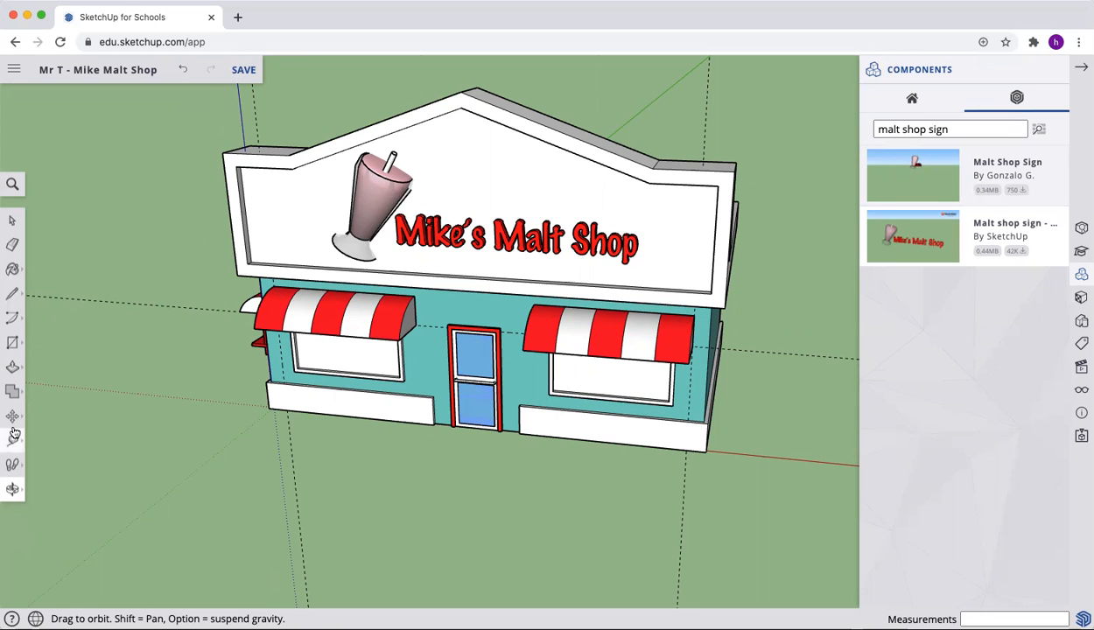
{"action": "mouse_move", "coordinate": [14, 388]}
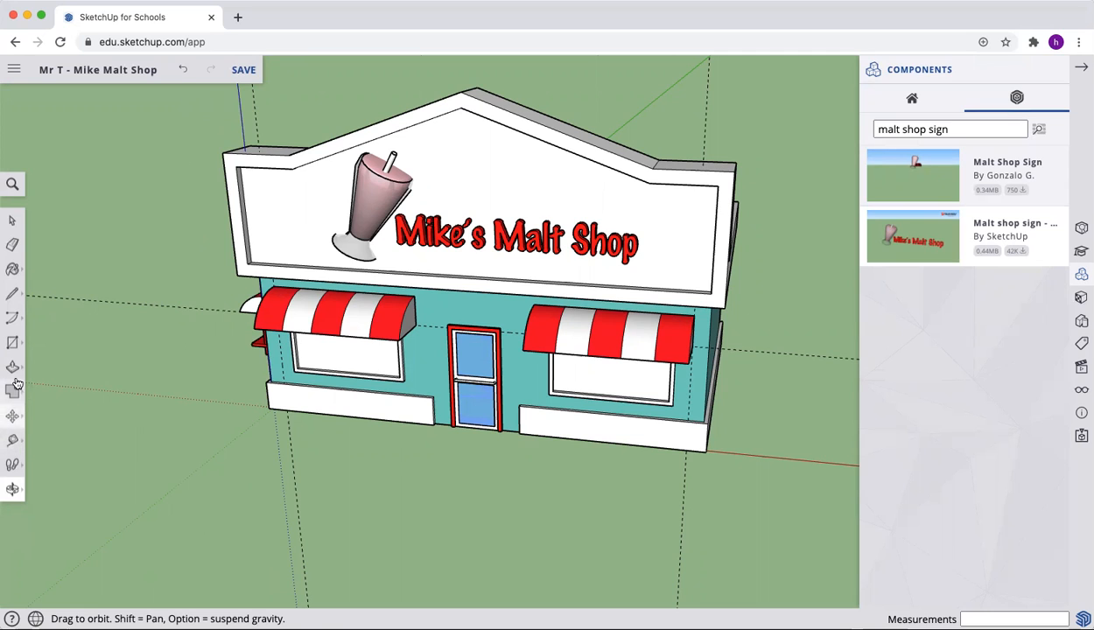
- Draw circles centered at the two front base corners of the trim
{"action": "left_click", "coordinate": [14, 366]}
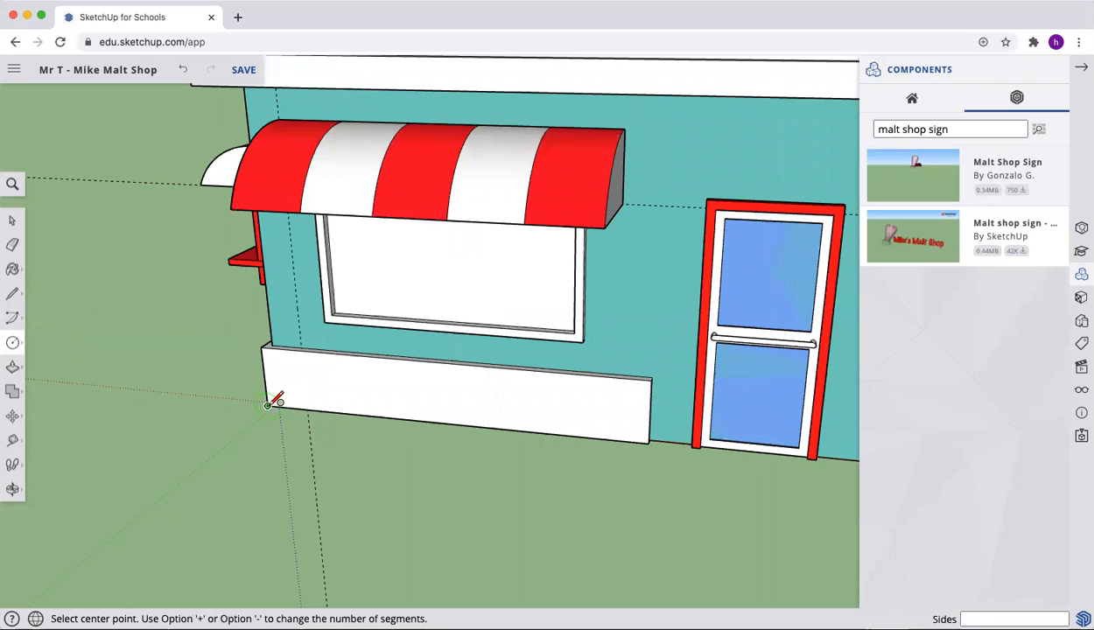
{"action": "mouse_move", "coordinate": [266, 413]}
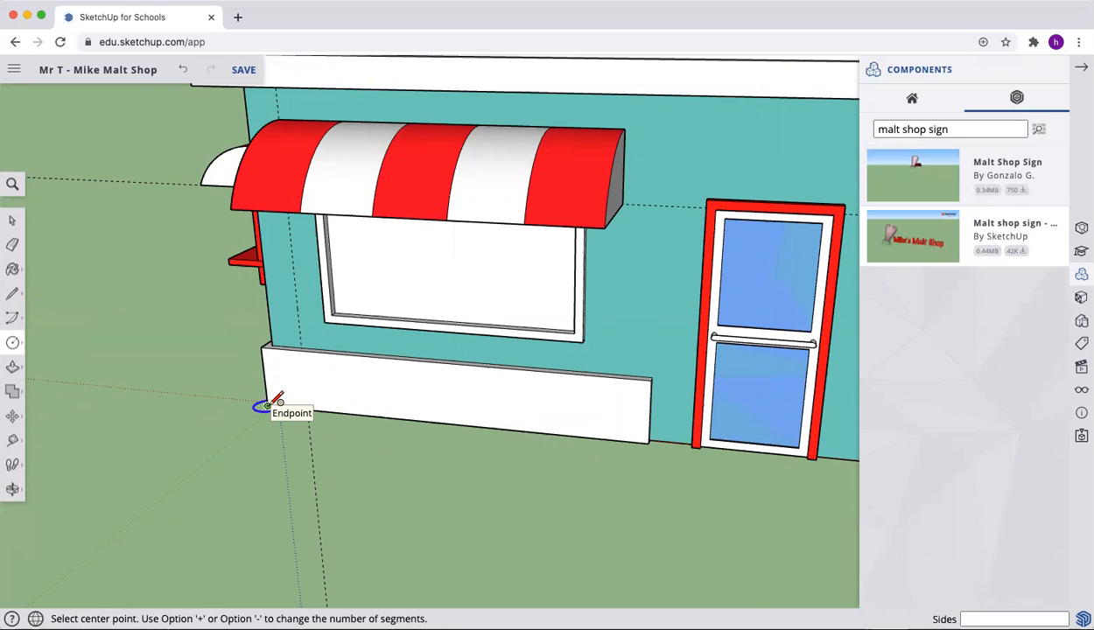
{"action": "left_click", "coordinate": [262, 417]}
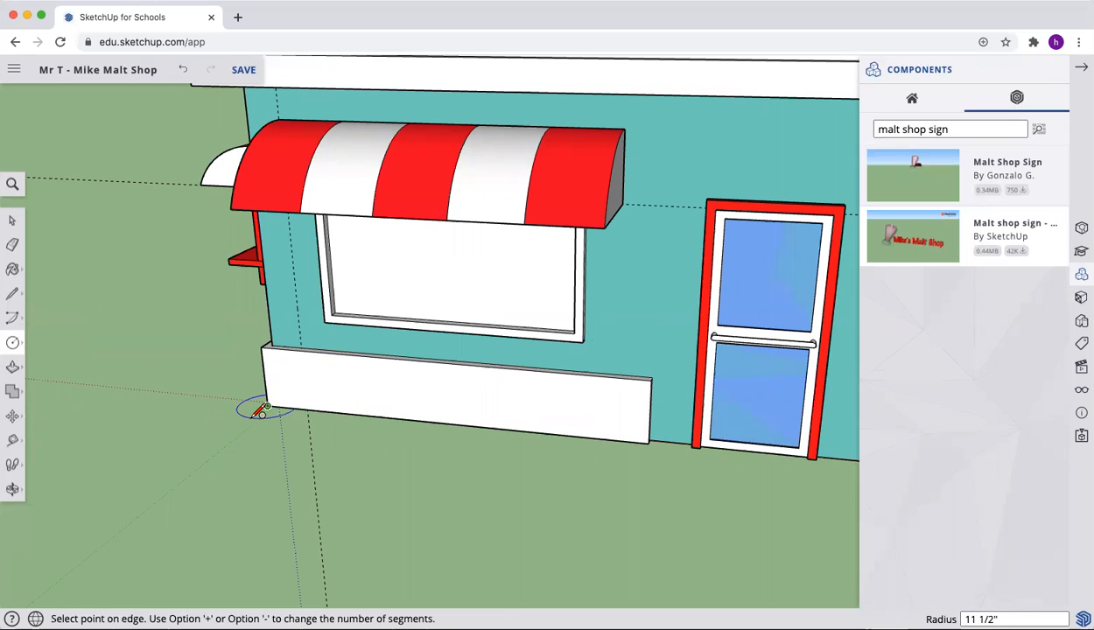
{"action": "mouse_move", "coordinate": [255, 413]}
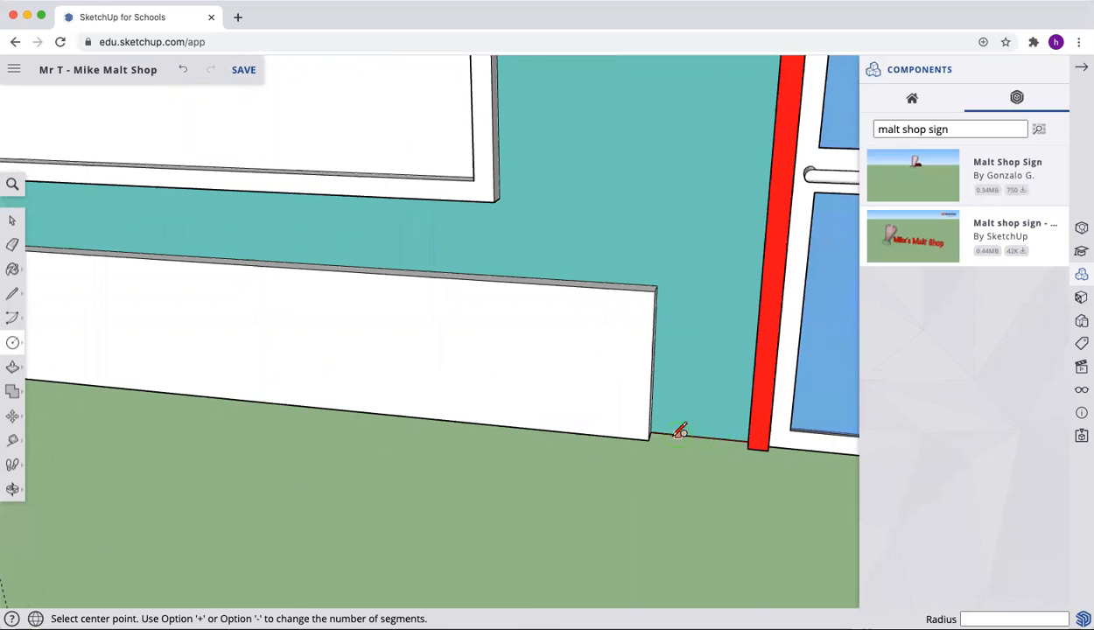
{"action": "left_click", "coordinate": [647, 434]}
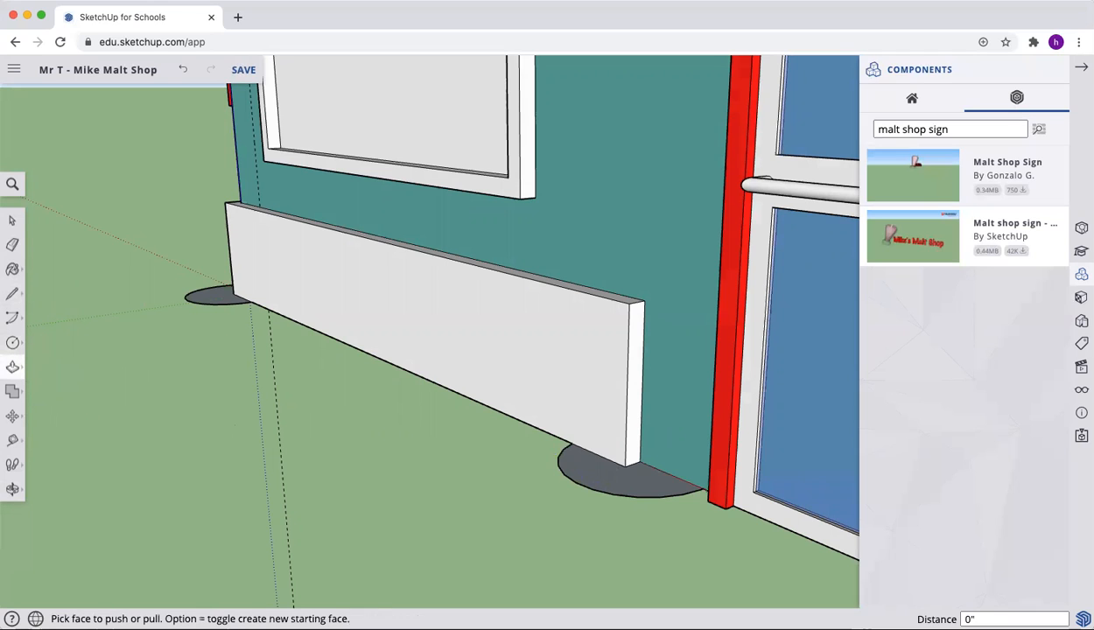
{"action": "mouse_move", "coordinate": [213, 294]}
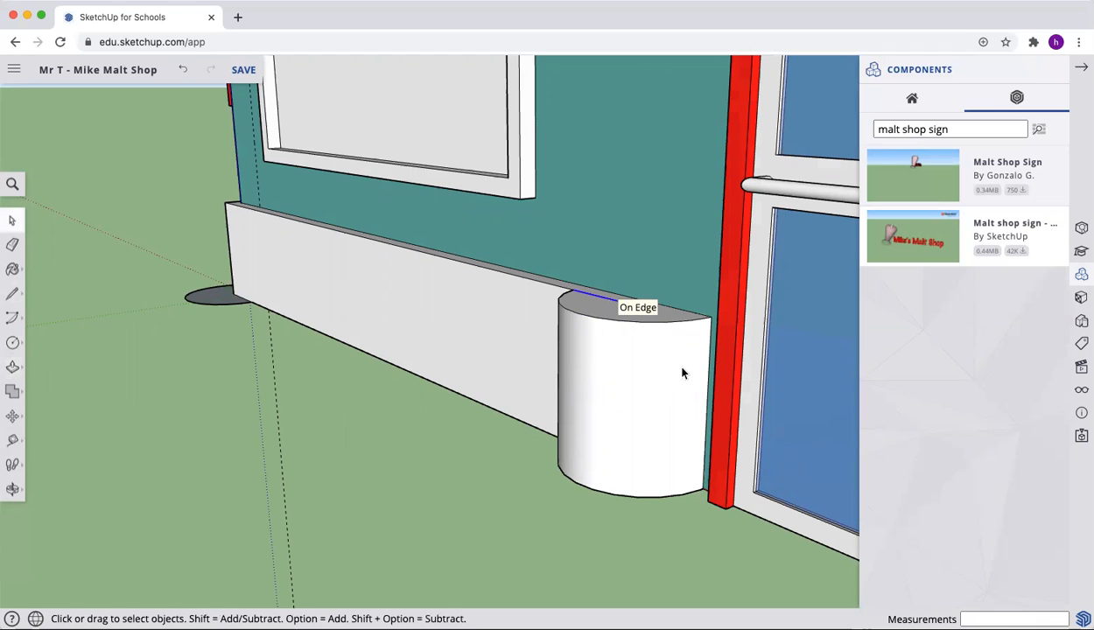
{"action": "mouse_move", "coordinate": [591, 304]}
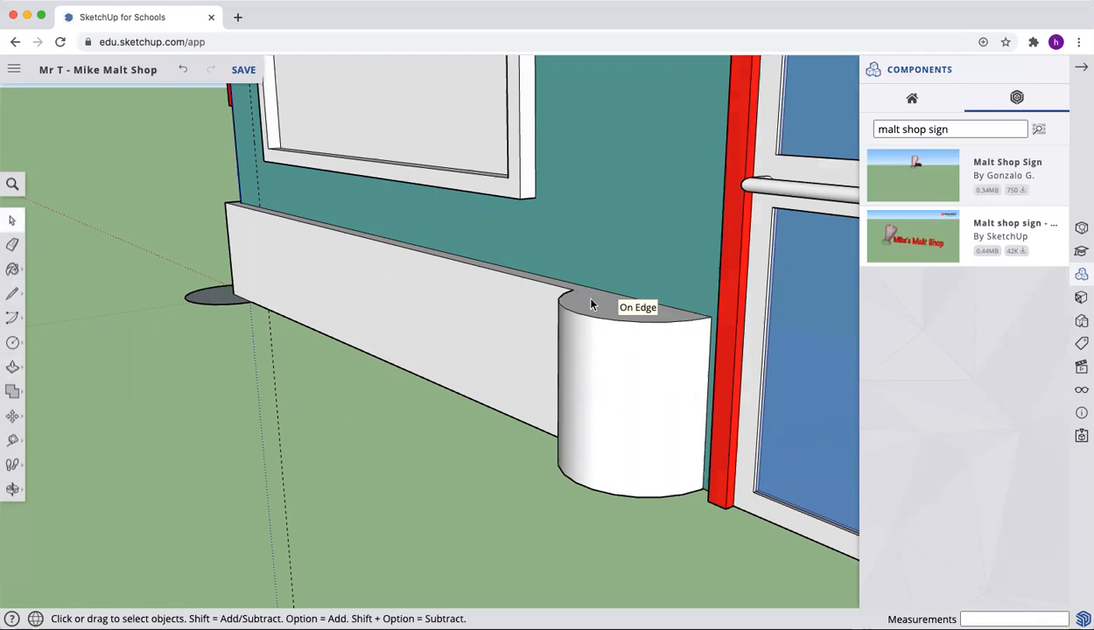
- Pull both corner circles up into short cylindrical trim posts at the shop's base
{"action": "left_click", "coordinate": [619, 367]}
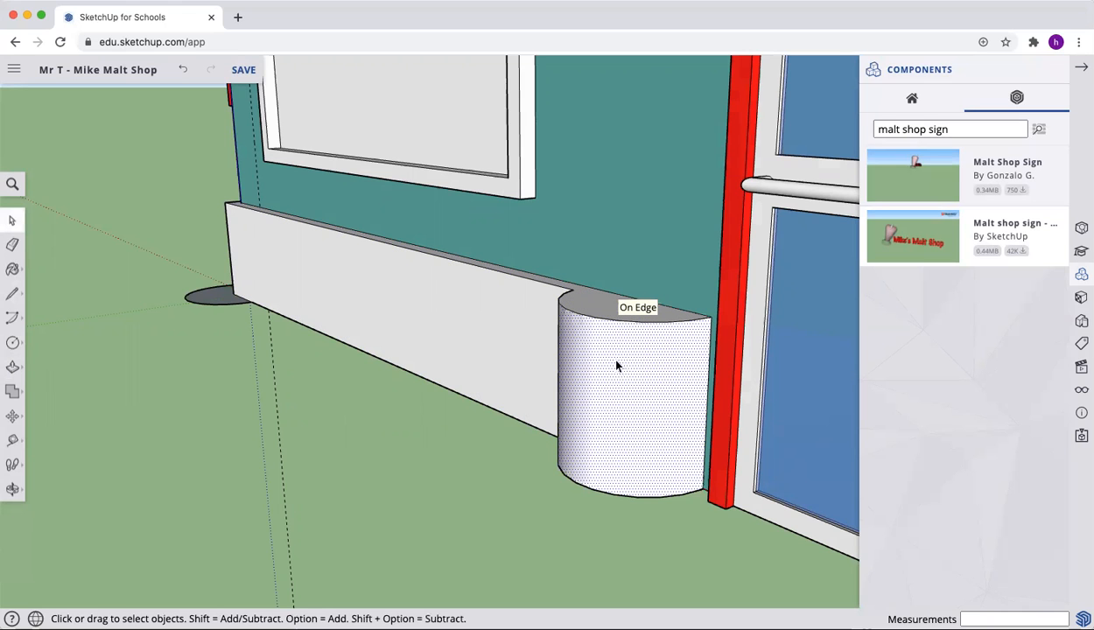
{"action": "mouse_move", "coordinate": [614, 306]}
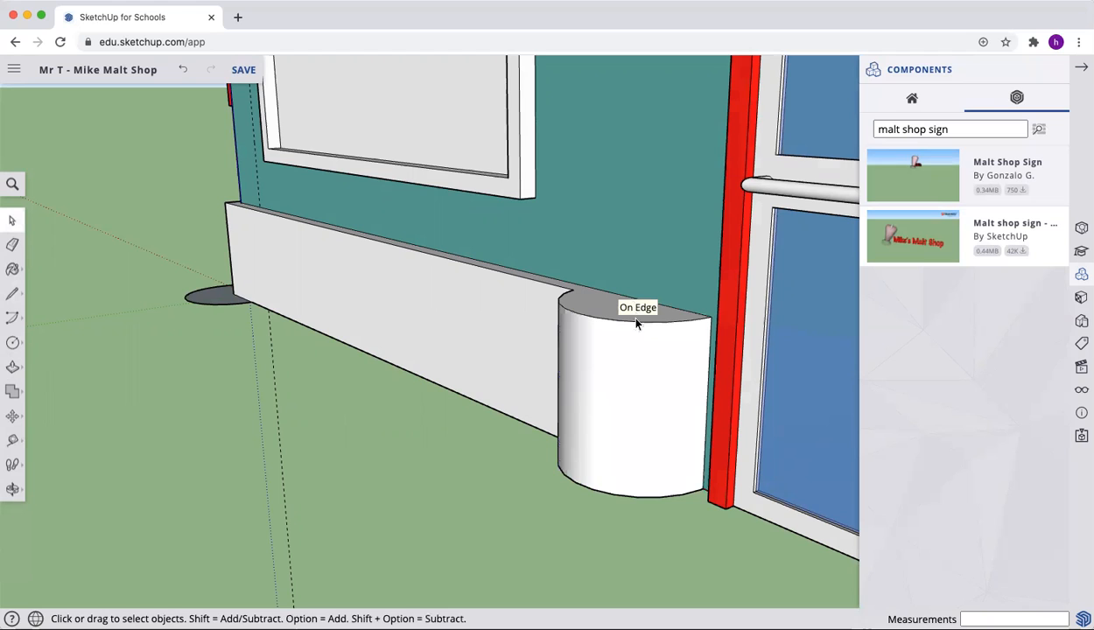
{"action": "mouse_move", "coordinate": [143, 290]}
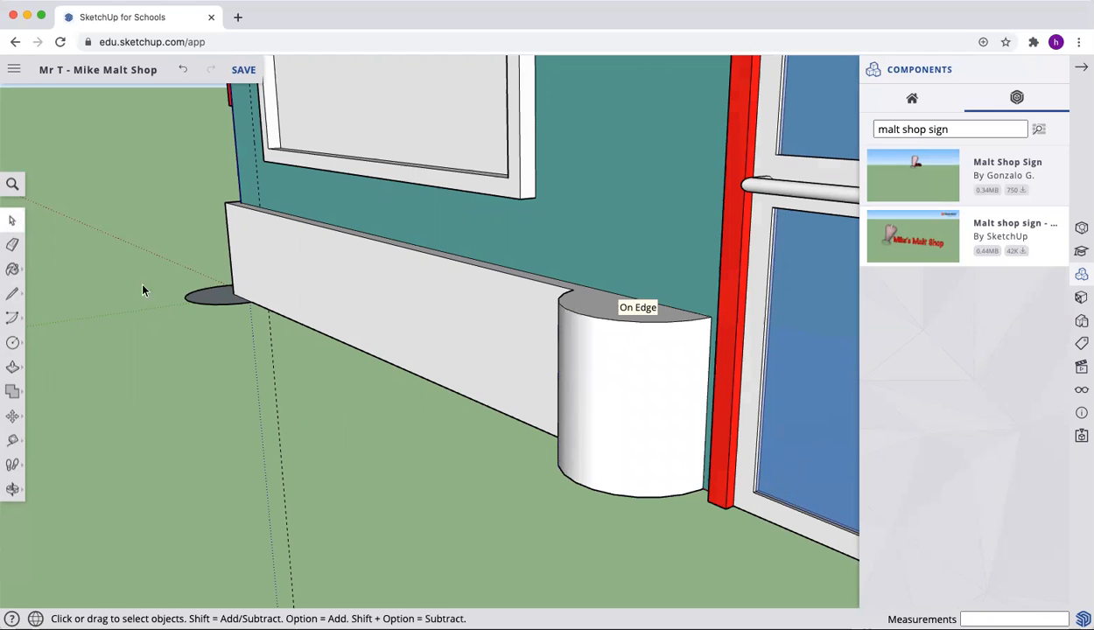
{"action": "left_click", "coordinate": [12, 368]}
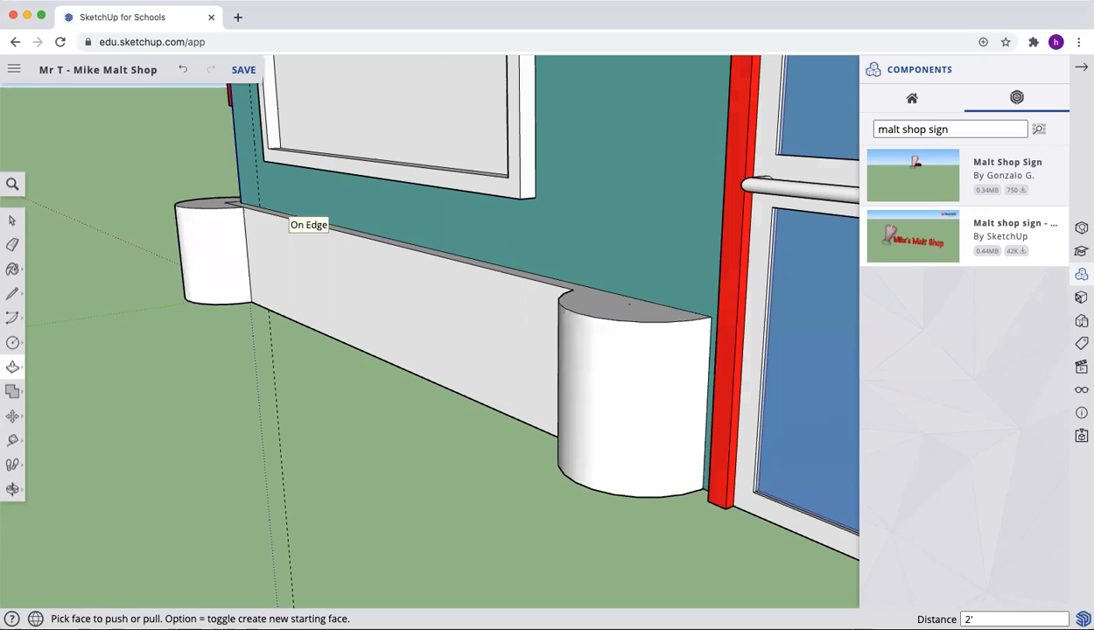
{"action": "mouse_move", "coordinate": [85, 329]}
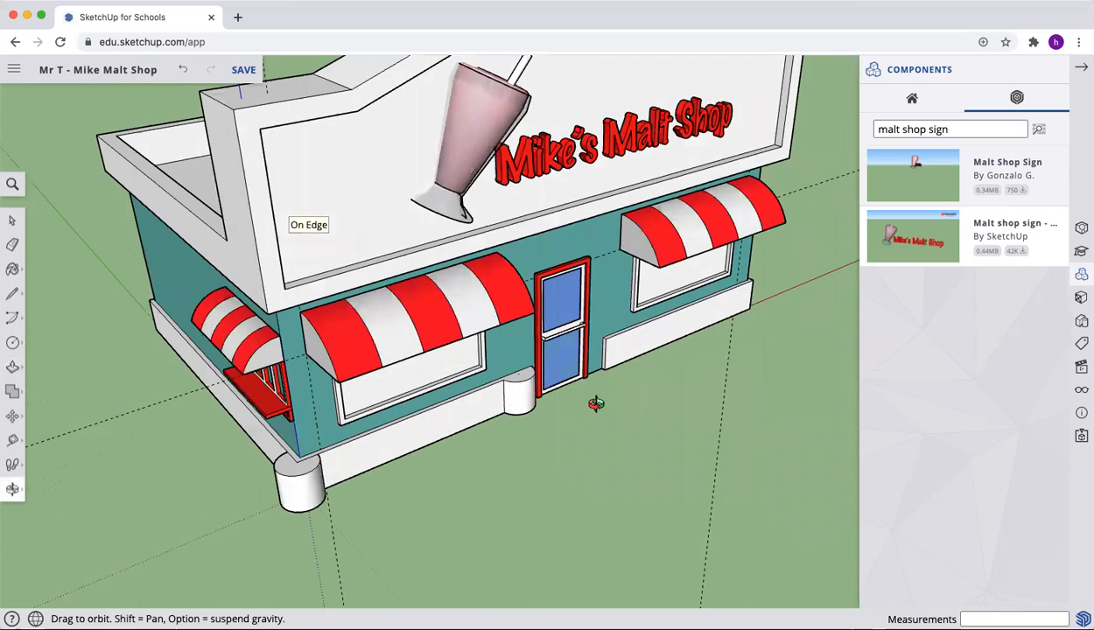
- Orbit the view to face the malt shop's front with its rounded base posts
{"action": "left_click_drag", "start_coordinate": [595, 402], "coordinate": [148, 472]}
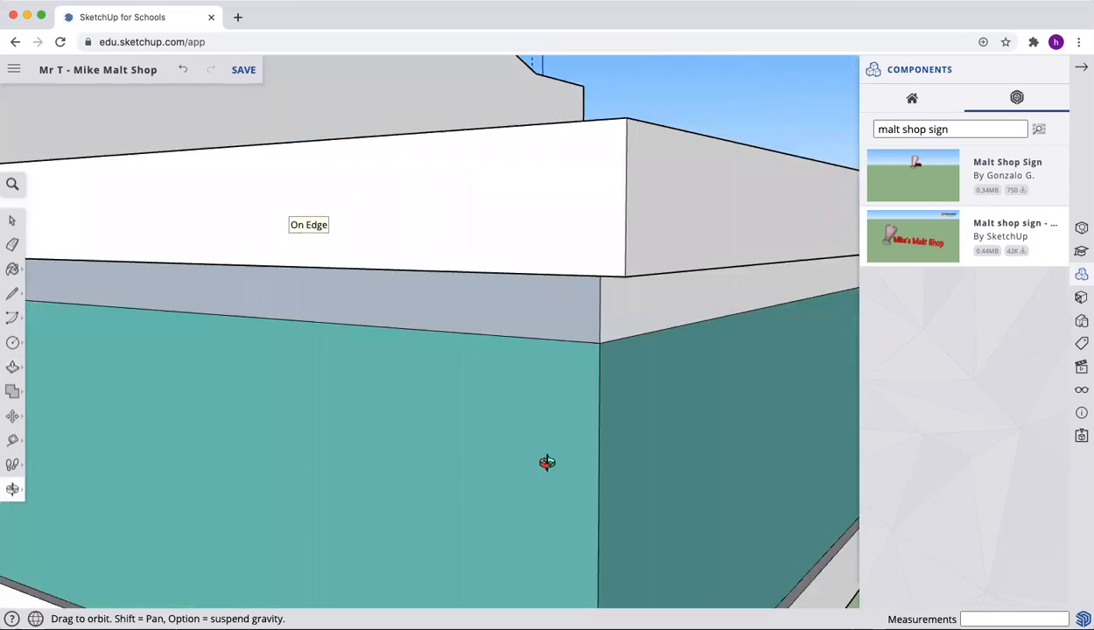
{"action": "left_click_drag", "start_coordinate": [546, 462], "coordinate": [431, 497]}
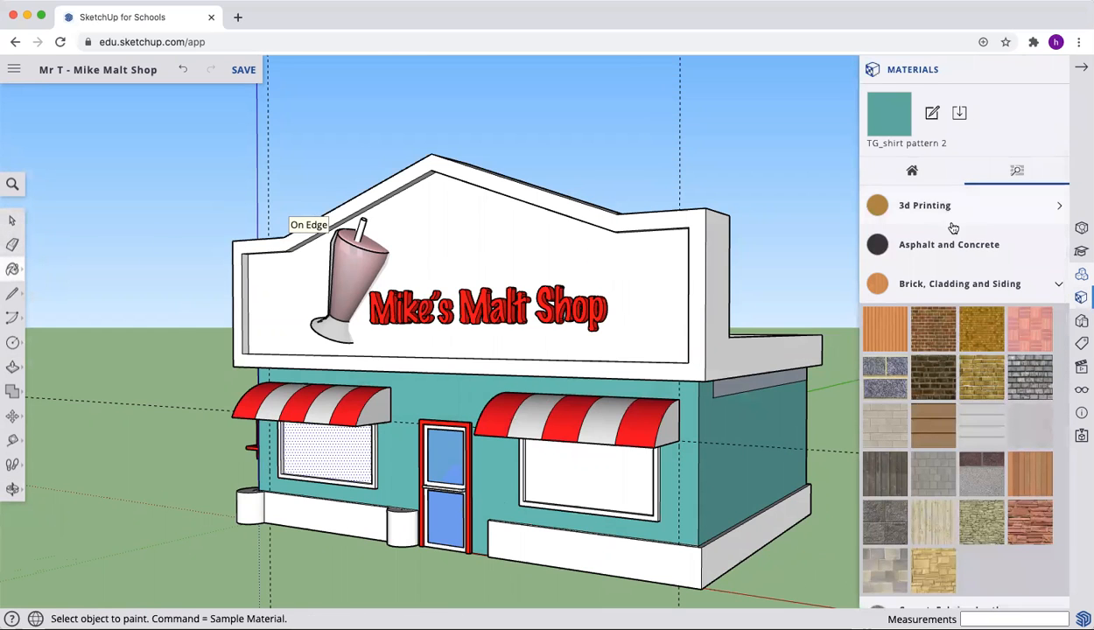
- Apply the Mirror 02 glass material from Glass and Mirrors to the front window panes
{"action": "scroll", "scroll_direction": "down", "scroll_amount": 3}
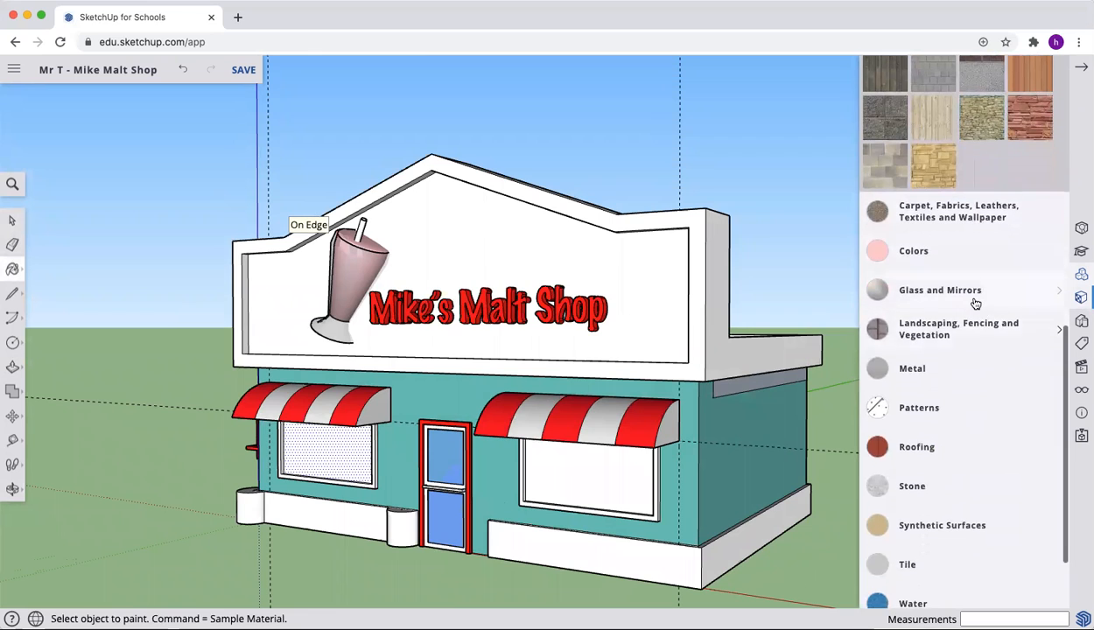
{"action": "left_click", "coordinate": [939, 290]}
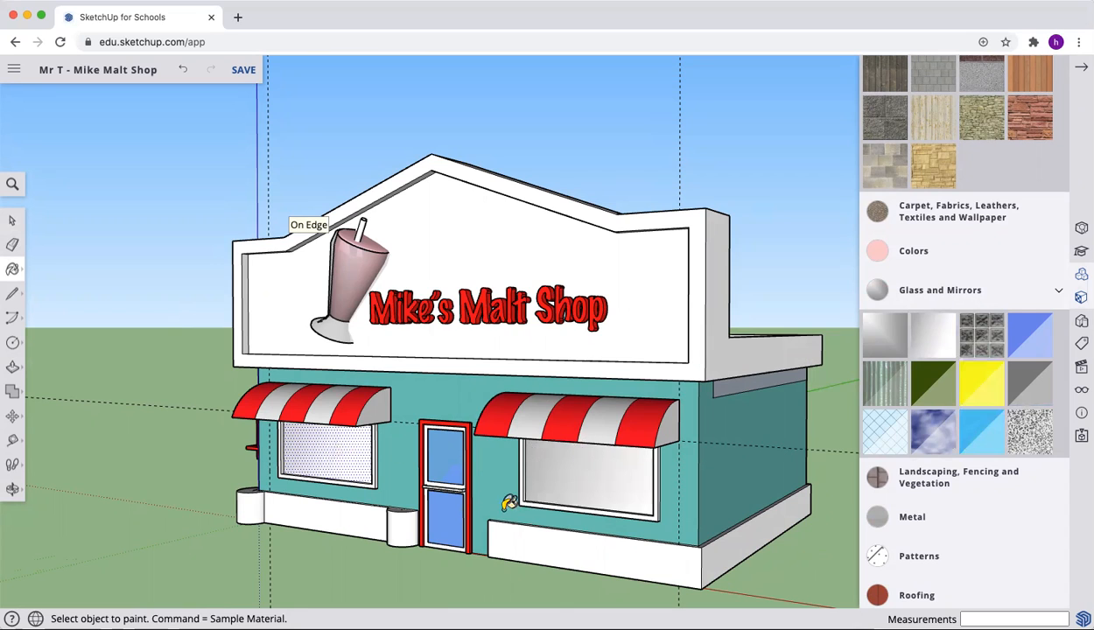
{"action": "mouse_move", "coordinate": [54, 387]}
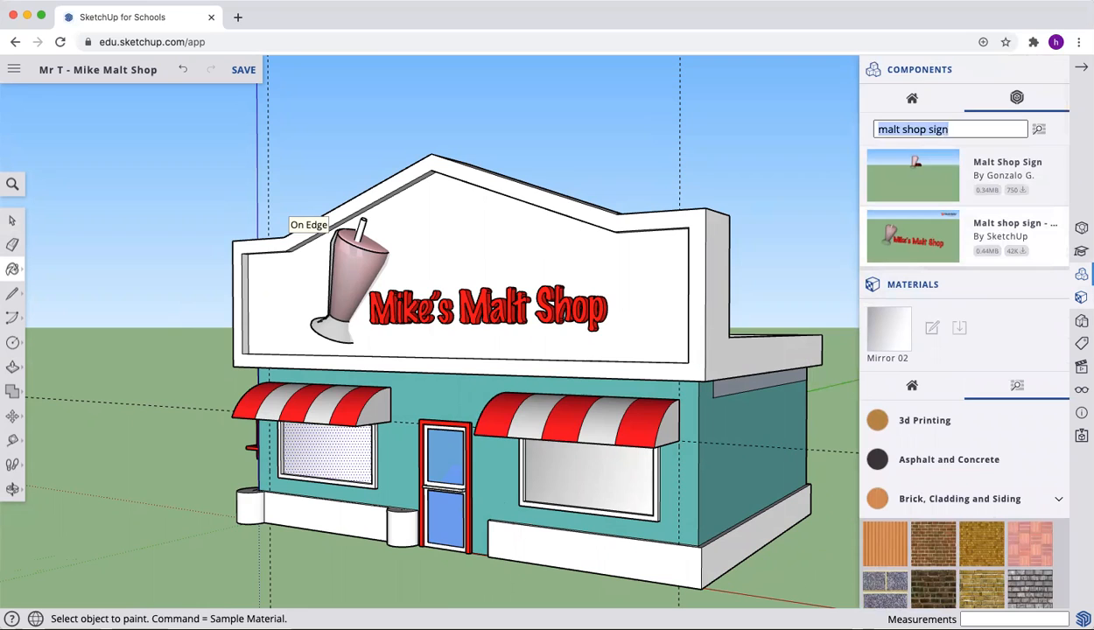
- Search 'bench malt shop' components and place two benches in front of the shop
{"action": "type", "text": "bench m"}
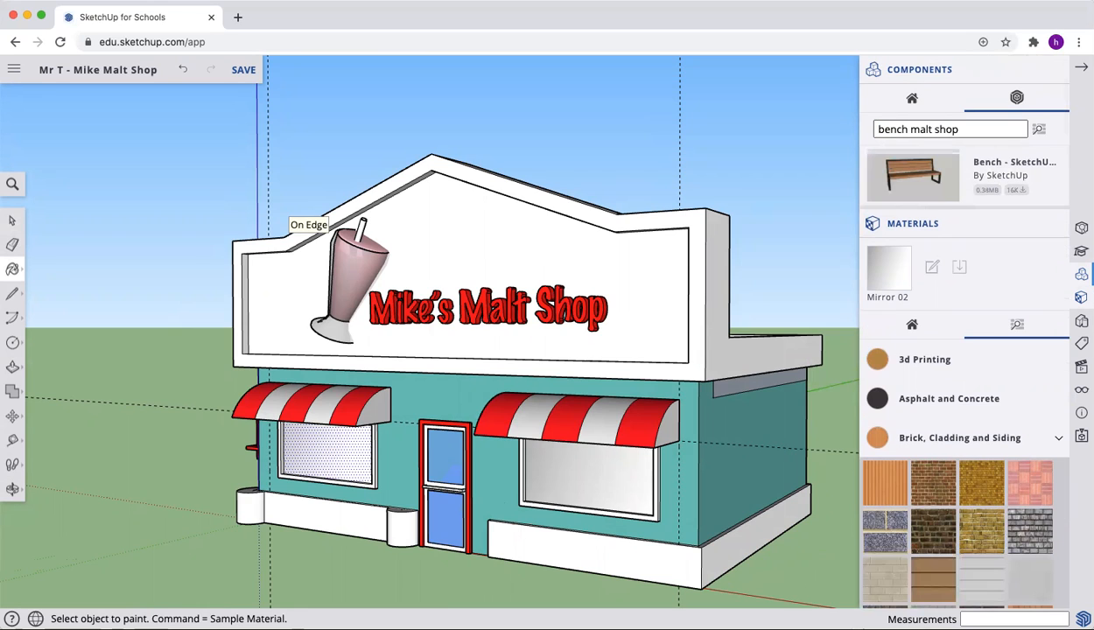
{"action": "left_click", "coordinate": [914, 175]}
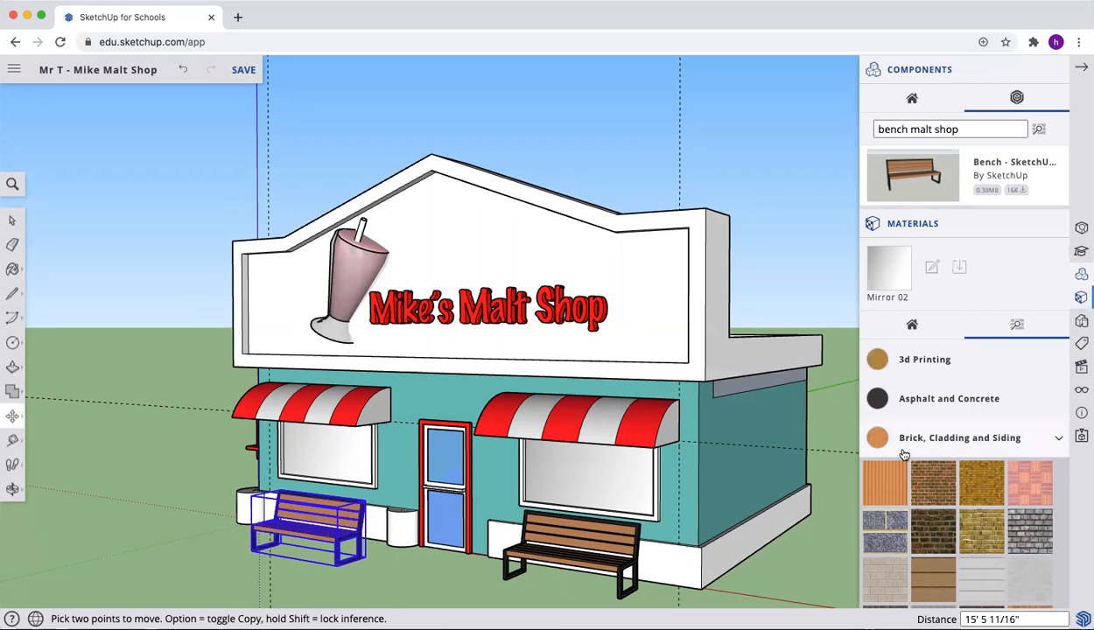
{"action": "left_click", "coordinate": [938, 129]}
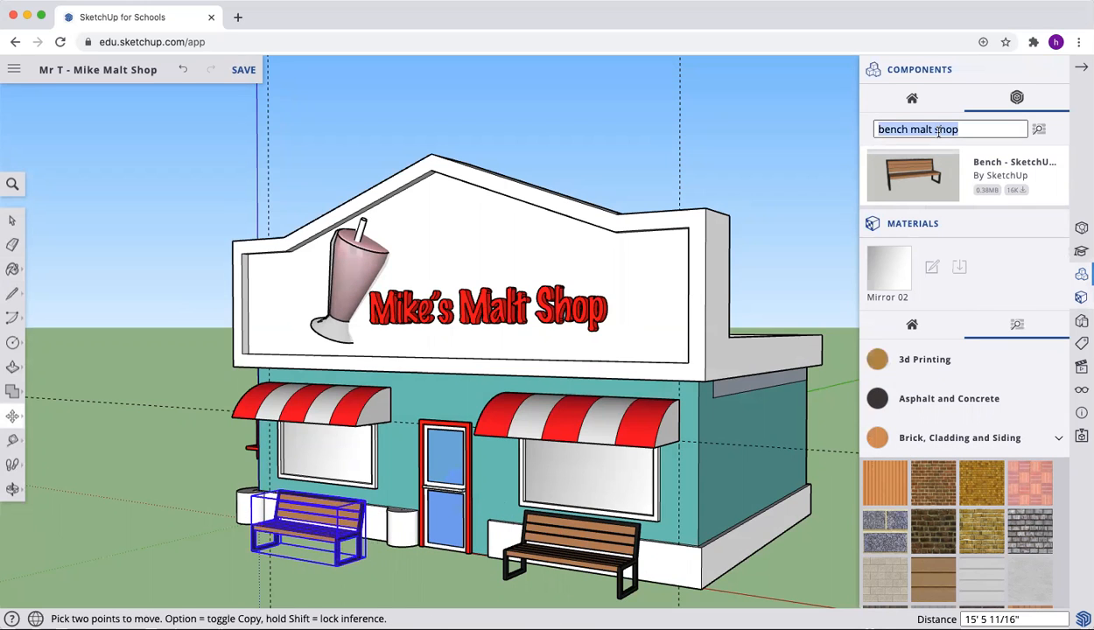
{"action": "type", "text": "ma"}
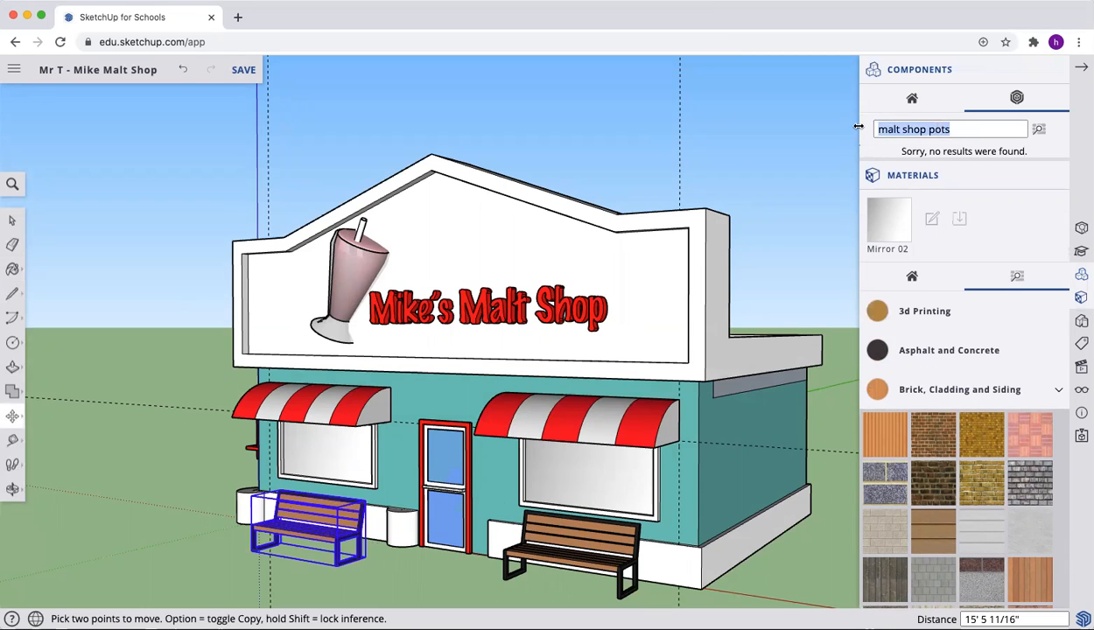
- Search 'flower pots' components and place a flower pot beside the left bench
{"action": "type", "text": "flower pots"}
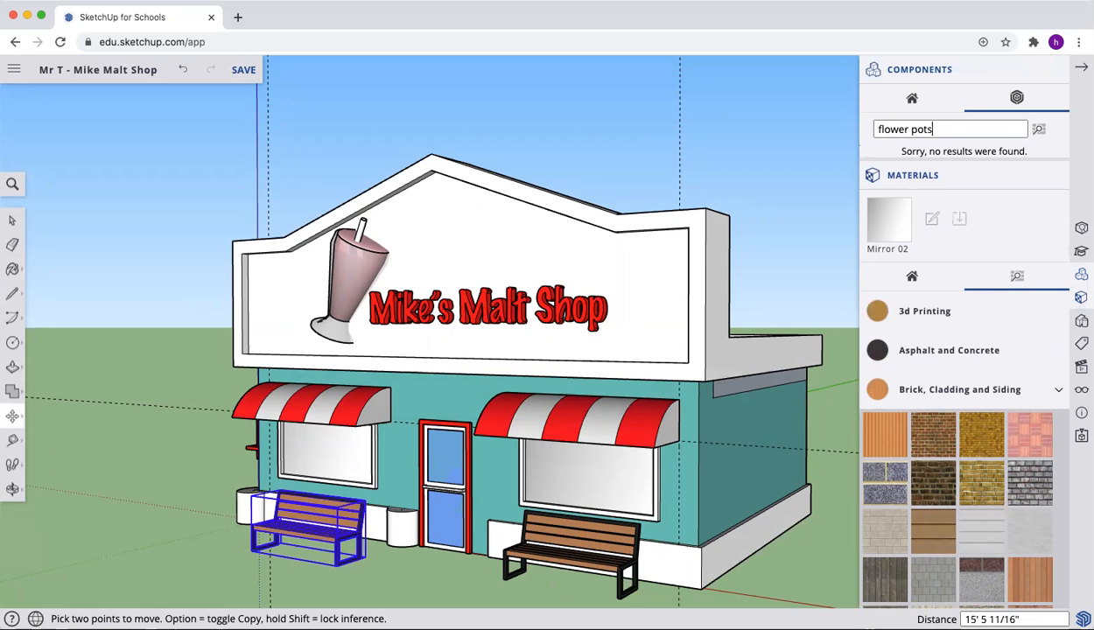
{"action": "left_click", "coordinate": [1039, 129]}
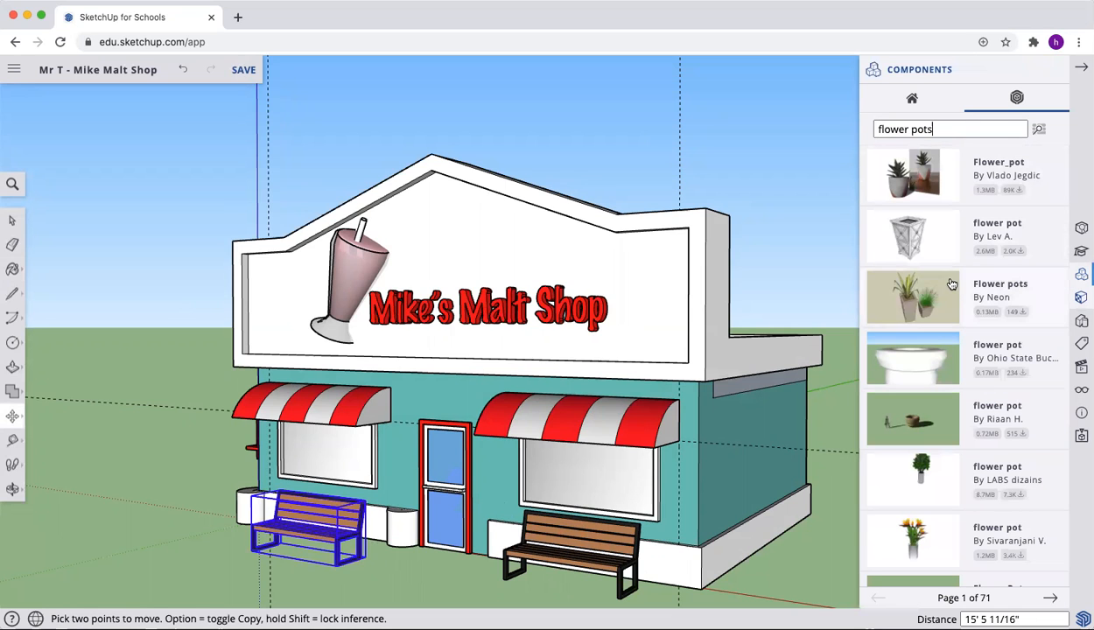
{"action": "left_click", "coordinate": [914, 297]}
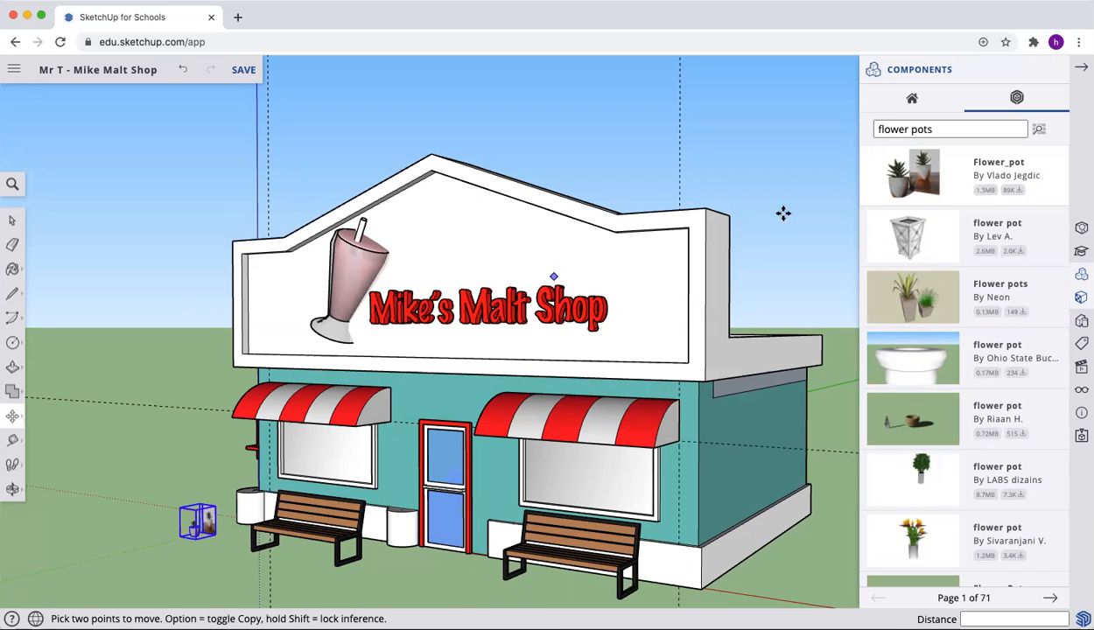
- Search 'picnic table' components and place a picnic table near the shop
{"action": "left_click", "coordinate": [950, 129]}
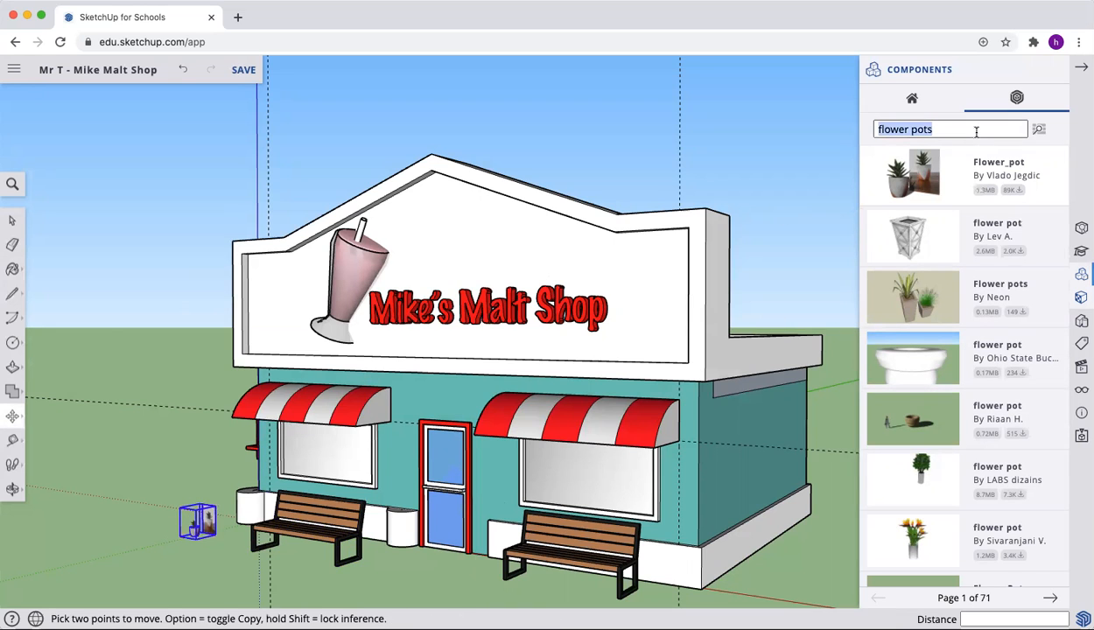
{"action": "type", "text": "picnic table"}
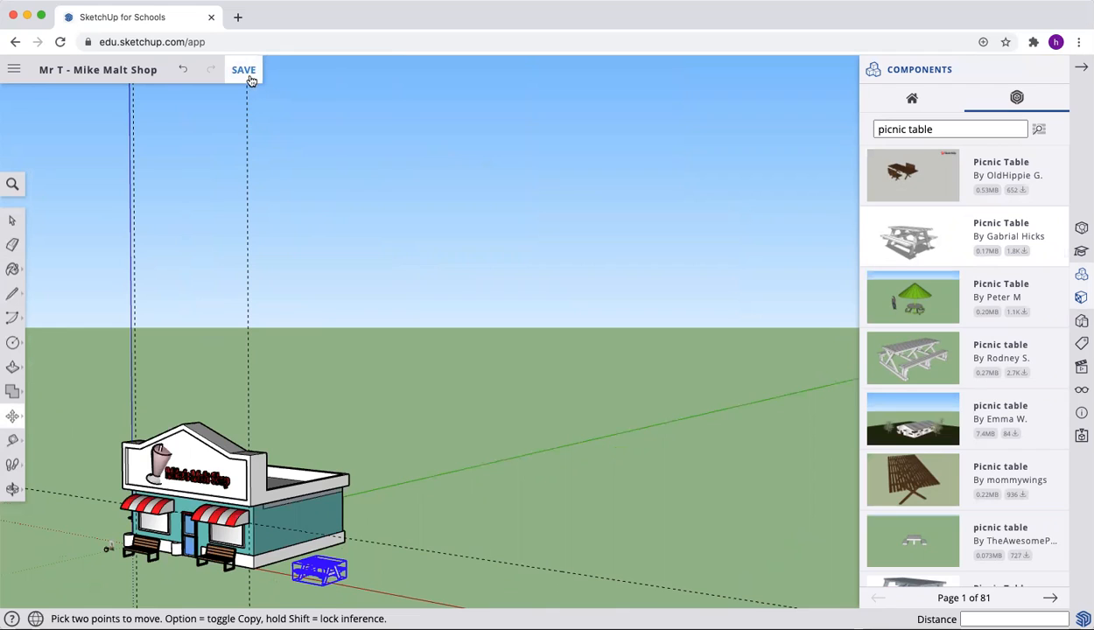
- Save the malt shop model
{"action": "left_click", "coordinate": [243, 70]}
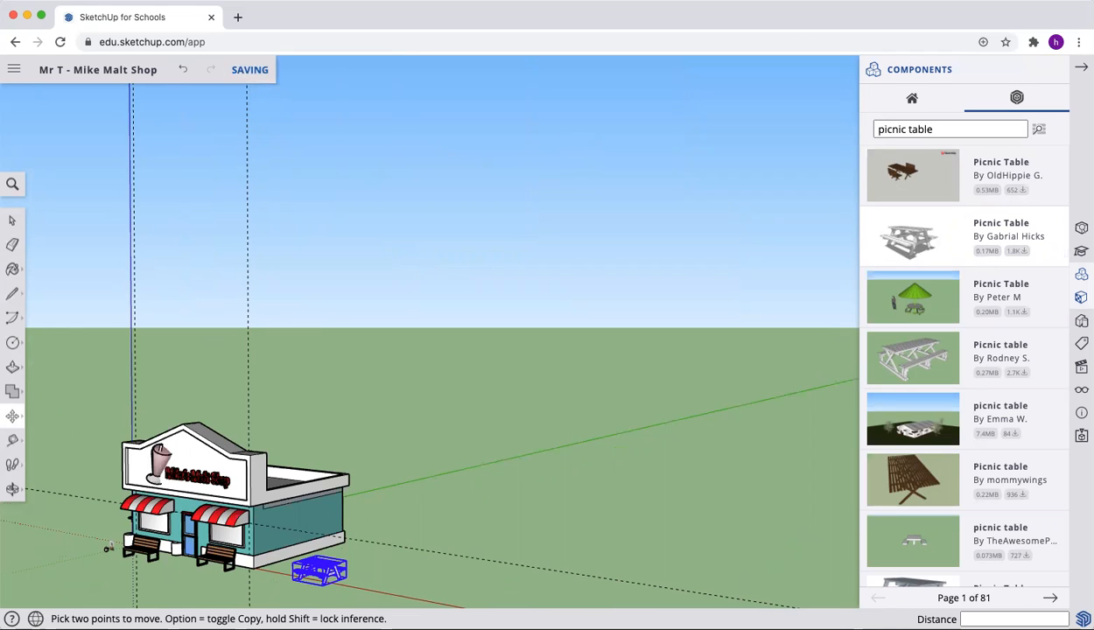
{"action": "mouse_move", "coordinate": [798, 28]}
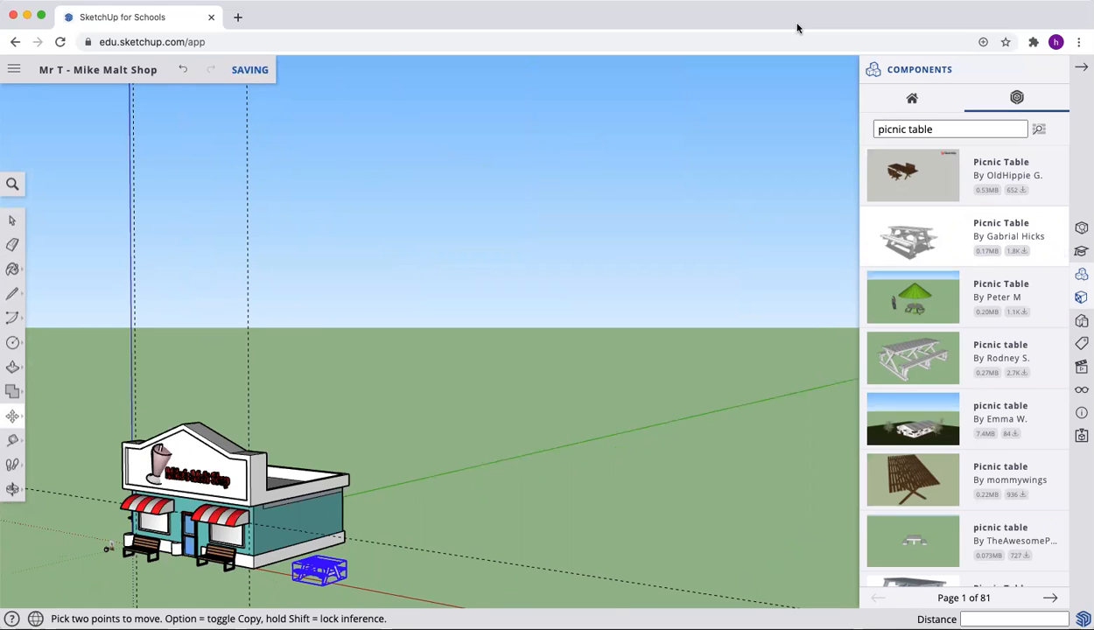